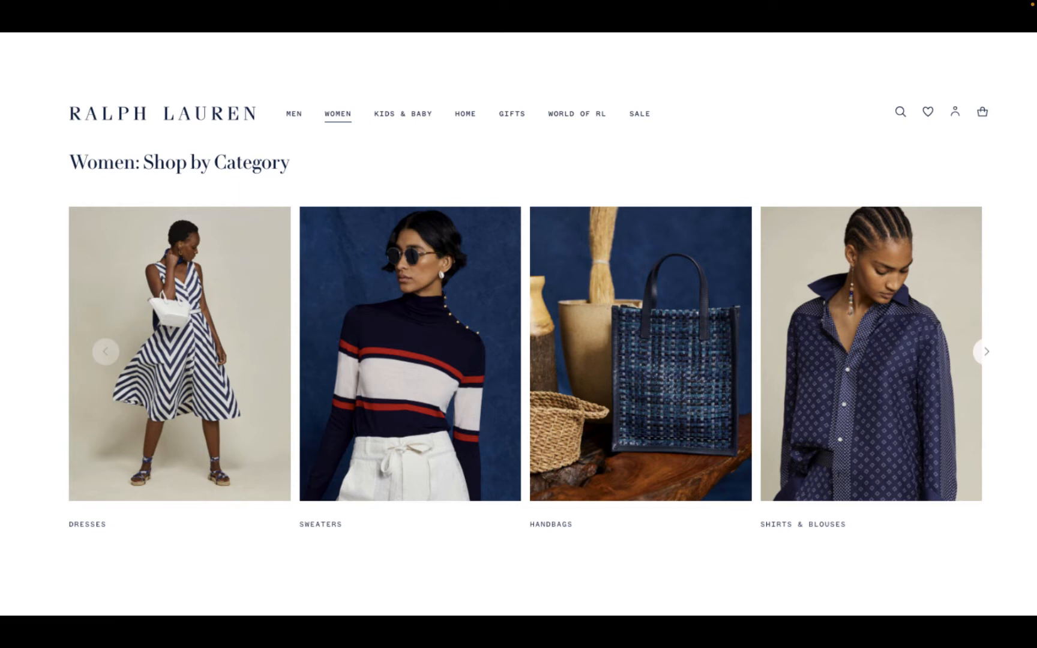
mouse_move(400, 518)
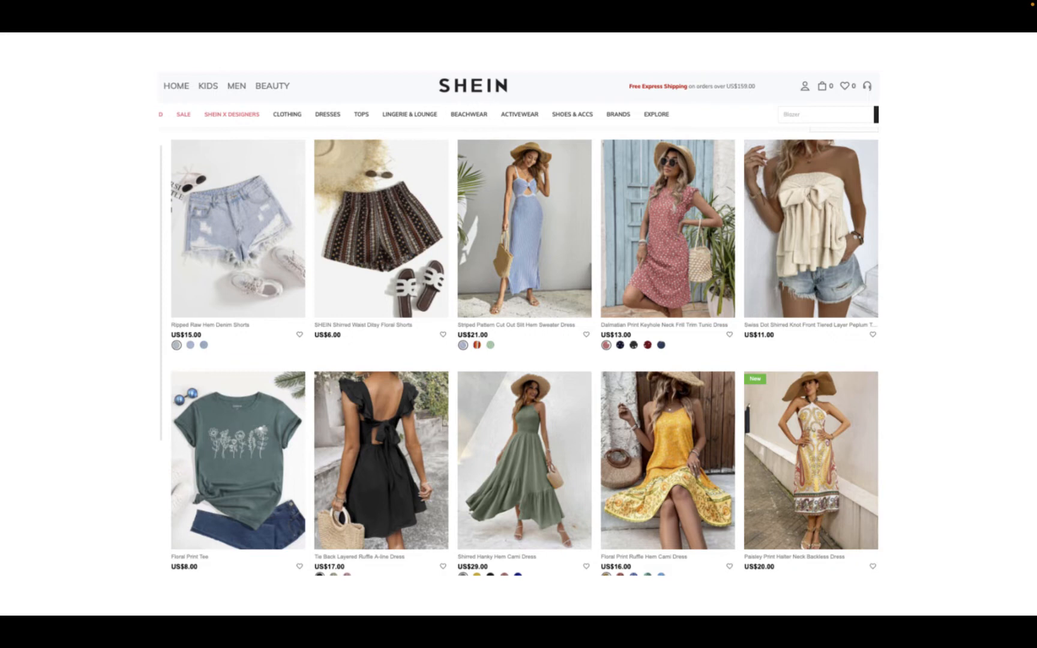
mouse_move(403, 515)
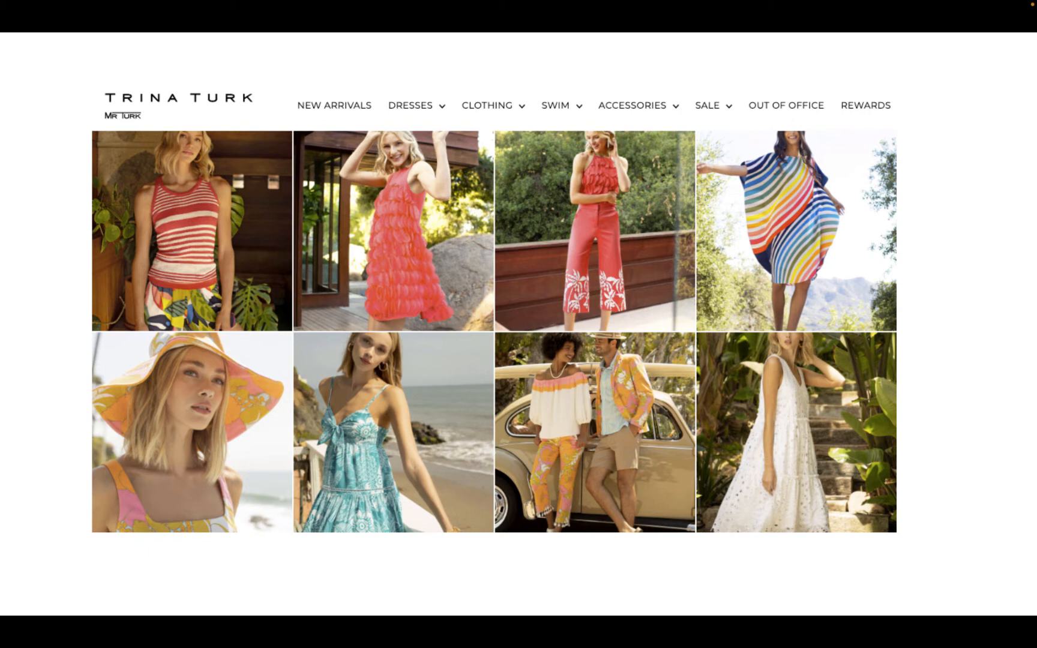
mouse_move(403, 517)
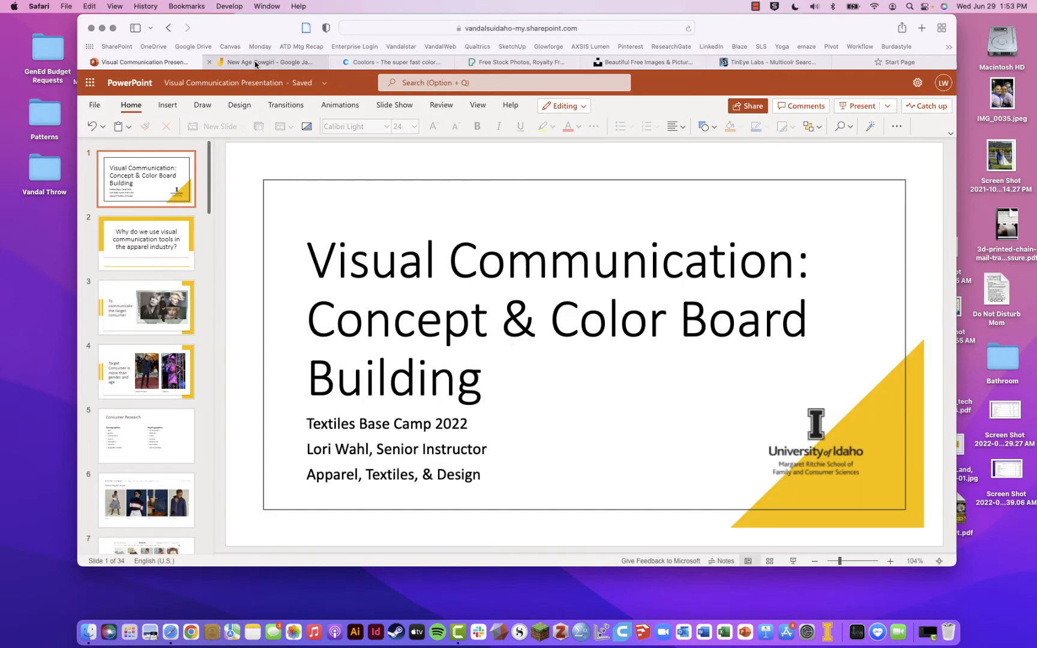
Revisit the New Age Cowgirl board's first frame, then switch to the Pexels site.
left_click(264, 62)
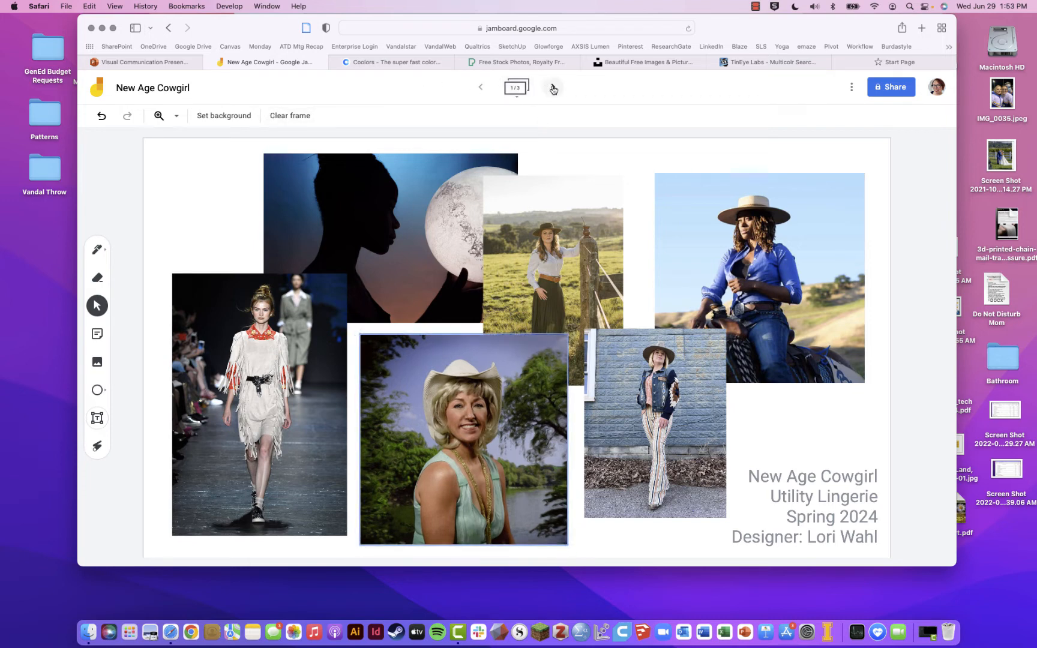
mouse_move(553, 88)
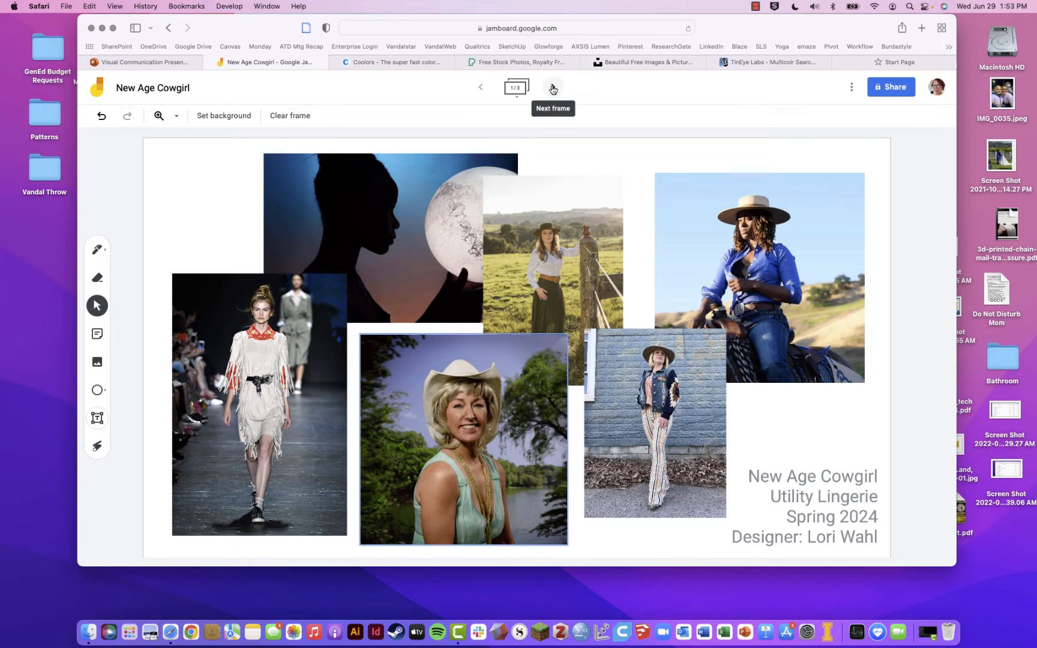
left_click(519, 63)
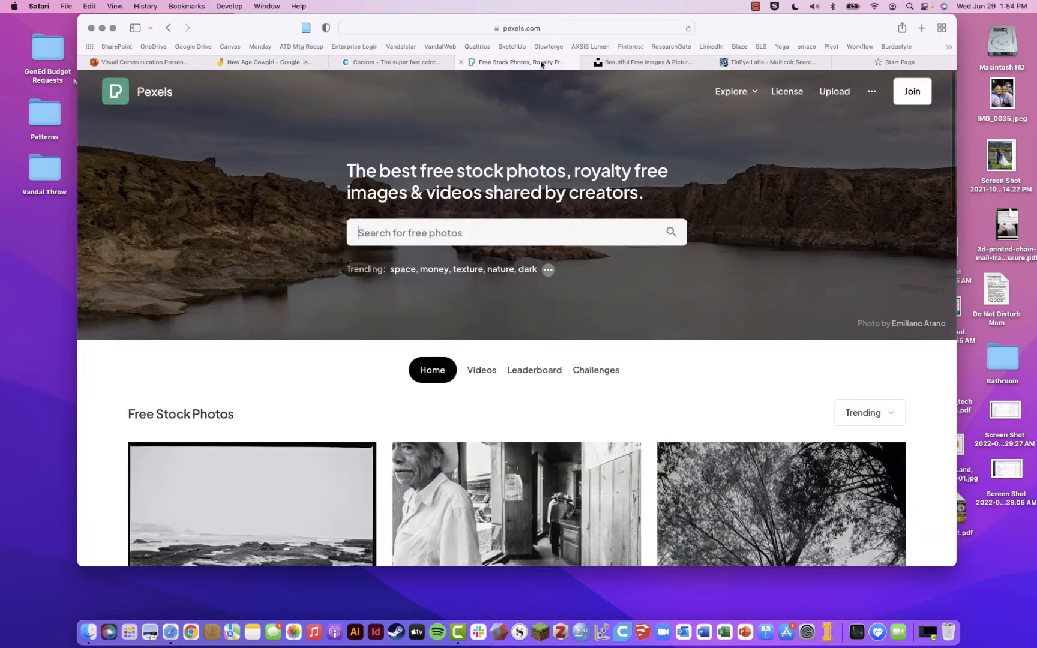
Search Pexels for 'cowgirl', save the striped-shirt brown-hat photo, and return to the board.
scroll("down", 3)
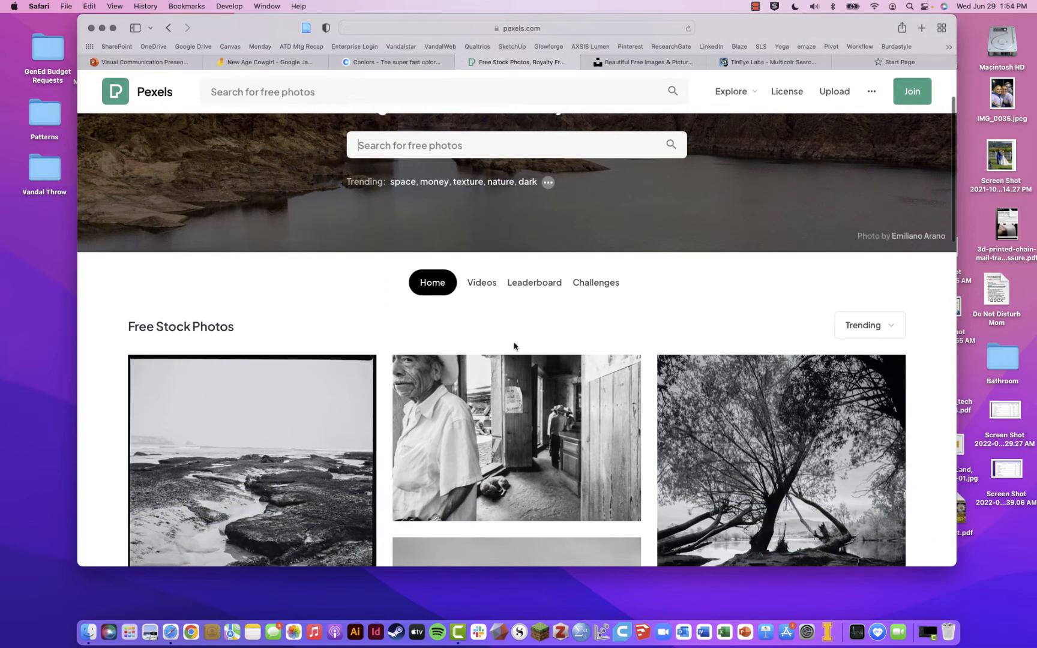
scroll("down", 3)
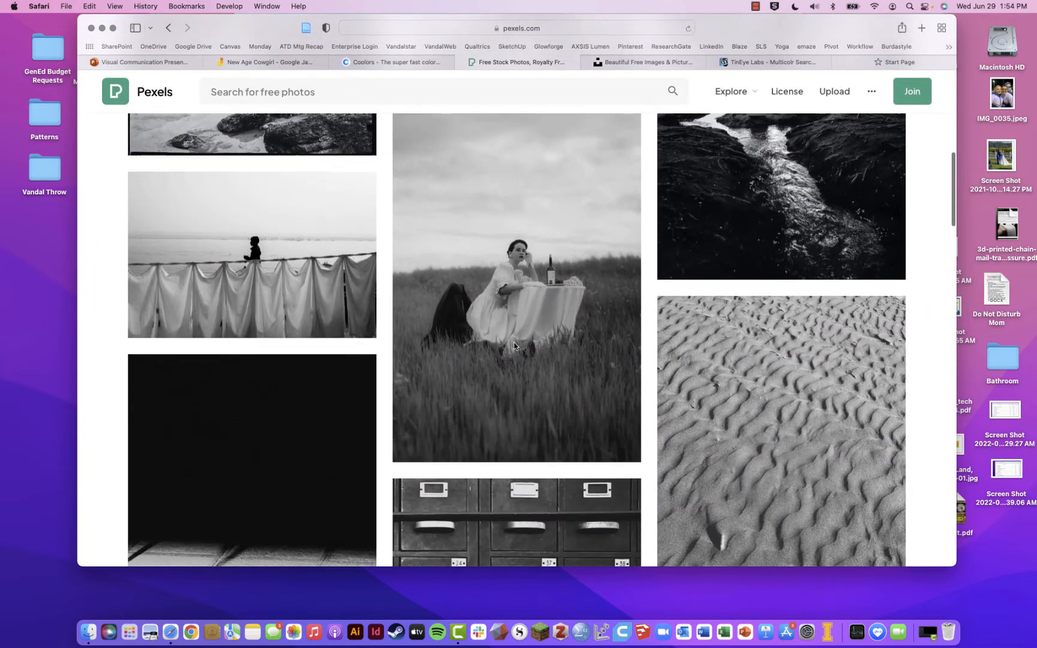
scroll("up", 3)
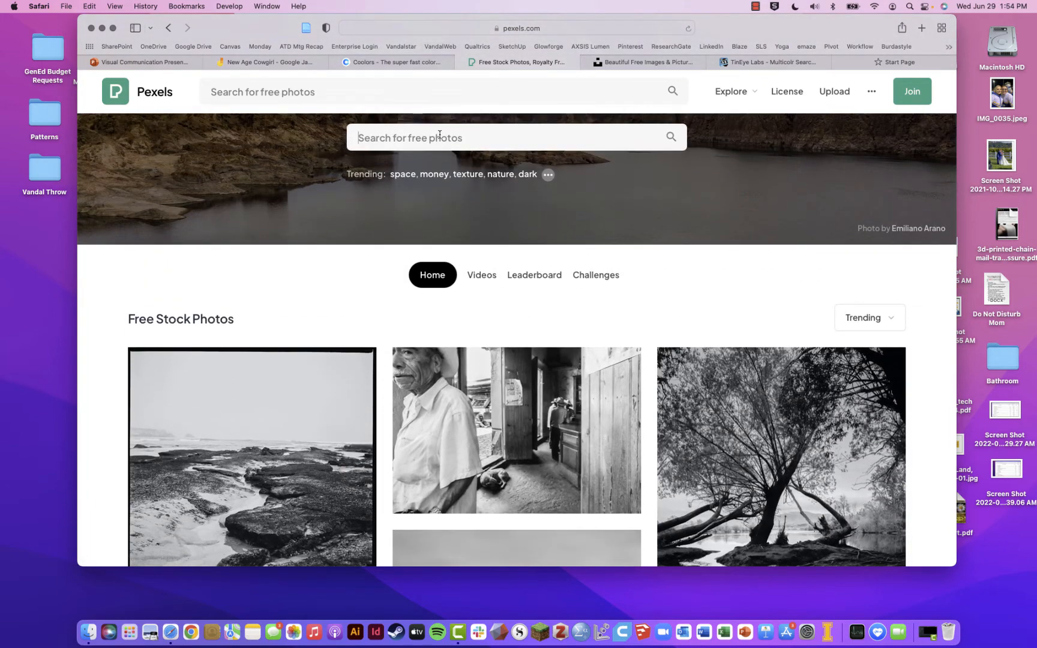
type("cowgirl")
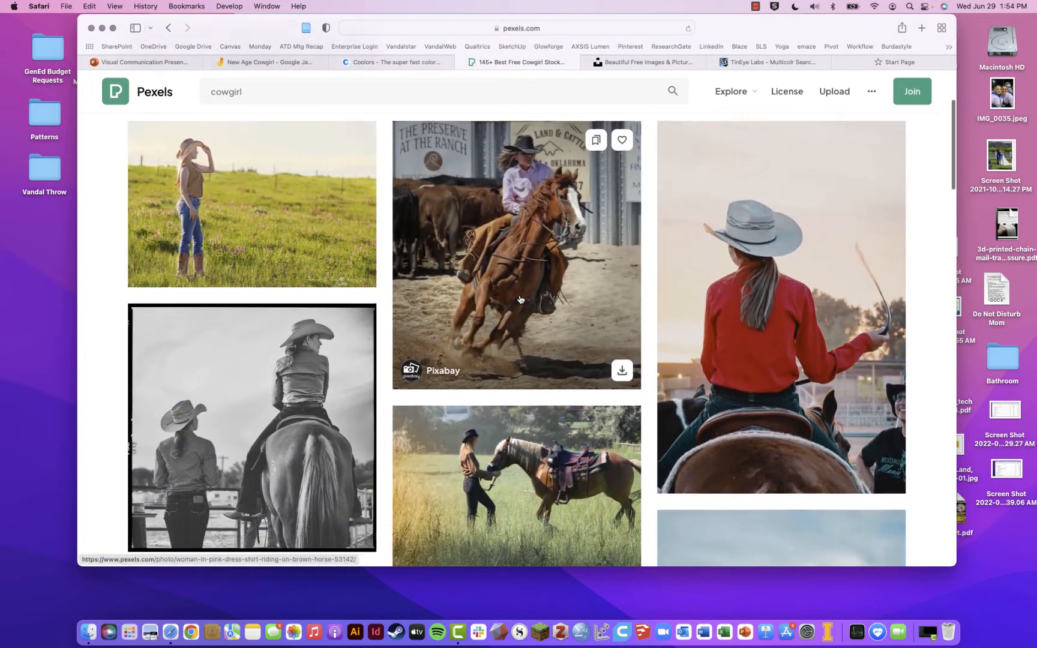
scroll("down", 3)
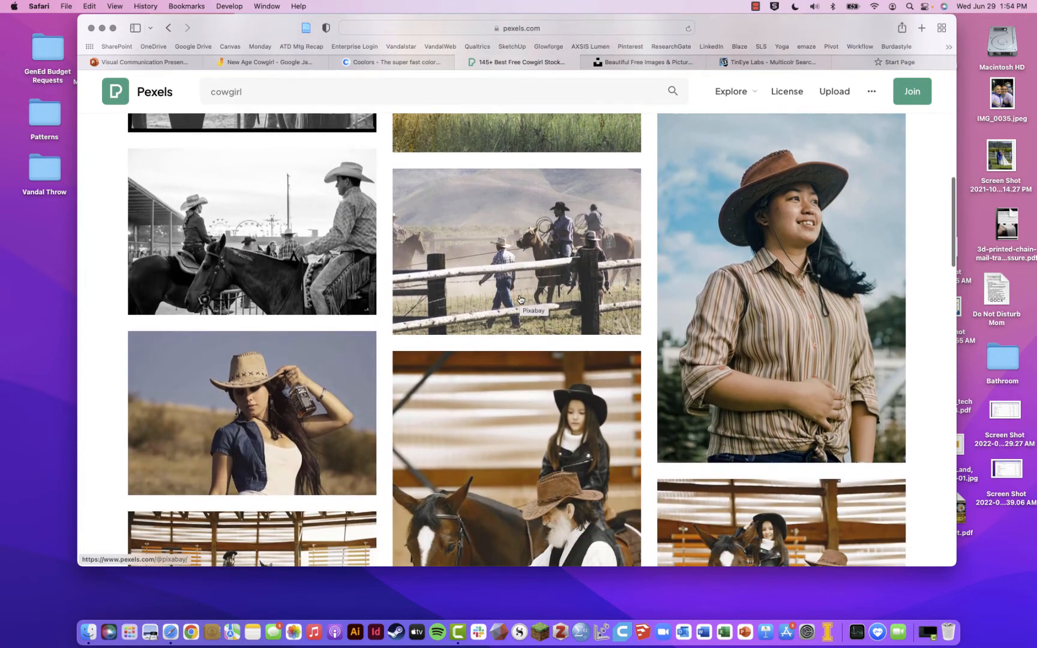
left_click(782, 288)
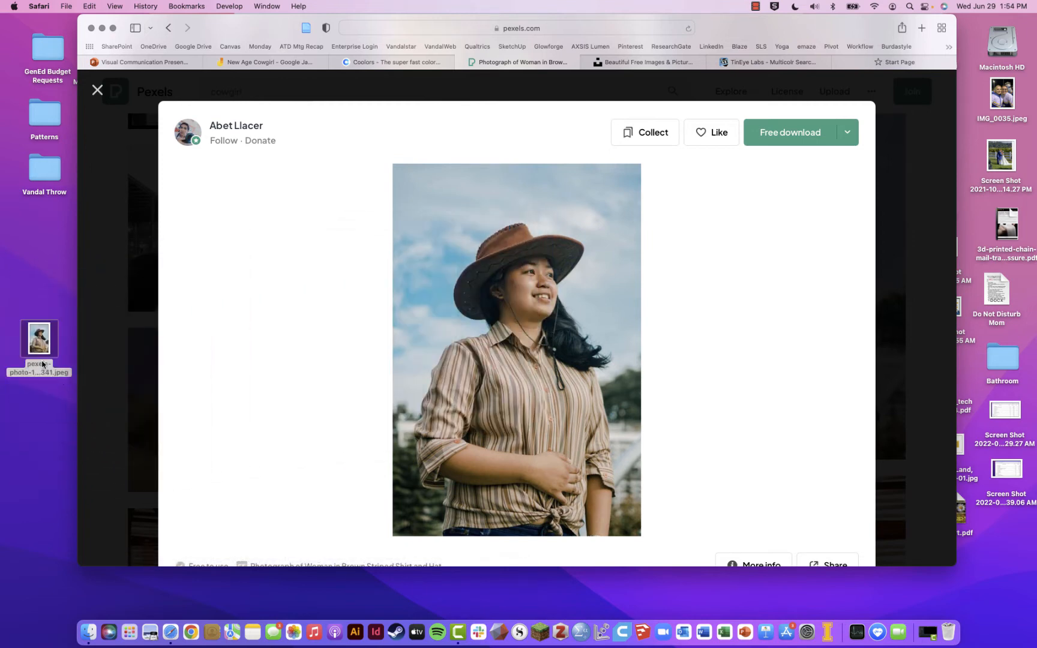
left_click(270, 62)
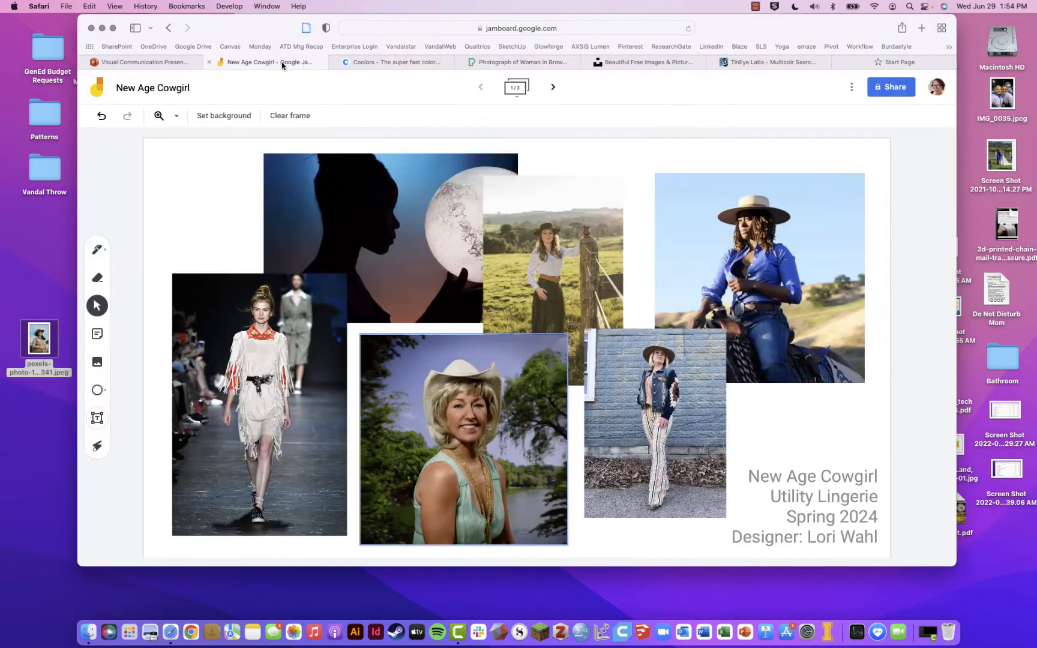
mouse_move(97, 363)
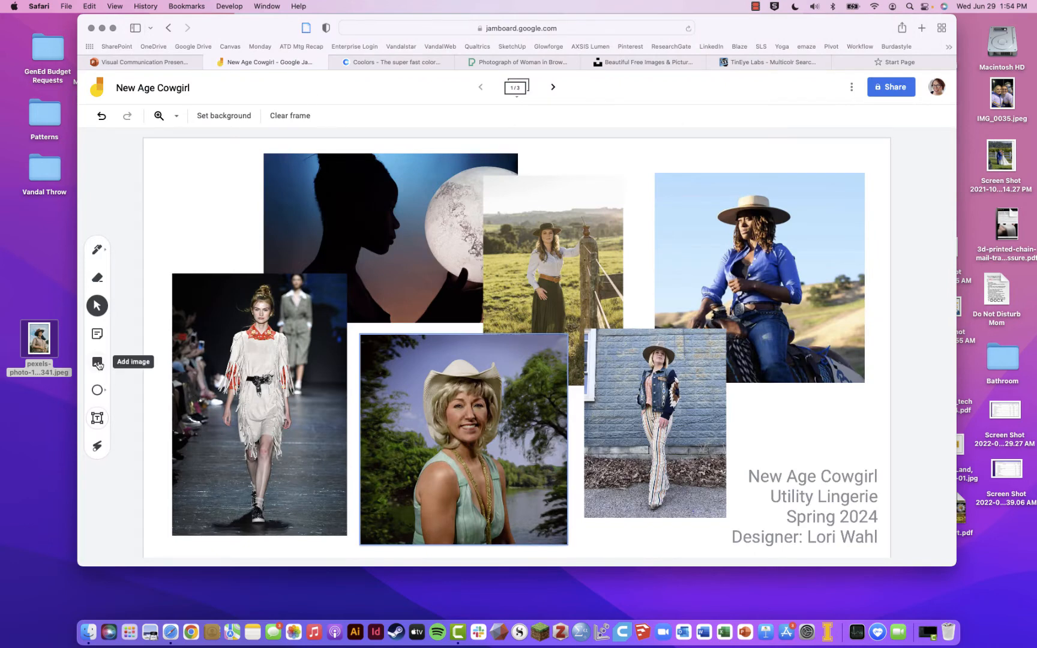
Add the striped-shirt photo to the frame's upper left and move the silhouette-and-moon image off.
left_click(97, 363)
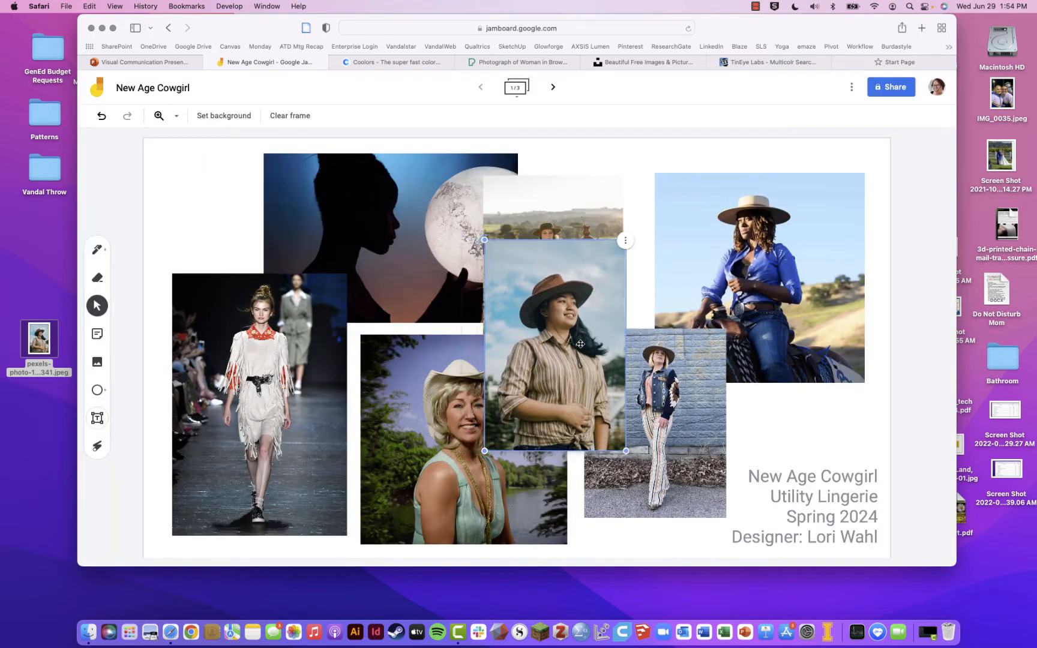
left_click_drag(581, 343, 371, 363)
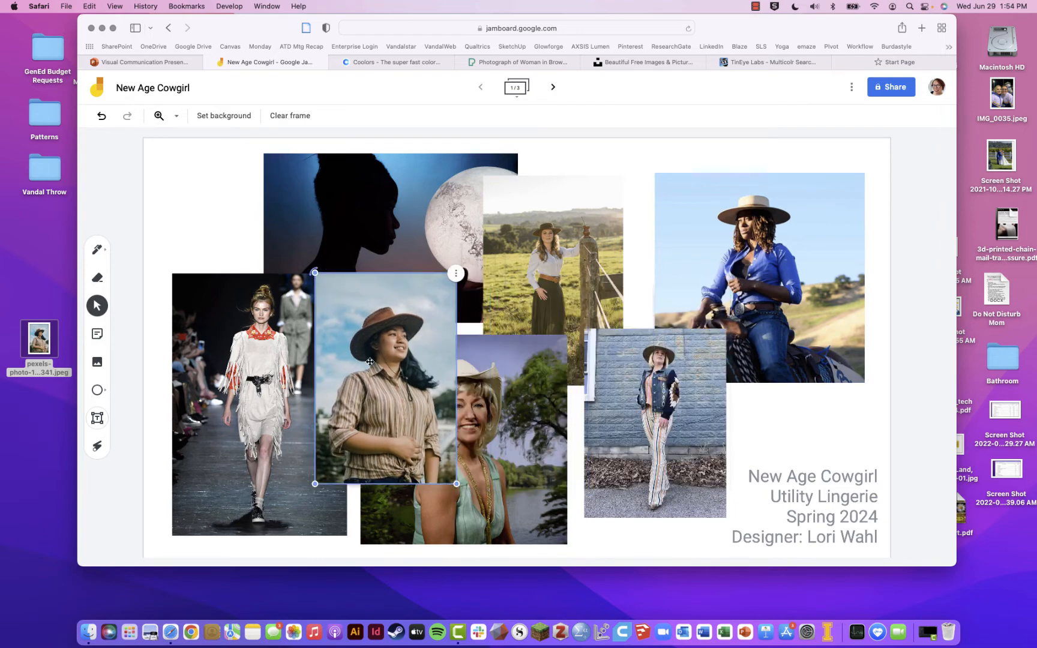
left_click_drag(369, 361, 319, 276)
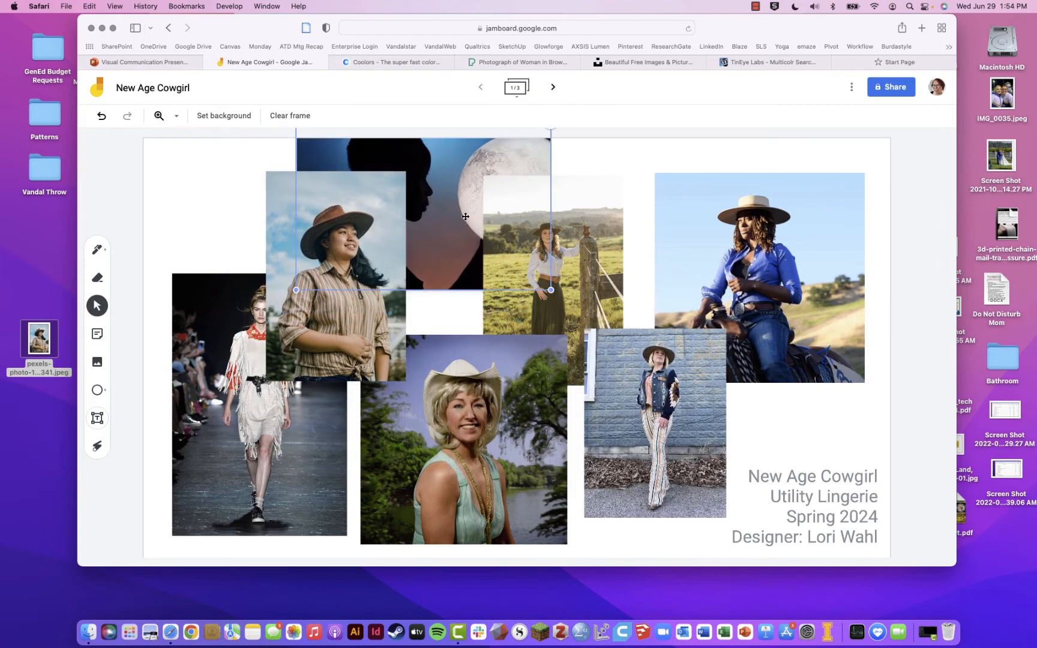
left_click_drag(335, 272, 376, 260)
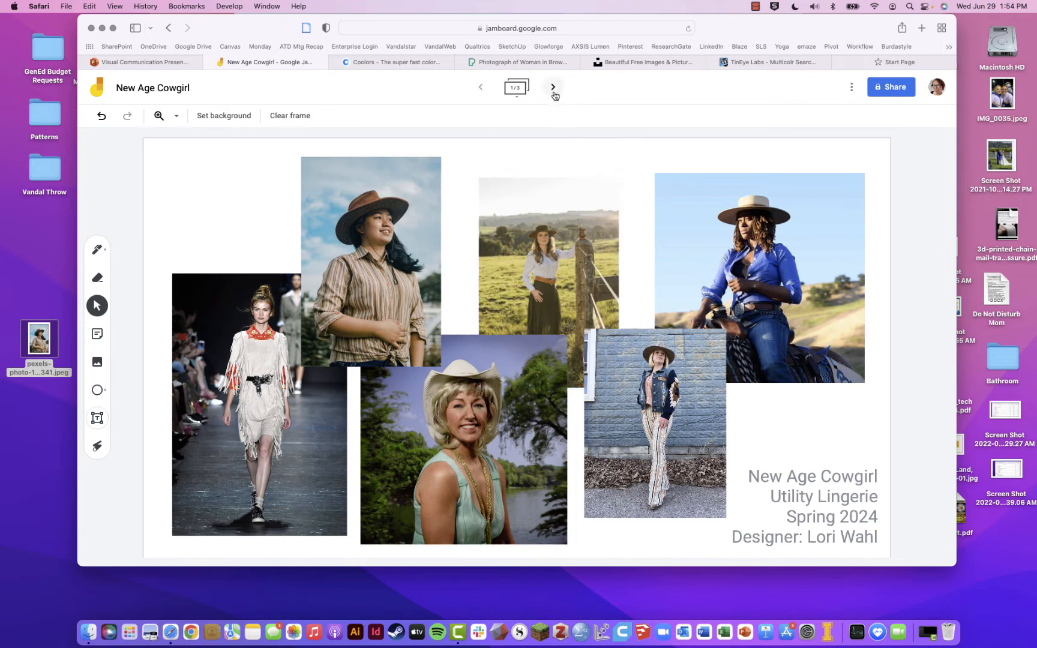
Show the board's second frame of olive garments, then switch to Unsplash.
left_click(553, 86)
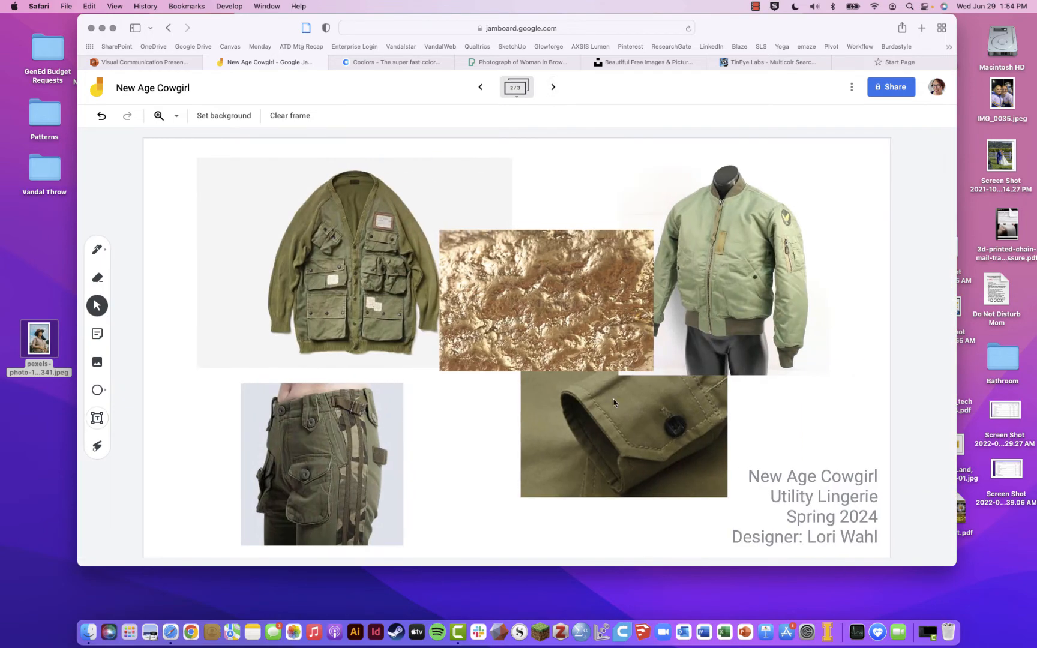
mouse_move(593, 306)
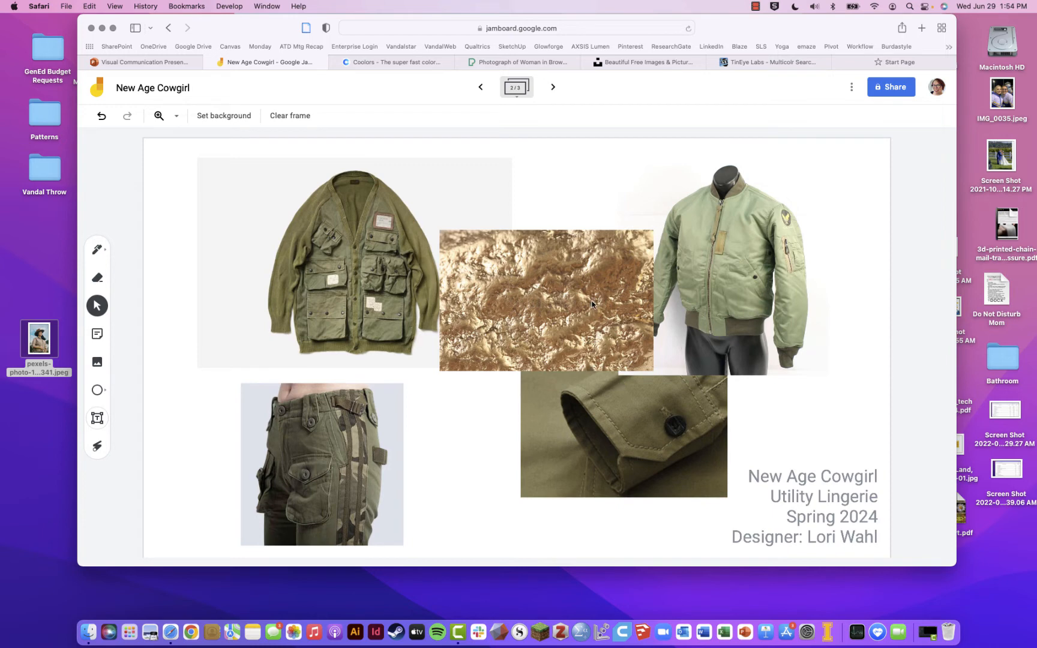
mouse_move(771, 431)
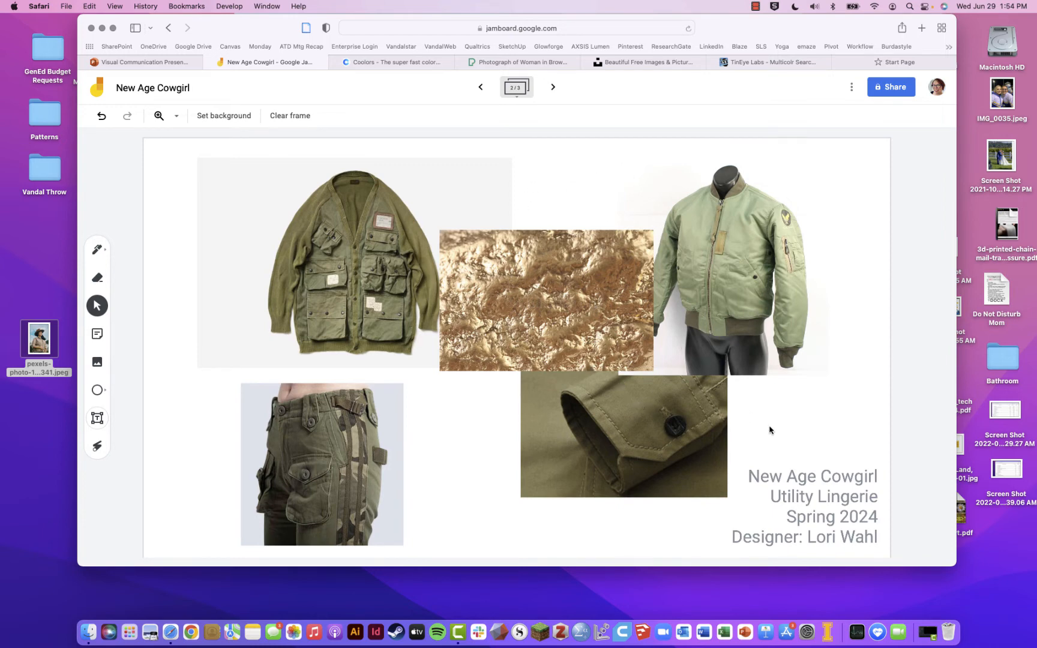
mouse_move(820, 510)
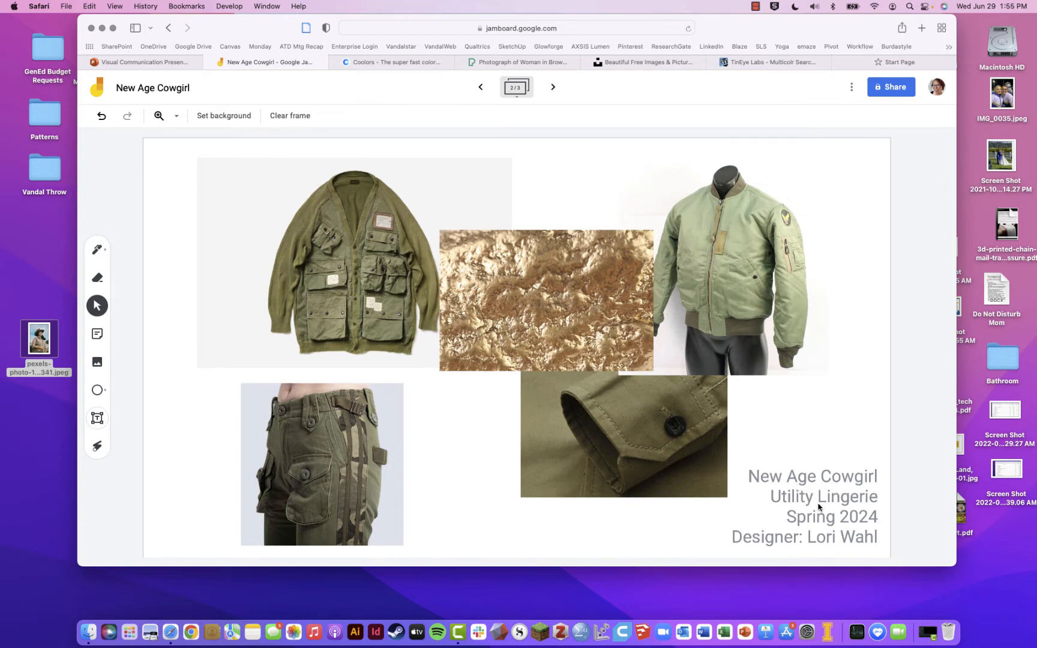
mouse_move(836, 505)
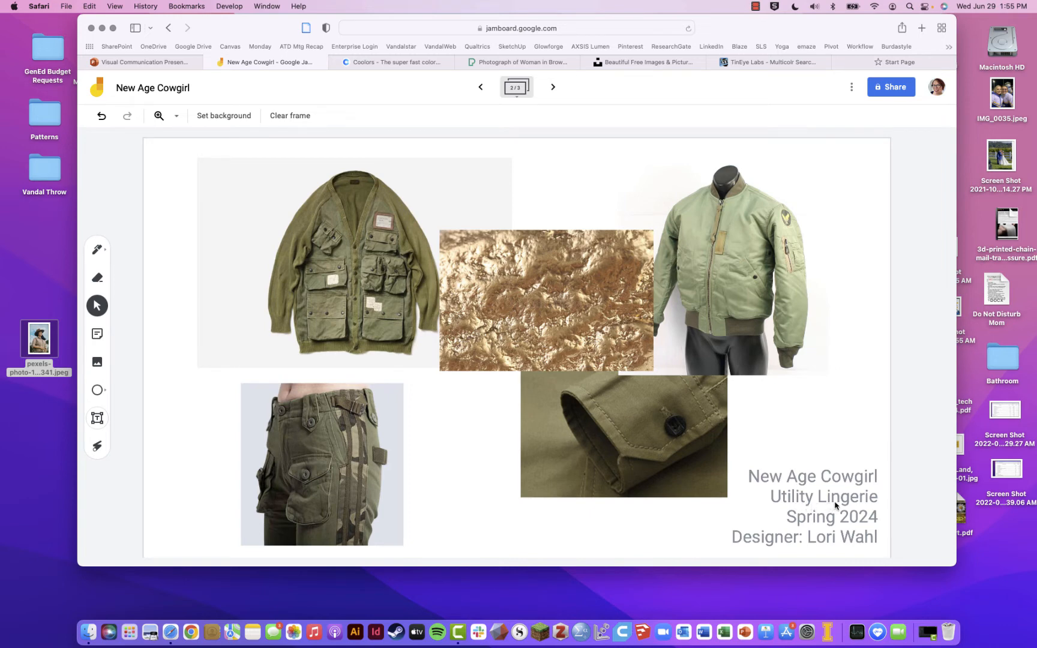
mouse_move(451, 260)
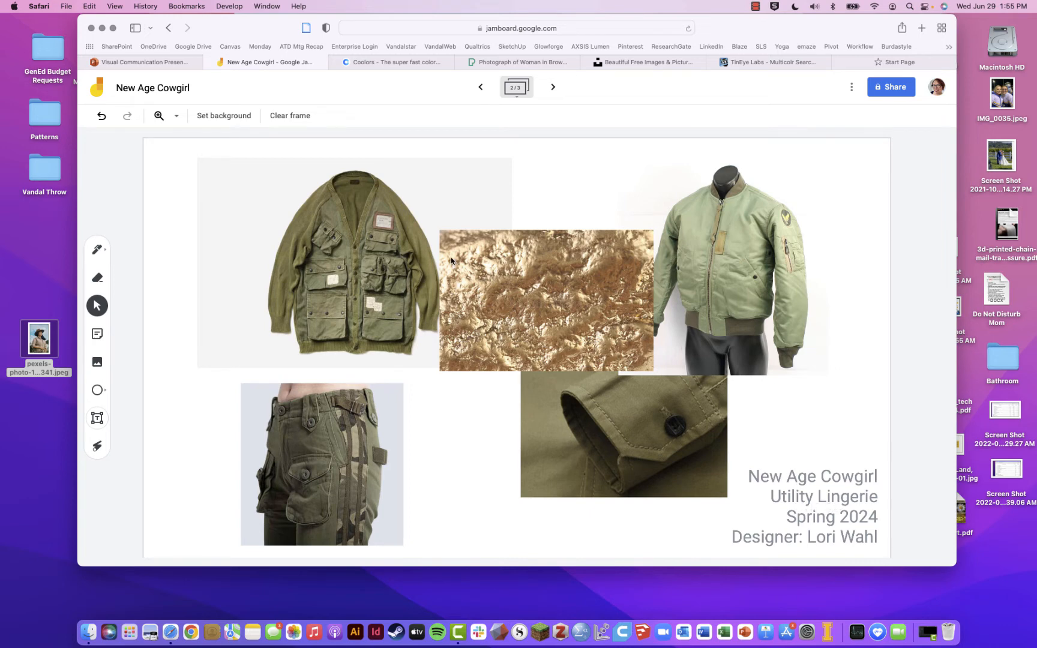
mouse_move(384, 293)
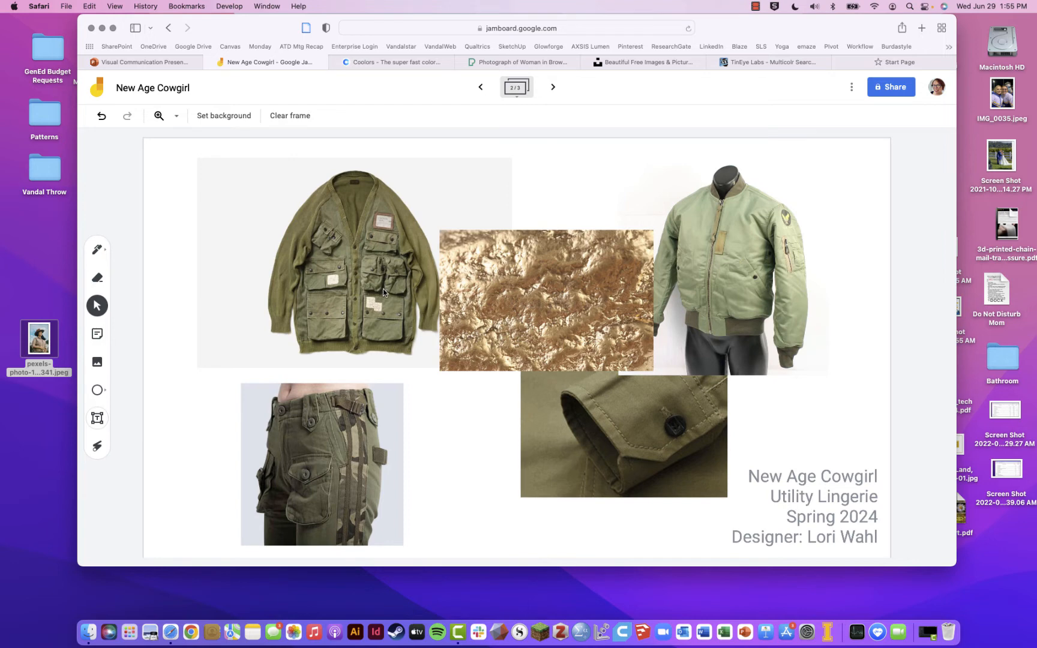
mouse_move(753, 250)
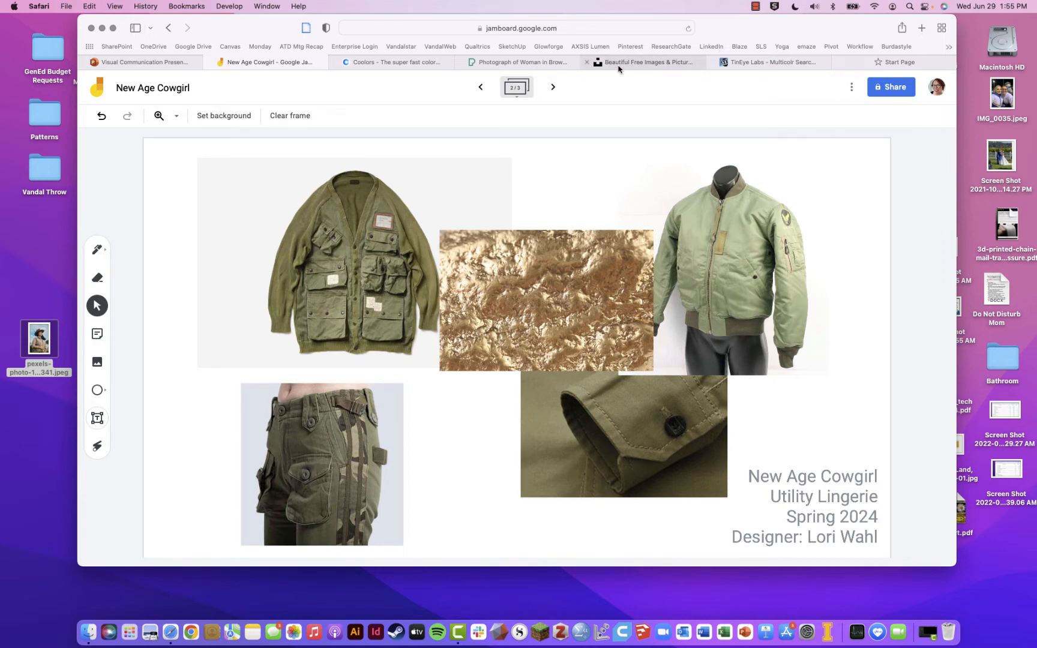
left_click(651, 62)
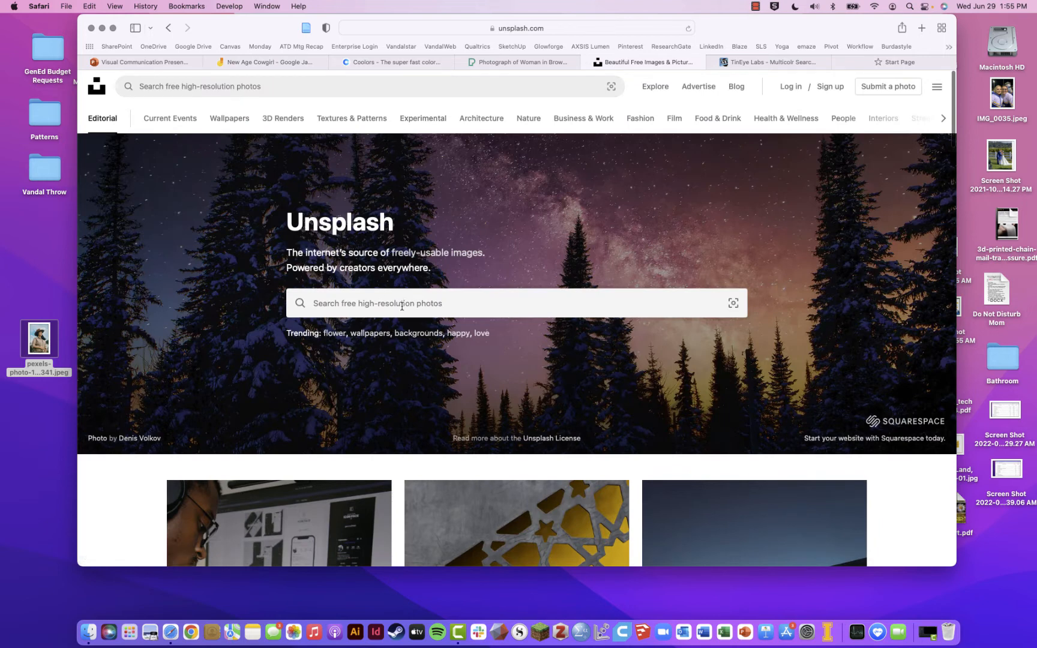
Search Google for 'utility apparel' and show the image results.
scroll("down", 3)
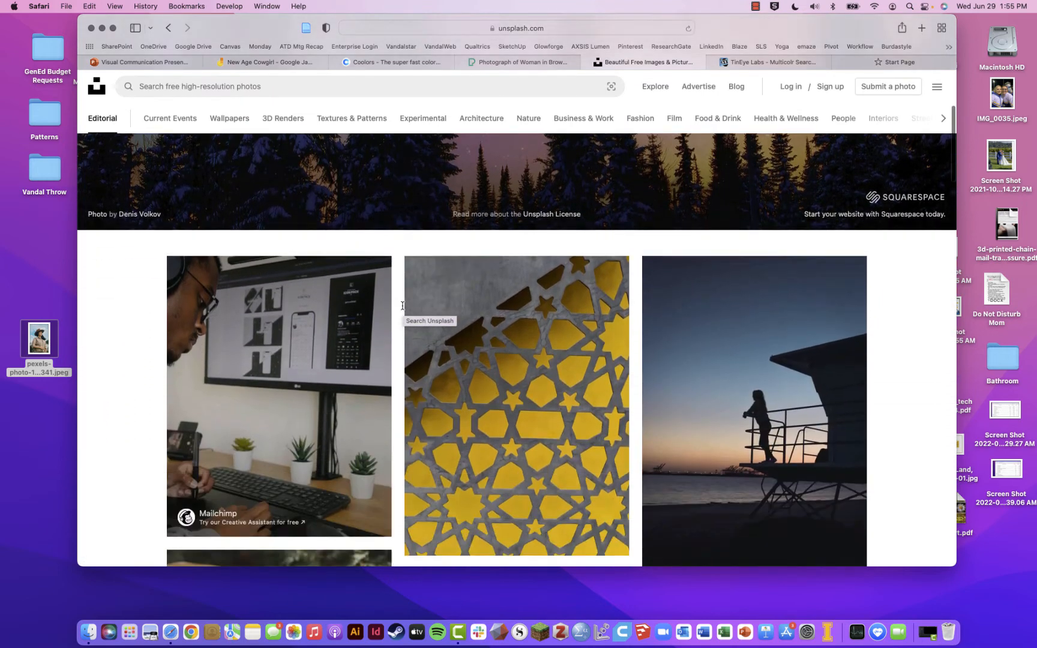
scroll("down", 3)
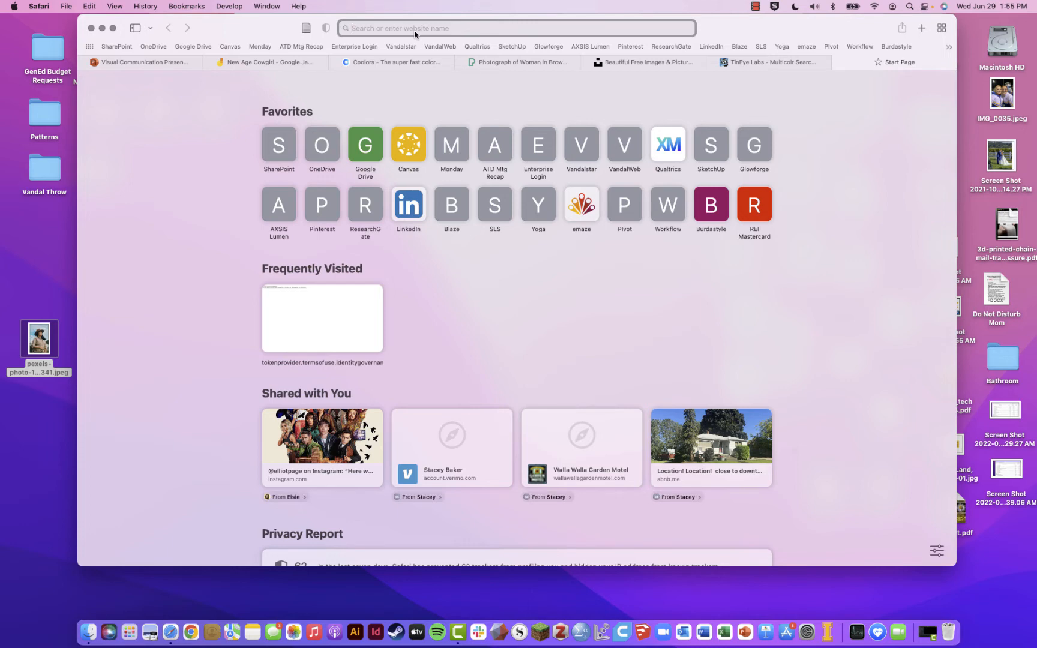
type("utility apparel")
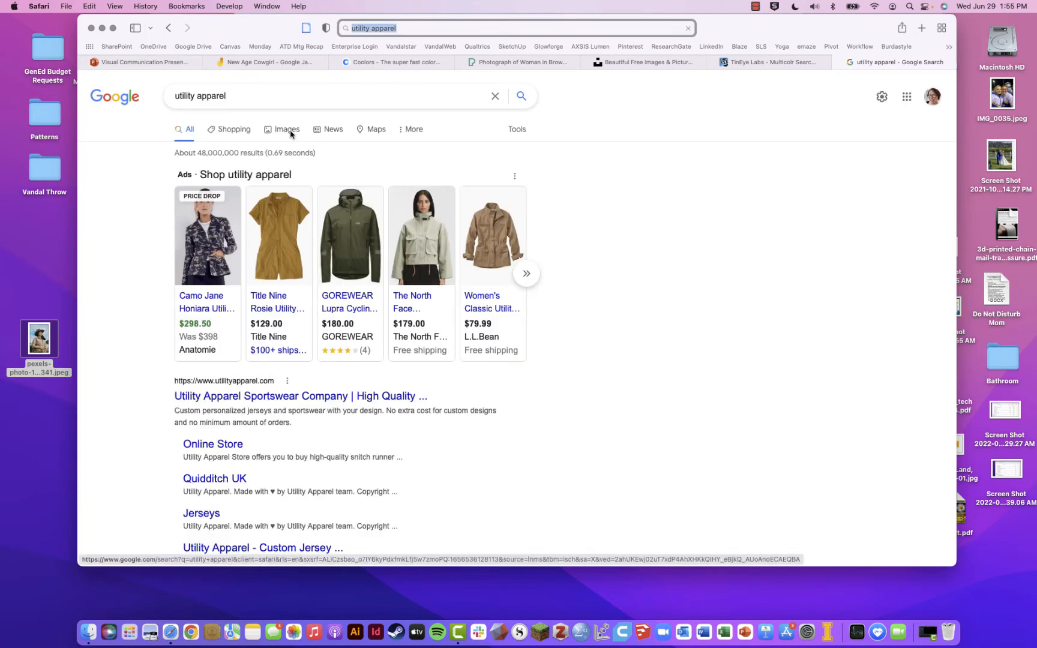
left_click(287, 129)
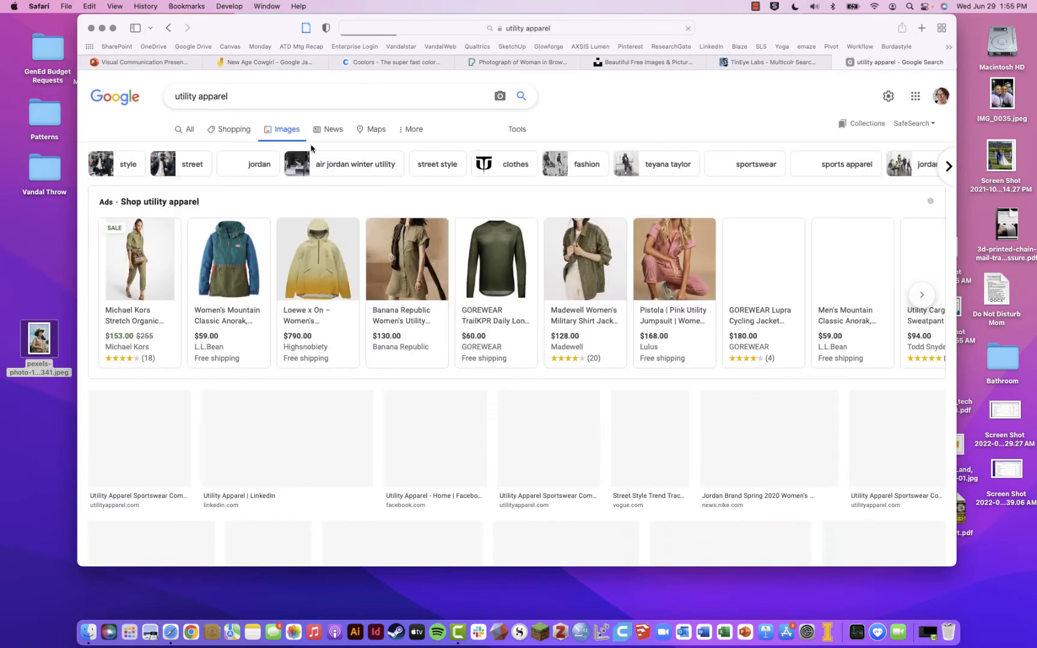
mouse_move(585, 270)
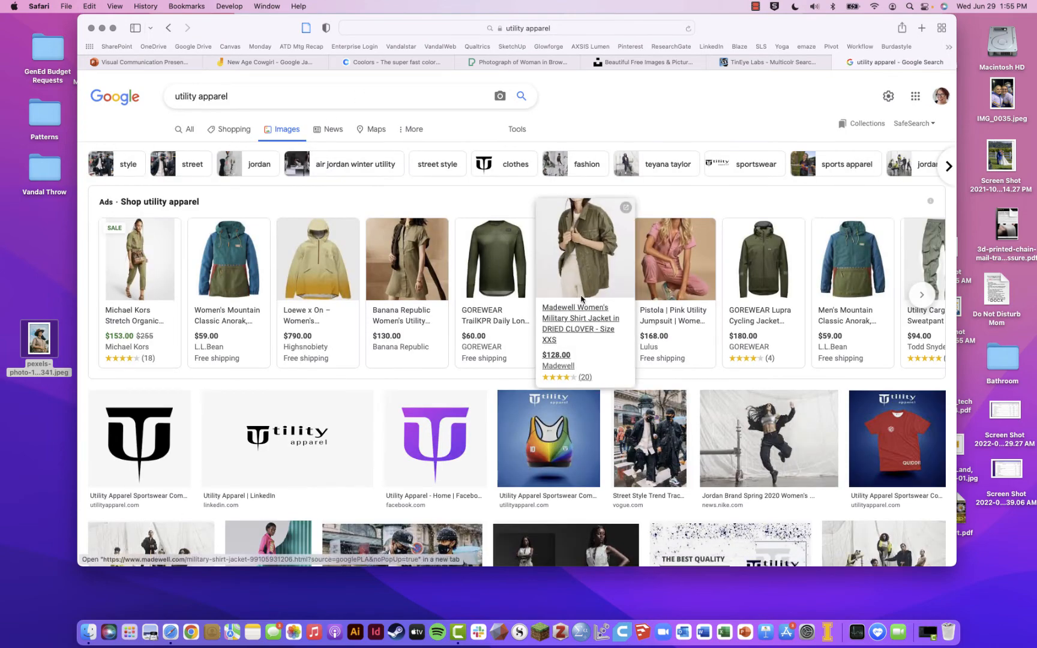
Browse the utility apparel images, previewing the Nike dancer photo, toward the British GQ vest result.
scroll("down", 3)
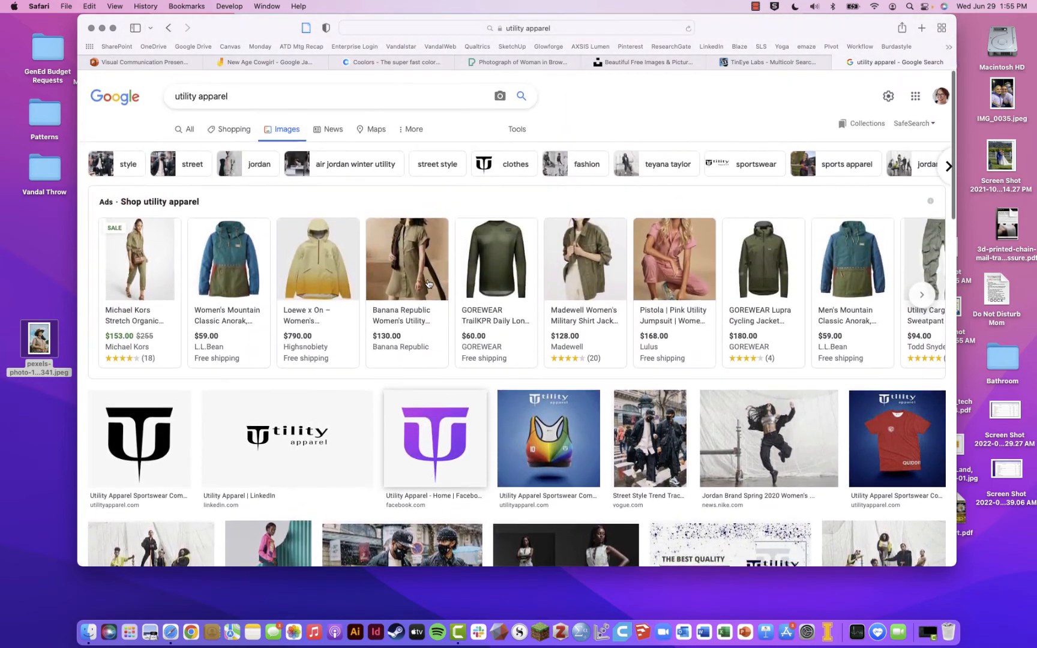
scroll("down", 3)
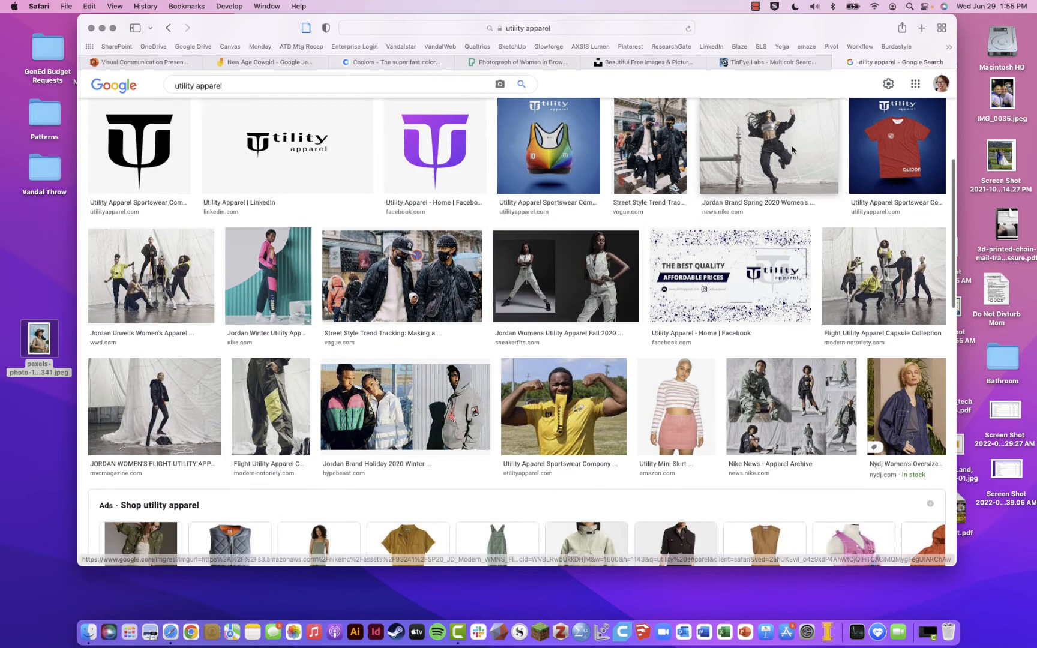
left_click(766, 147)
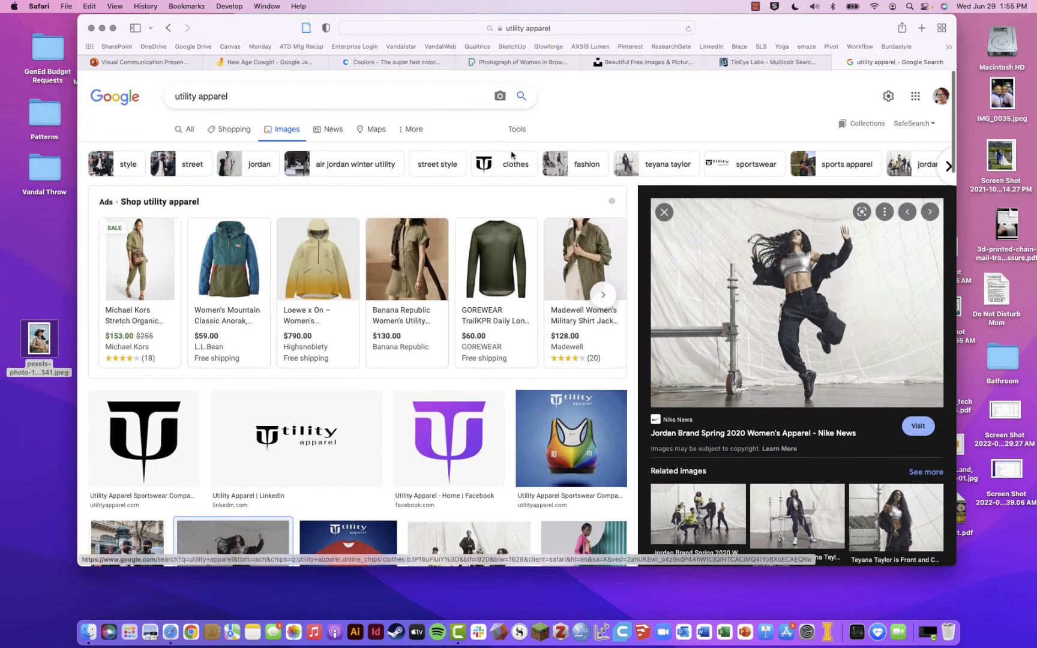
left_click(516, 130)
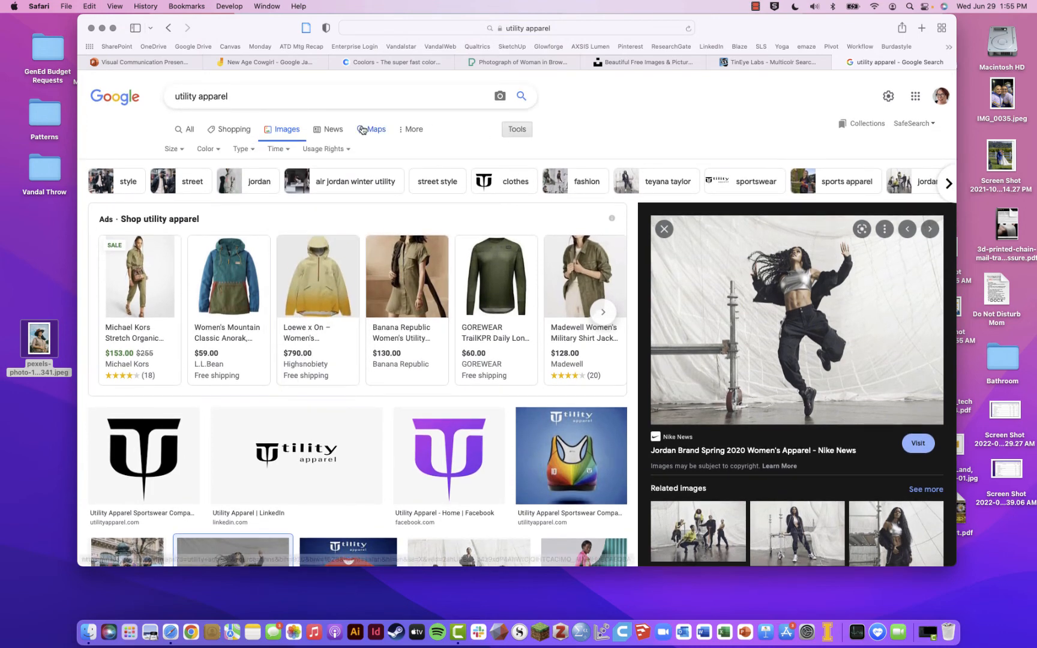
left_click(171, 148)
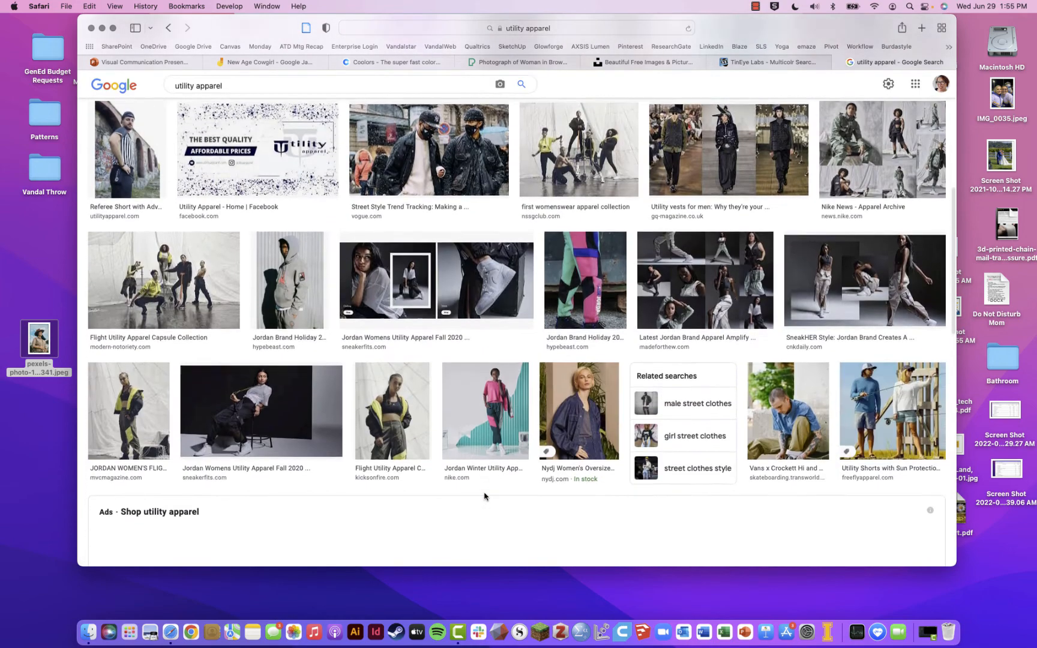
scroll("down", 3)
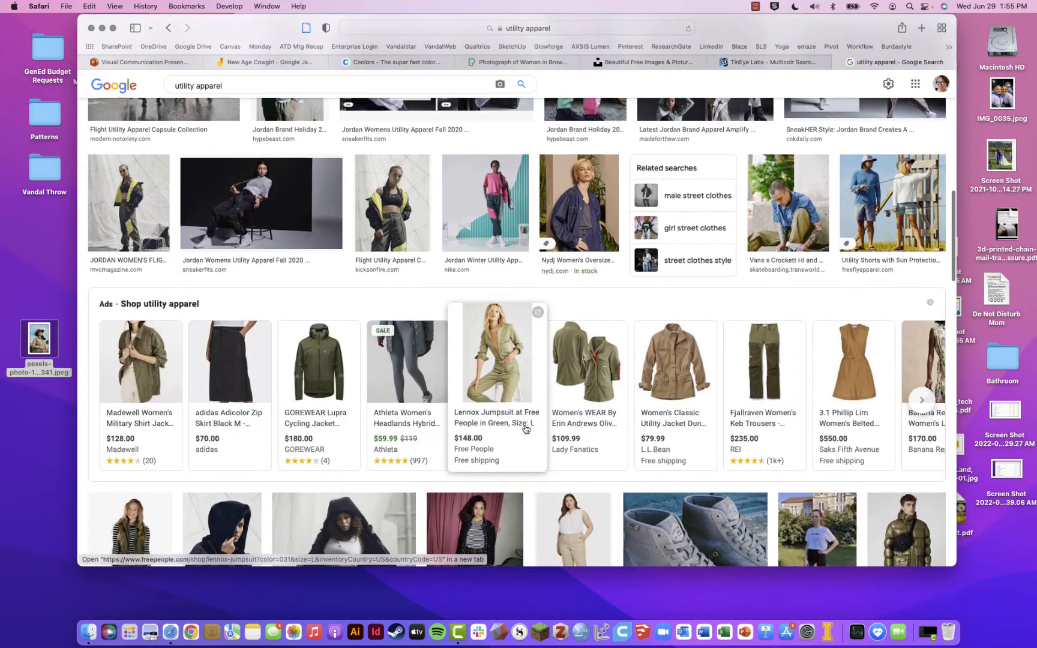
scroll("down", 3)
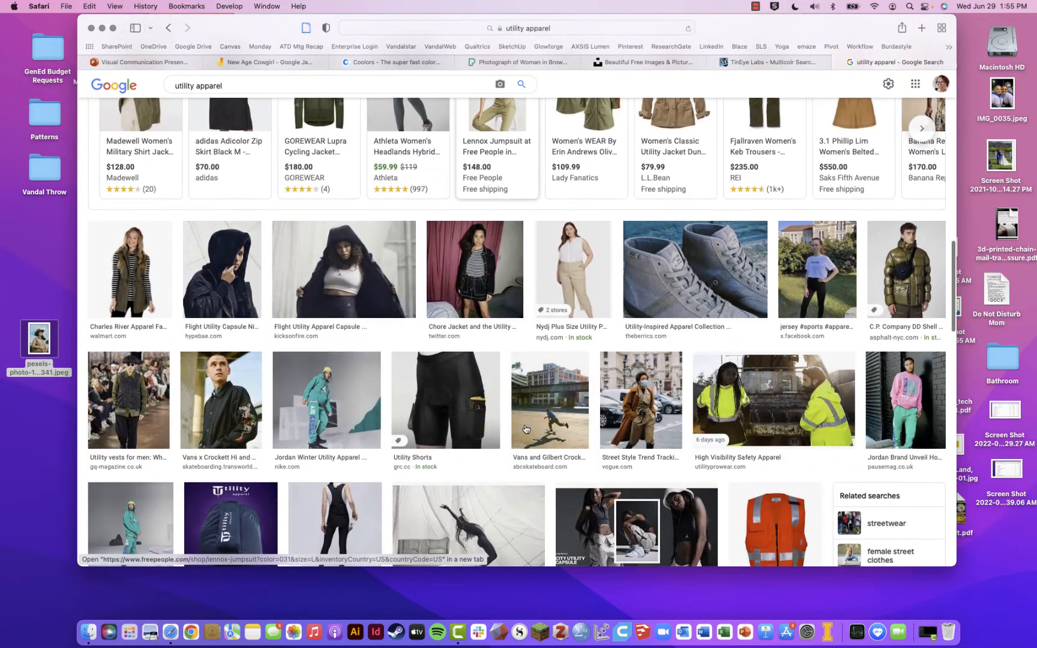
mouse_move(143, 395)
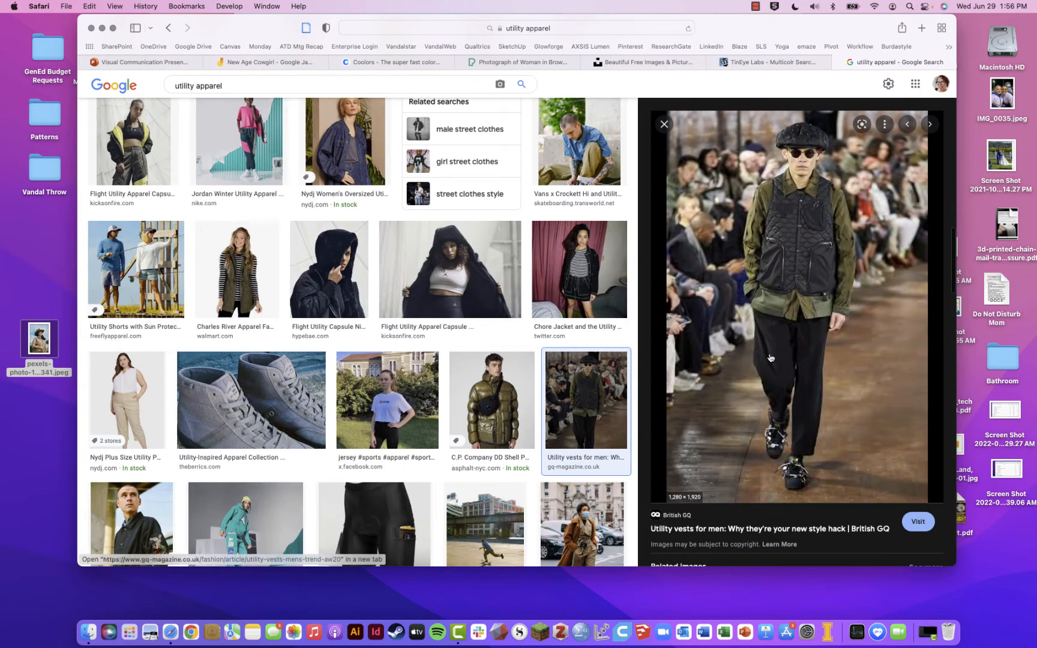
mouse_move(670, 503)
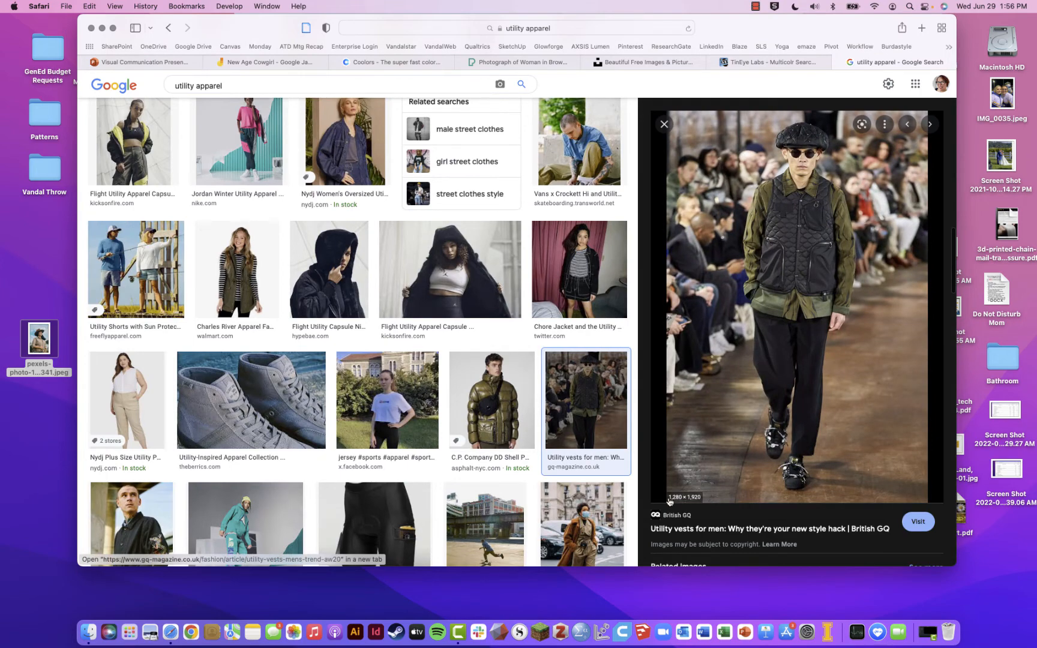
mouse_move(683, 504)
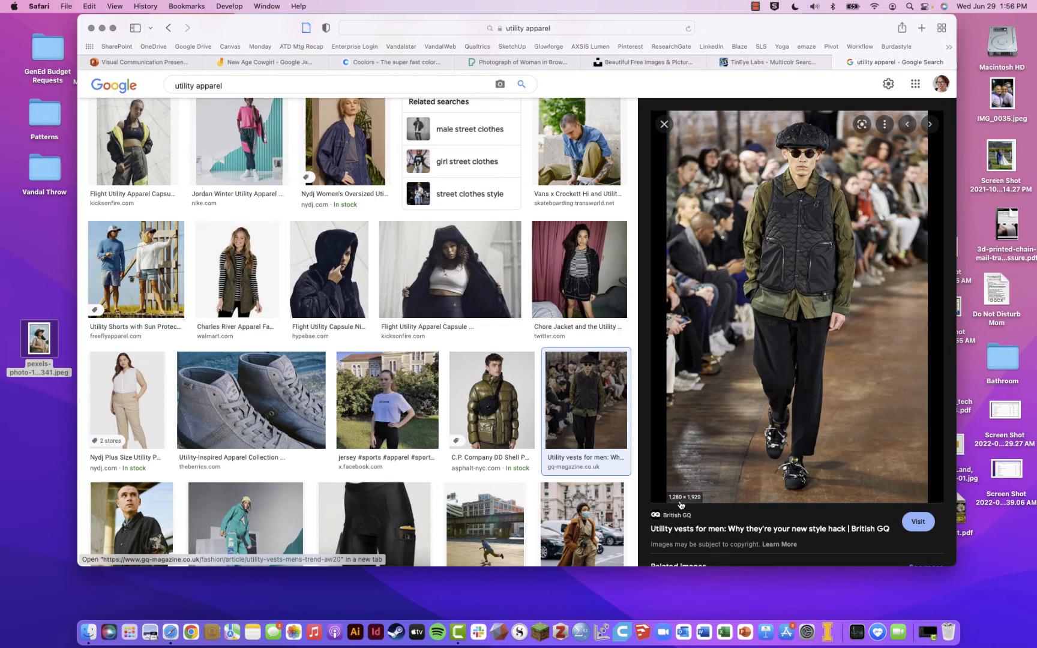
mouse_move(696, 505)
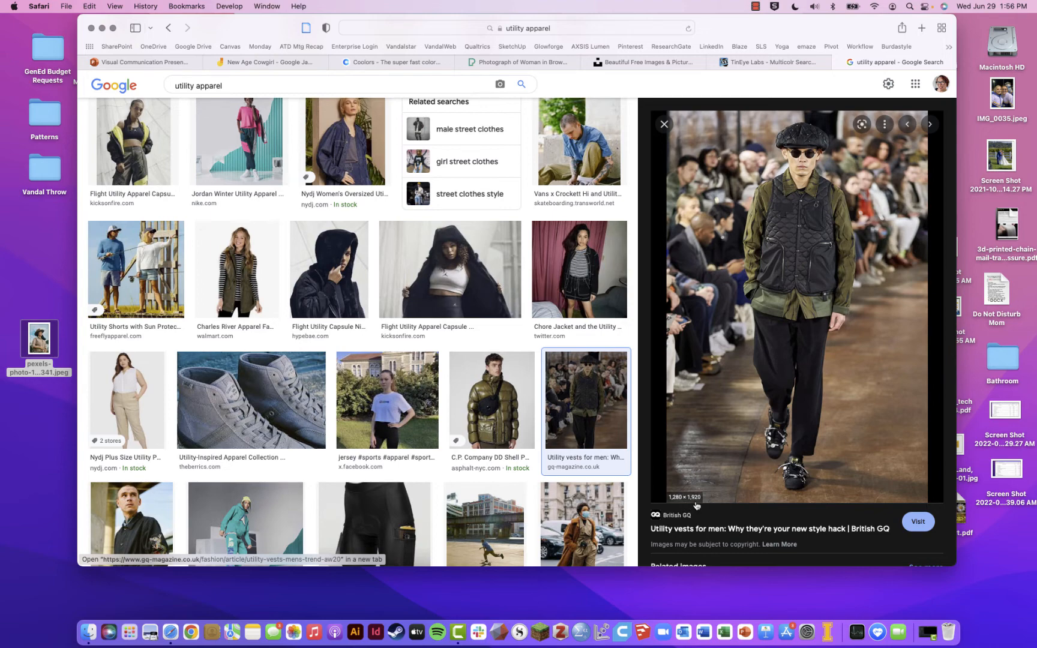
mouse_move(702, 504)
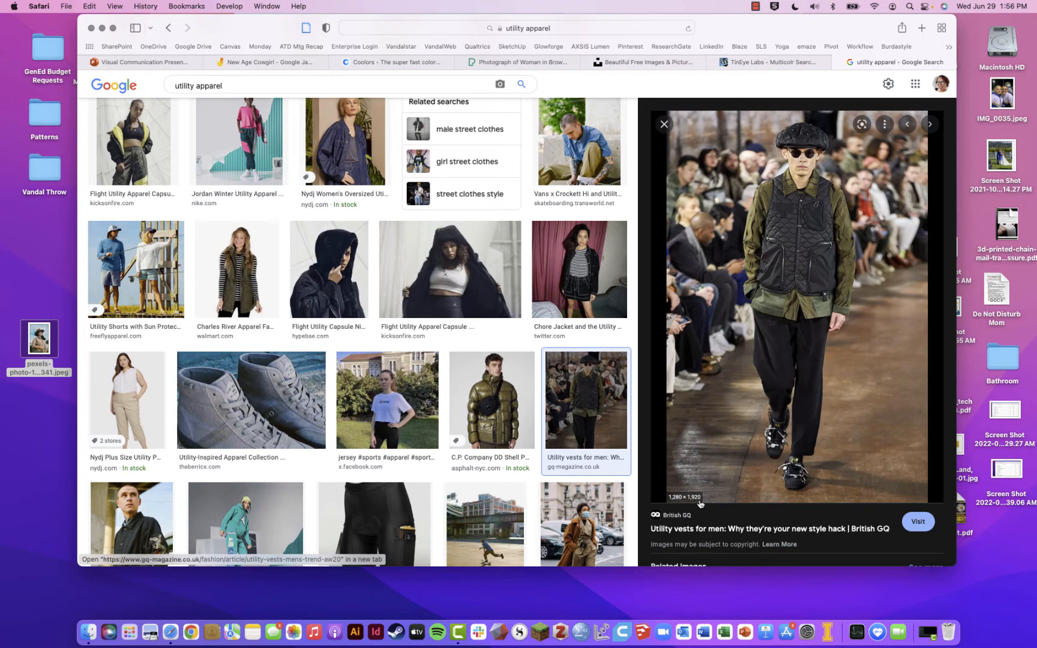
mouse_move(680, 506)
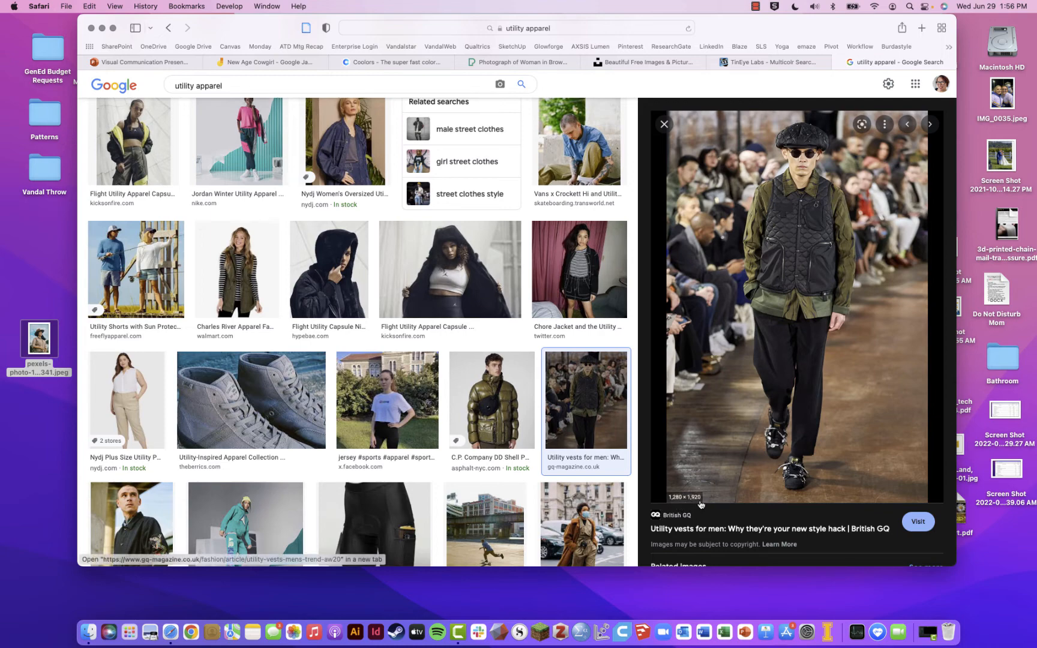
mouse_move(698, 505)
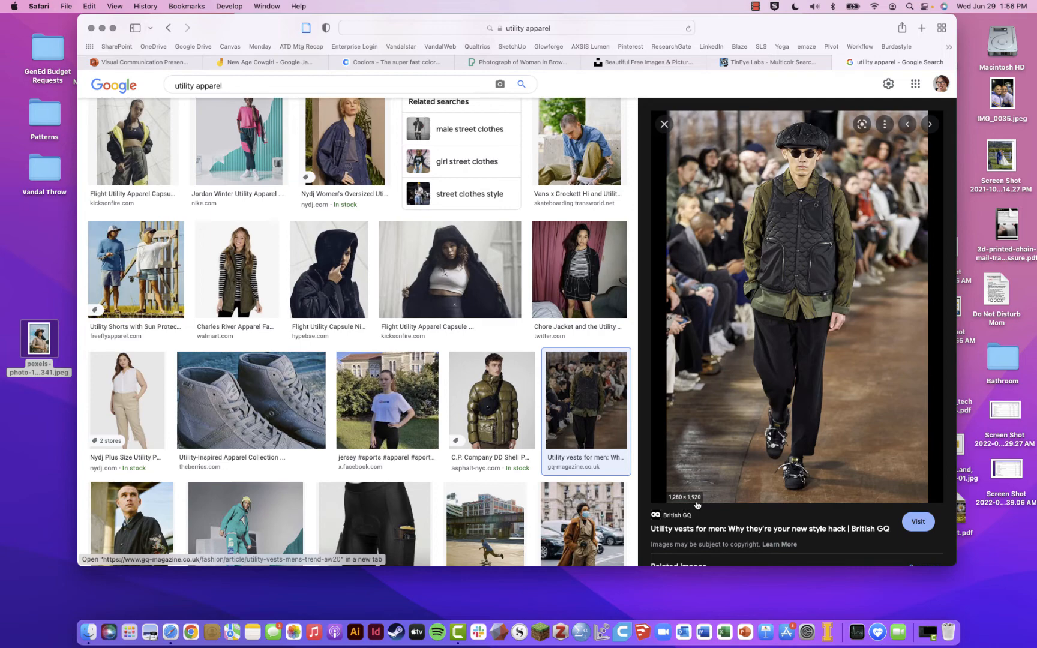
mouse_move(775, 307)
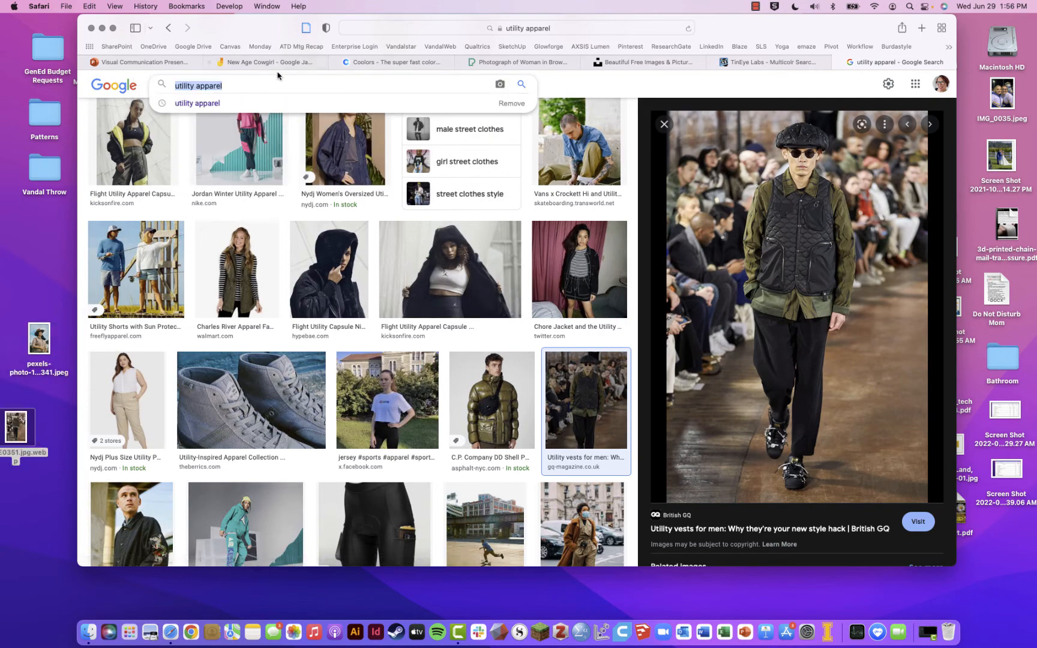
Upload the saved runway utility-vest photo to frame 2 and centre it over the cargo vest.
left_click(266, 62)
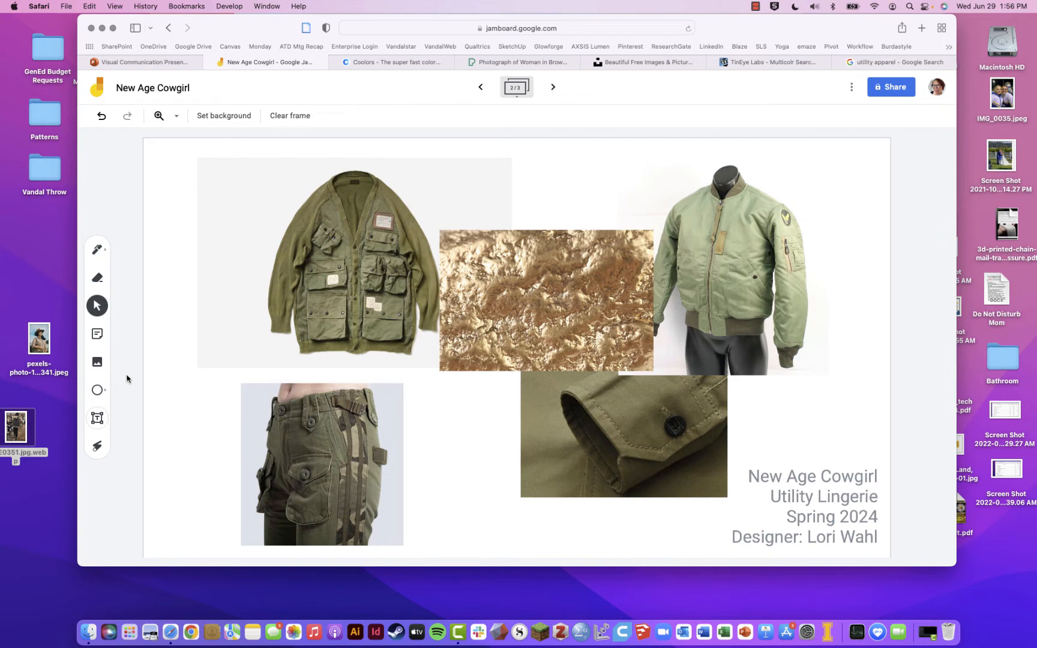
left_click(98, 363)
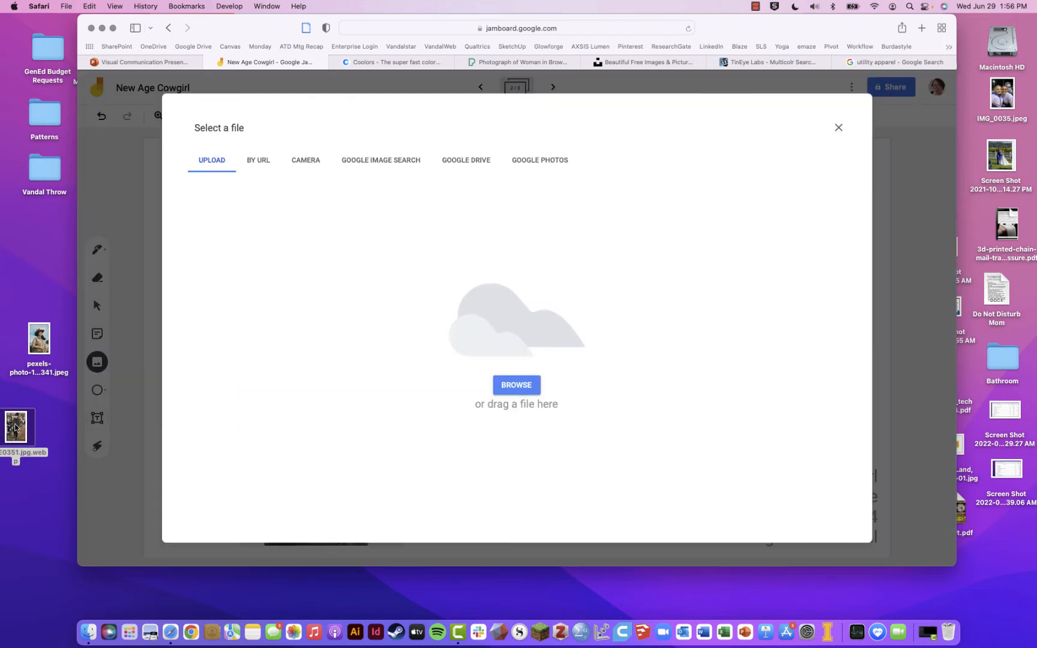
left_click_drag(23, 426, 578, 370)
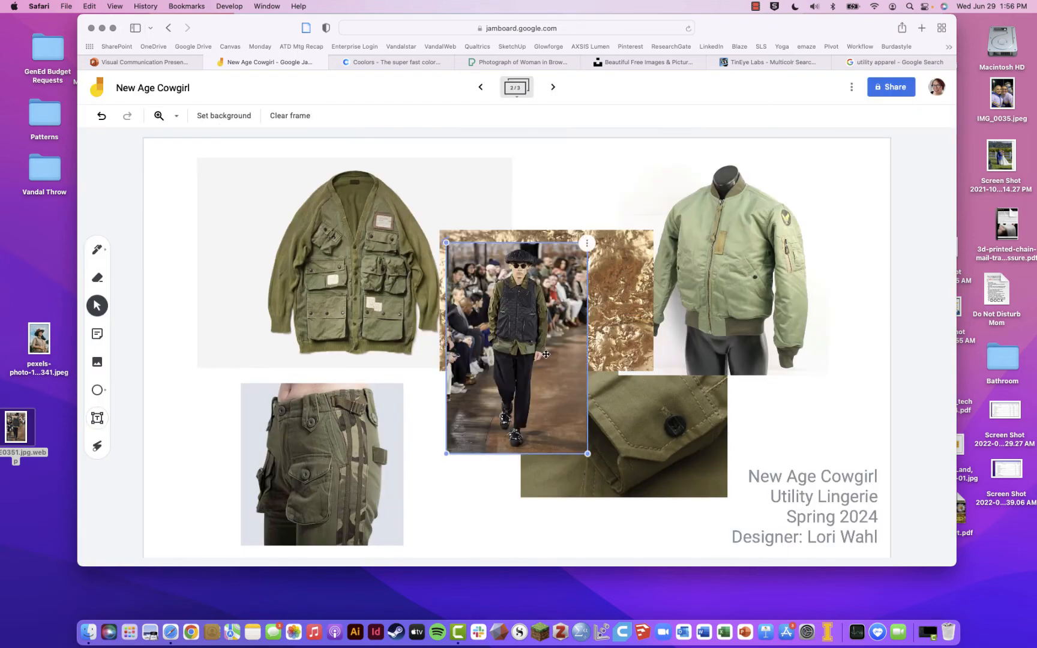
left_click_drag(516, 345, 470, 358)
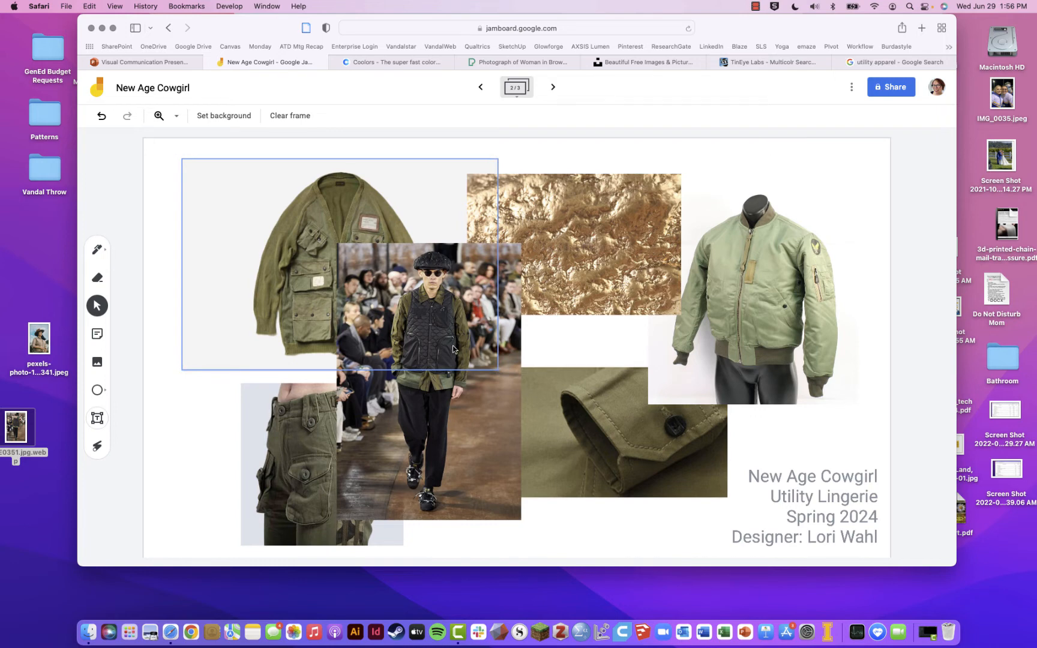
mouse_move(450, 372)
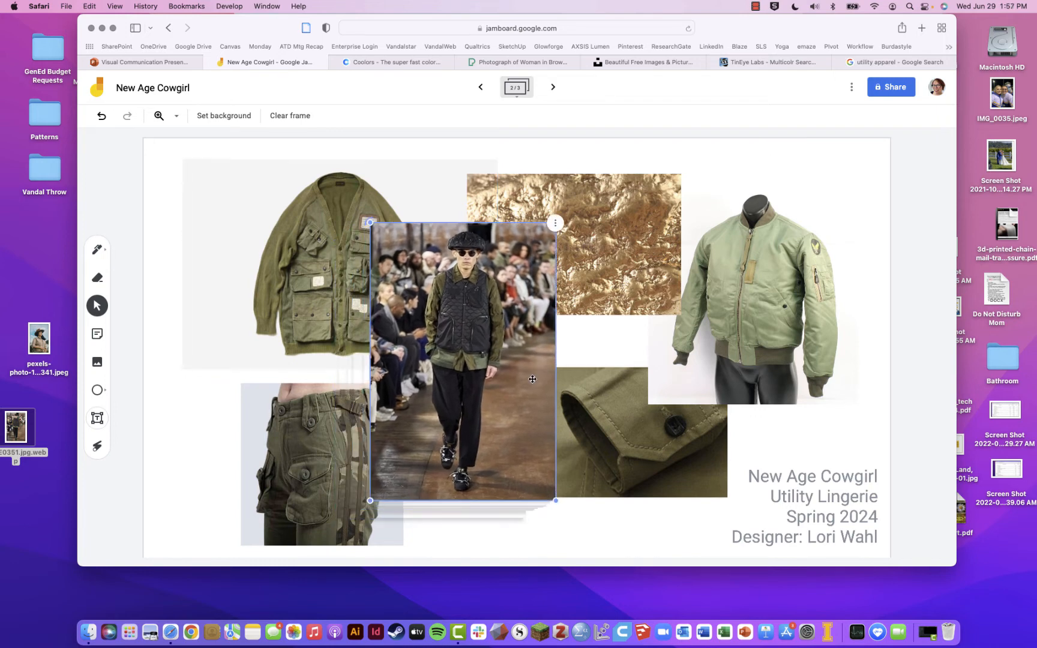
left_click_drag(533, 380, 553, 405)
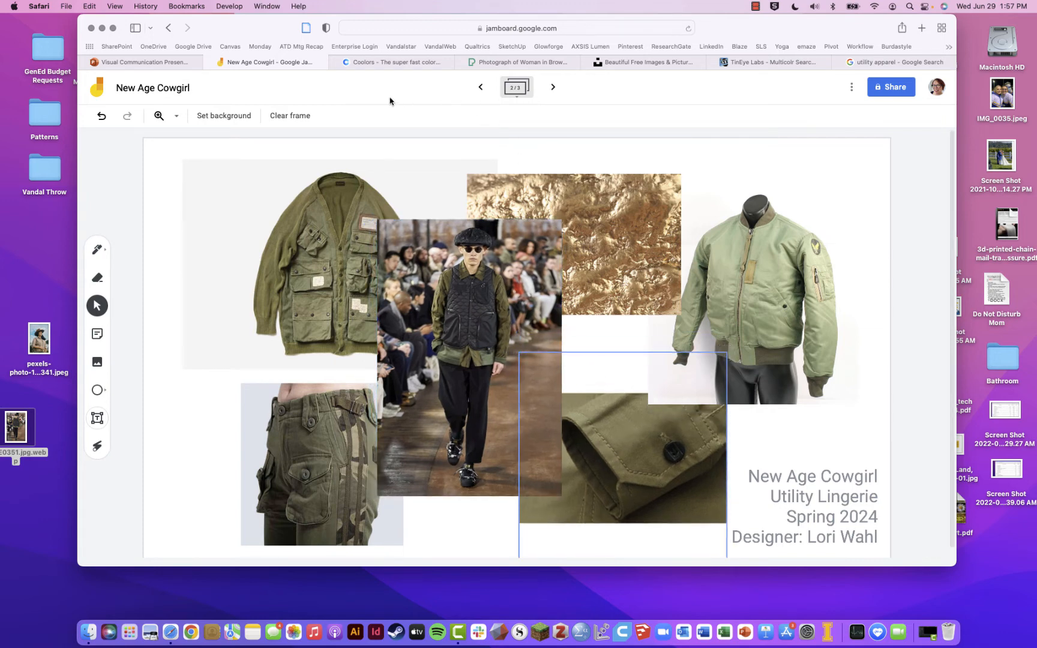
mouse_move(553, 90)
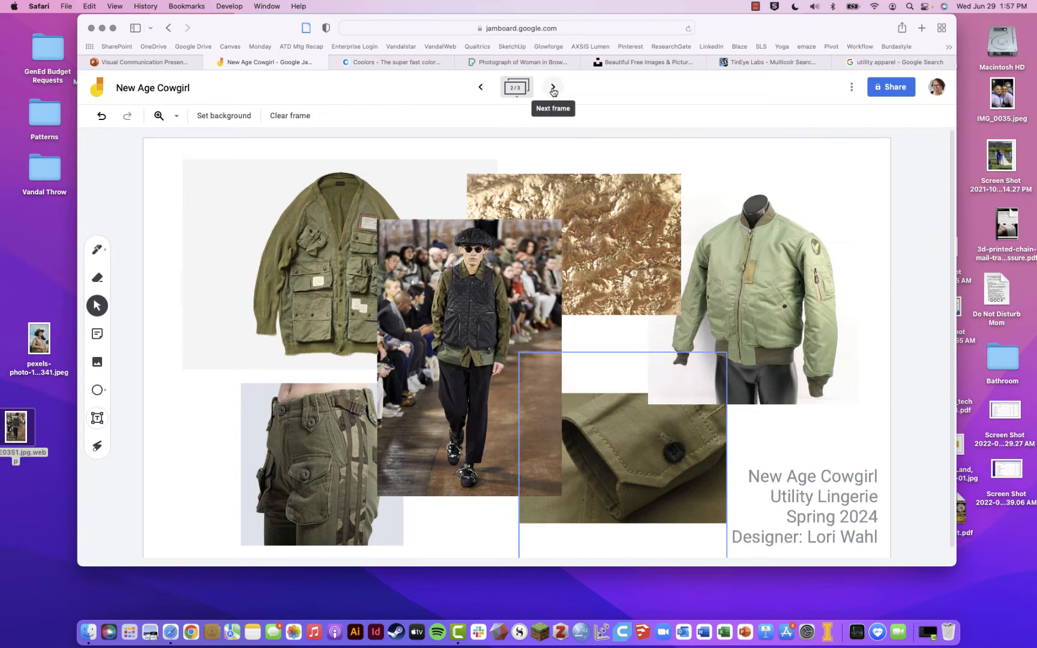
Advance to frame 3 with the named colour palette and avocado photo.
left_click(554, 88)
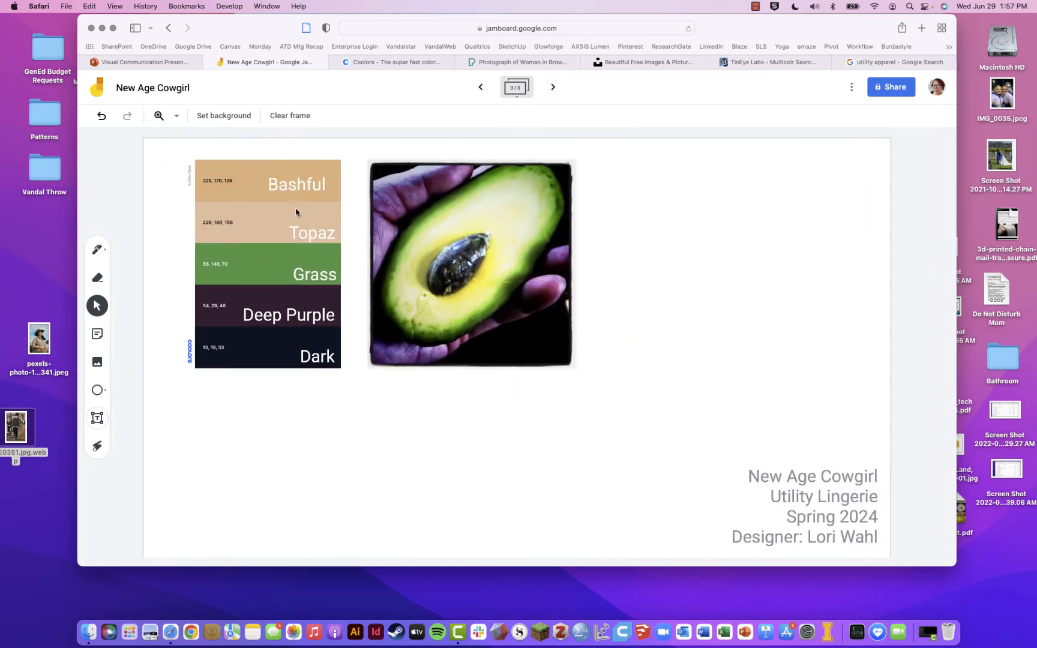
mouse_move(285, 240)
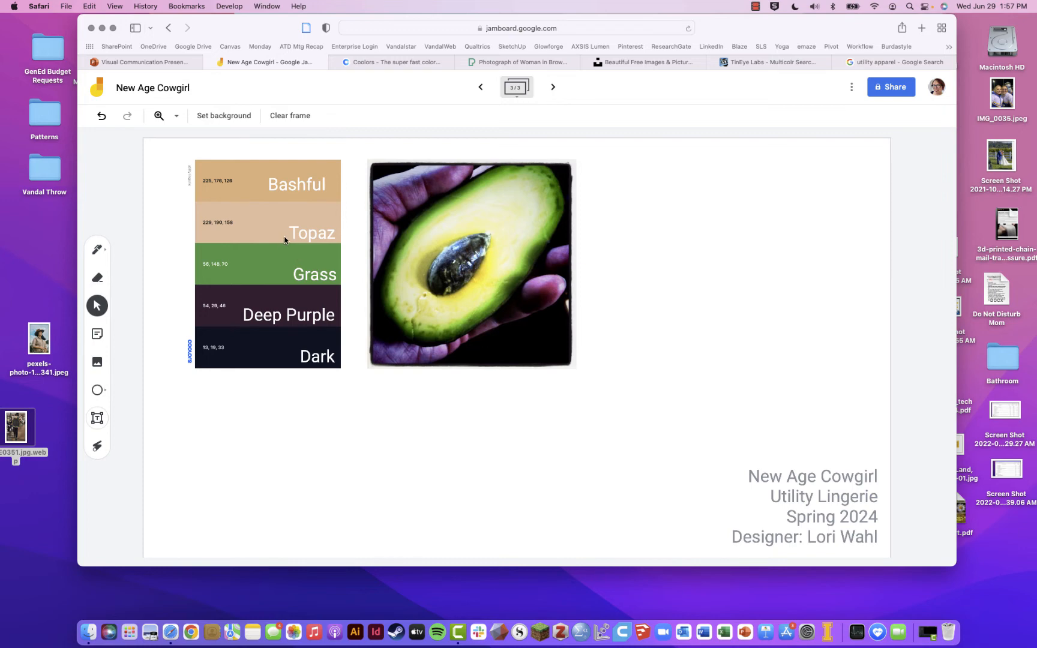
mouse_move(308, 257)
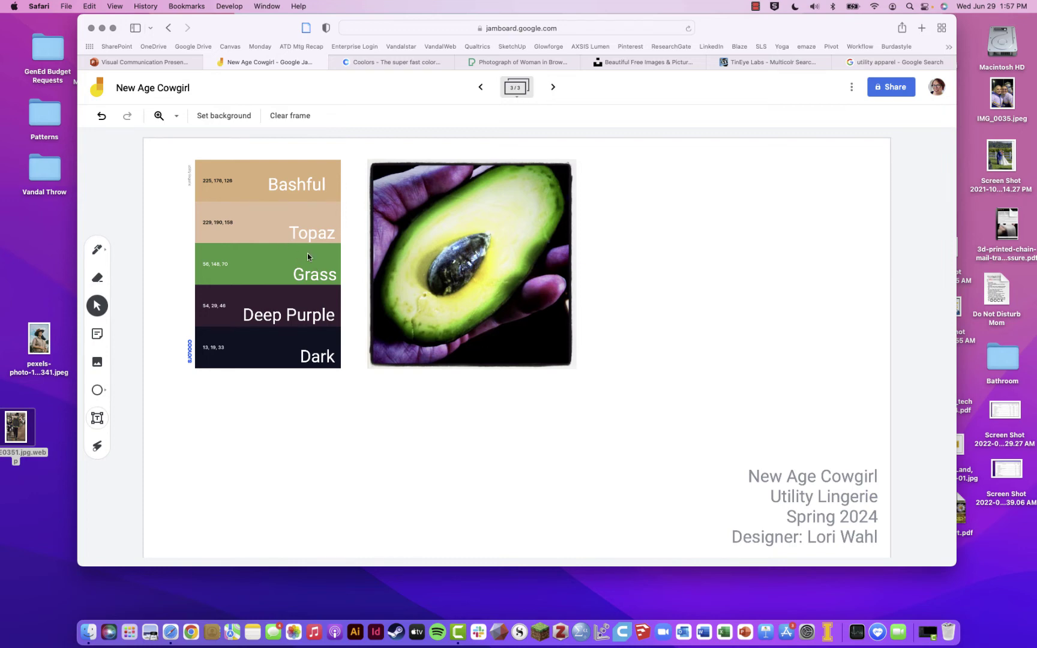
mouse_move(746, 120)
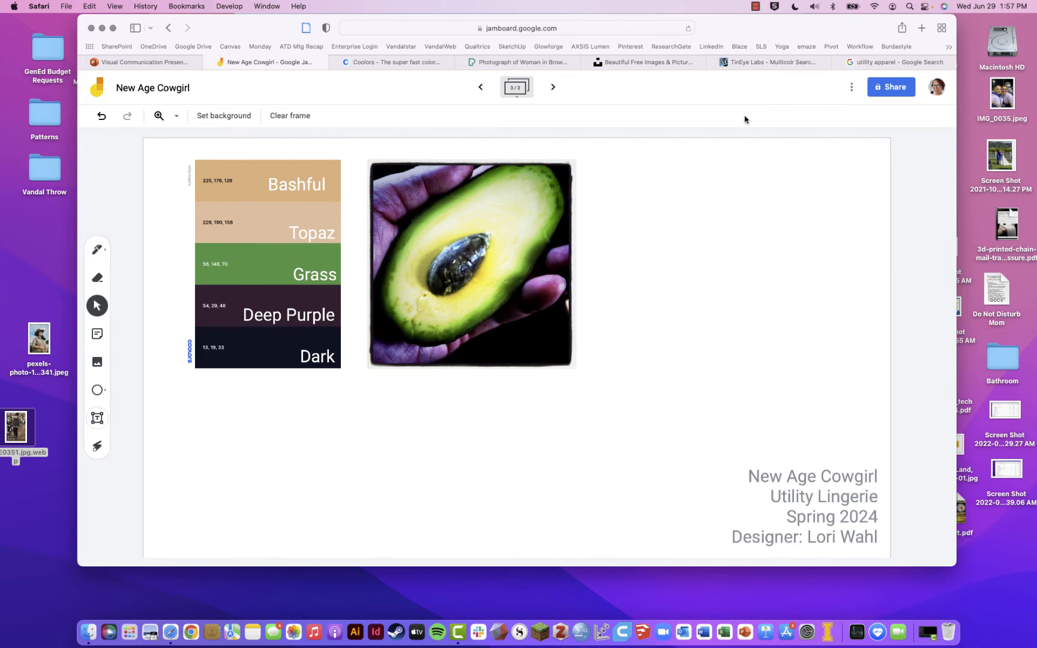
Save the Unsplash sailboat-at-sunset photo to the desktop and start the Coolors generator.
left_click(645, 62)
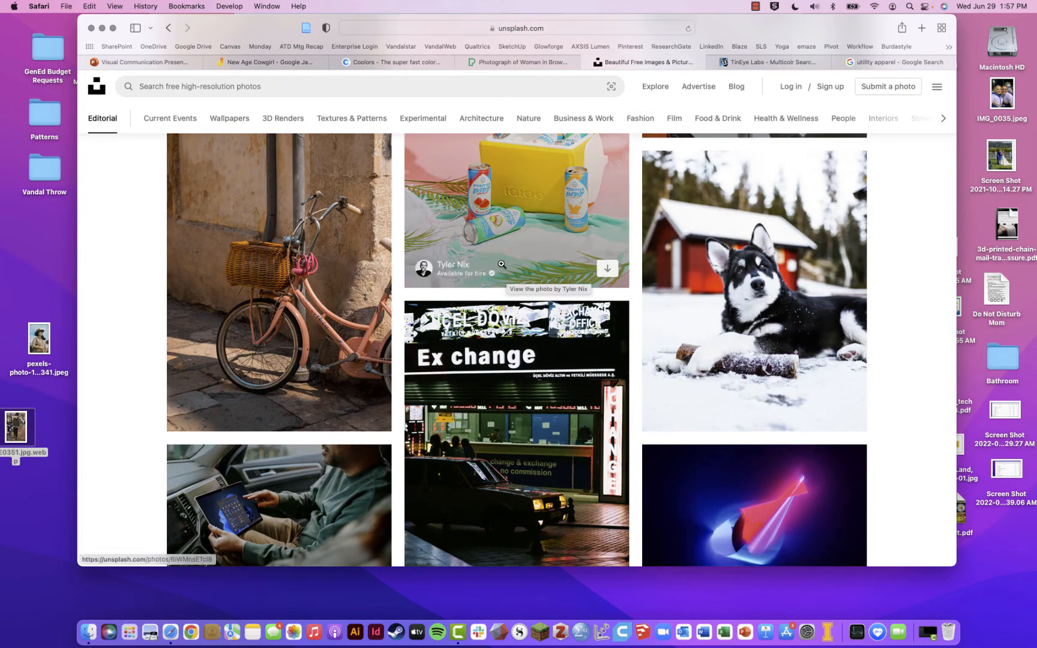
scroll("down", 3)
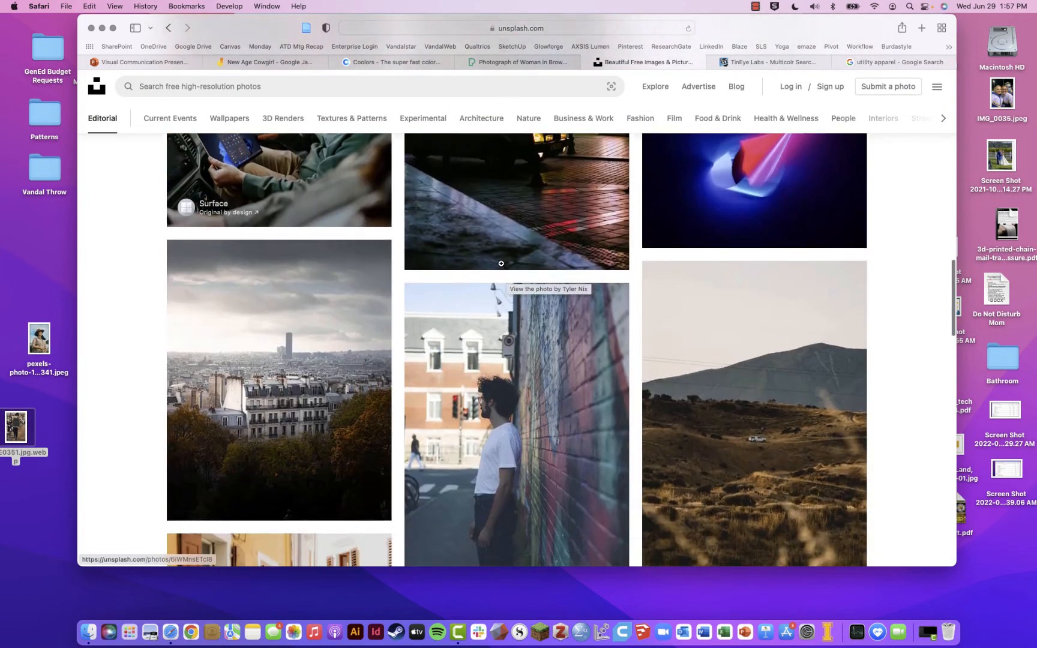
scroll("down", 3)
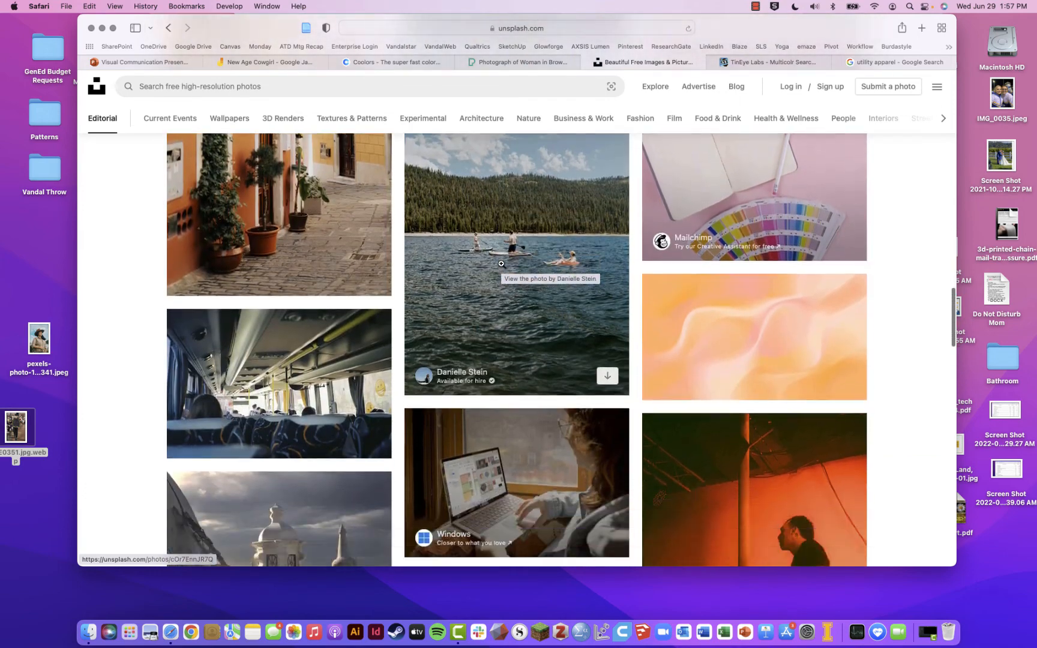
scroll("down", 3)
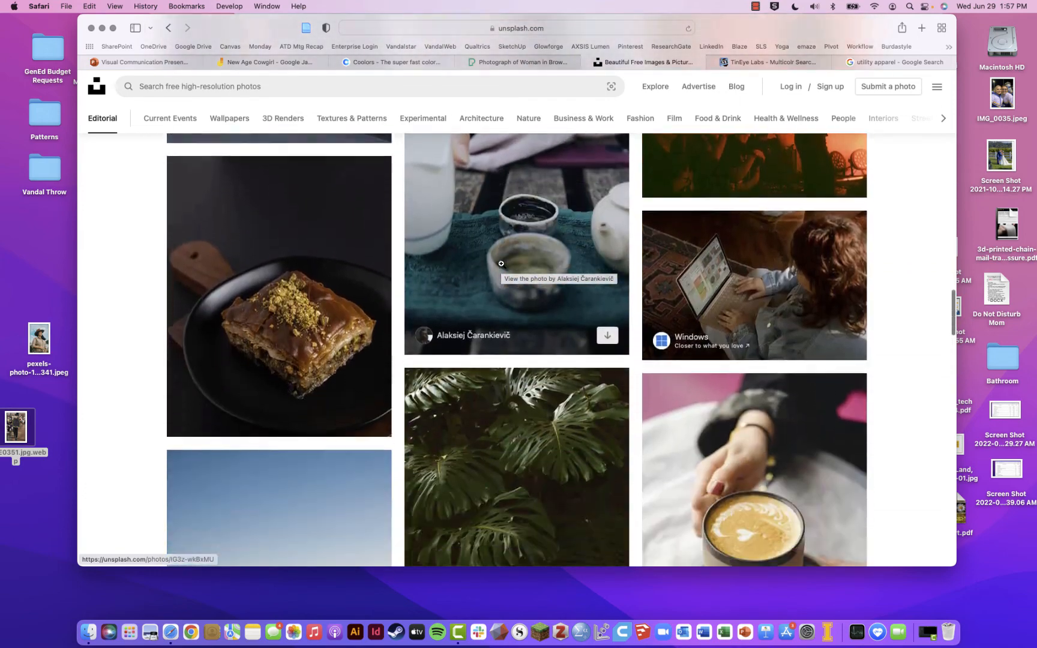
scroll("down", 3)
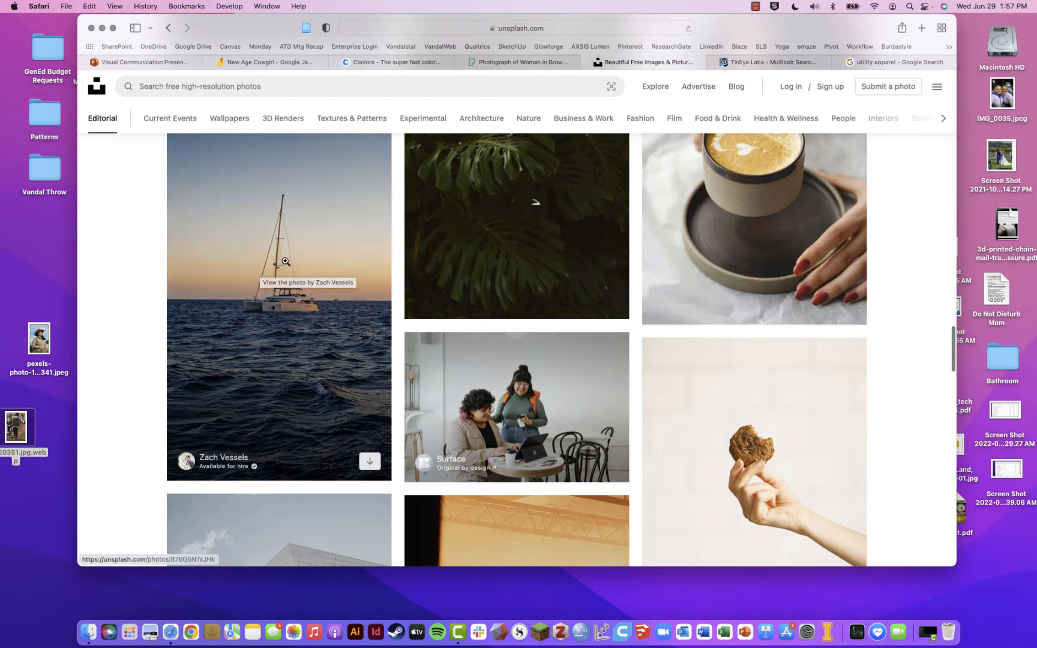
left_click(285, 263)
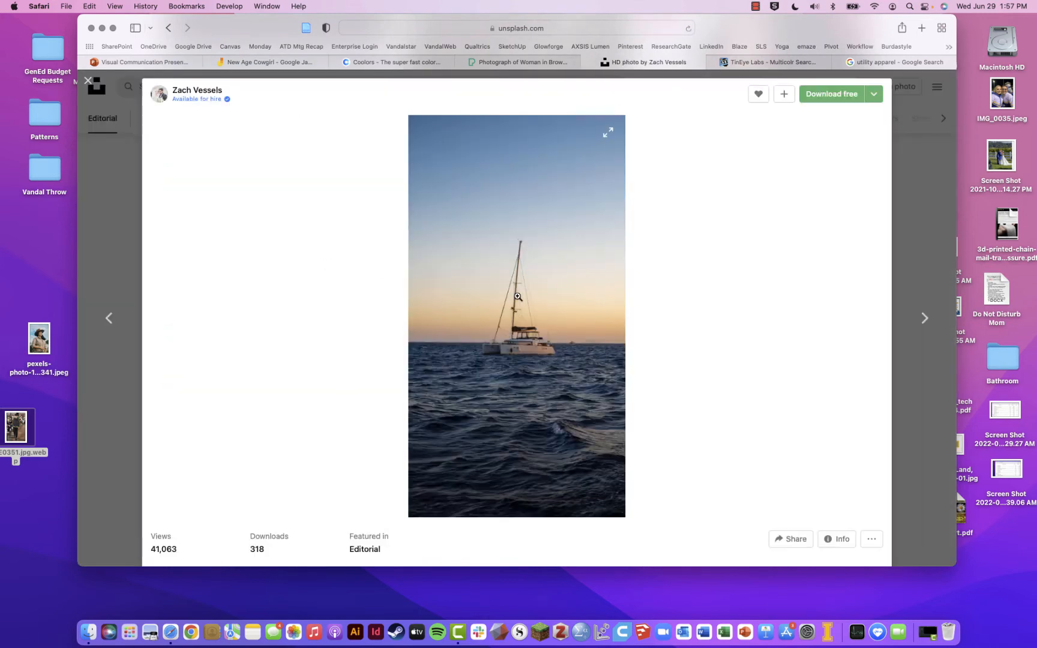
mouse_move(563, 272)
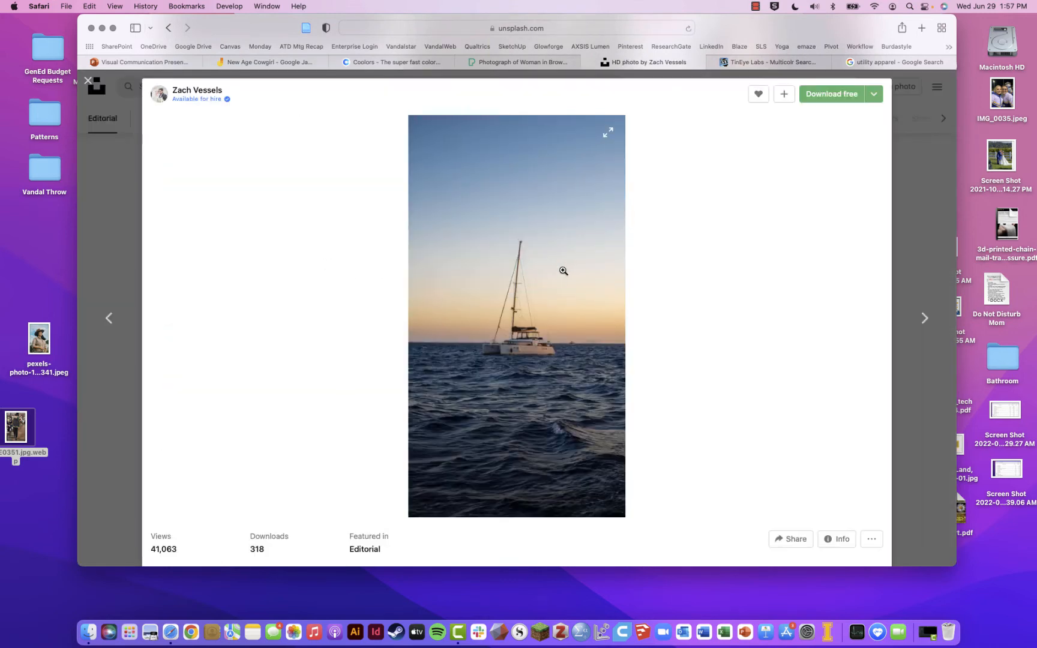
mouse_move(74, 248)
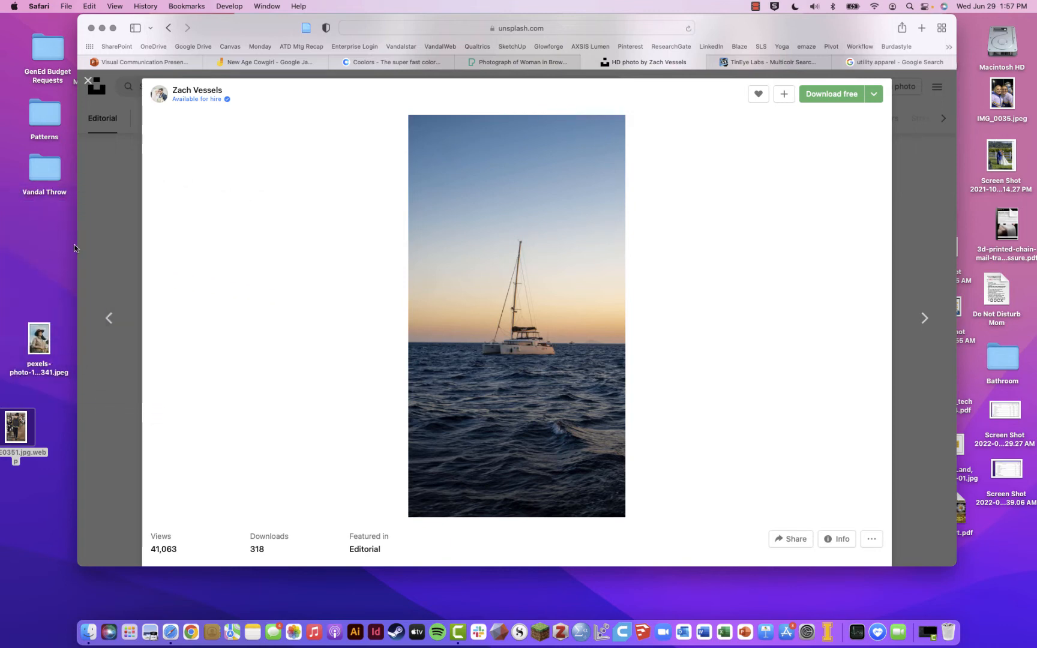
left_click(394, 63)
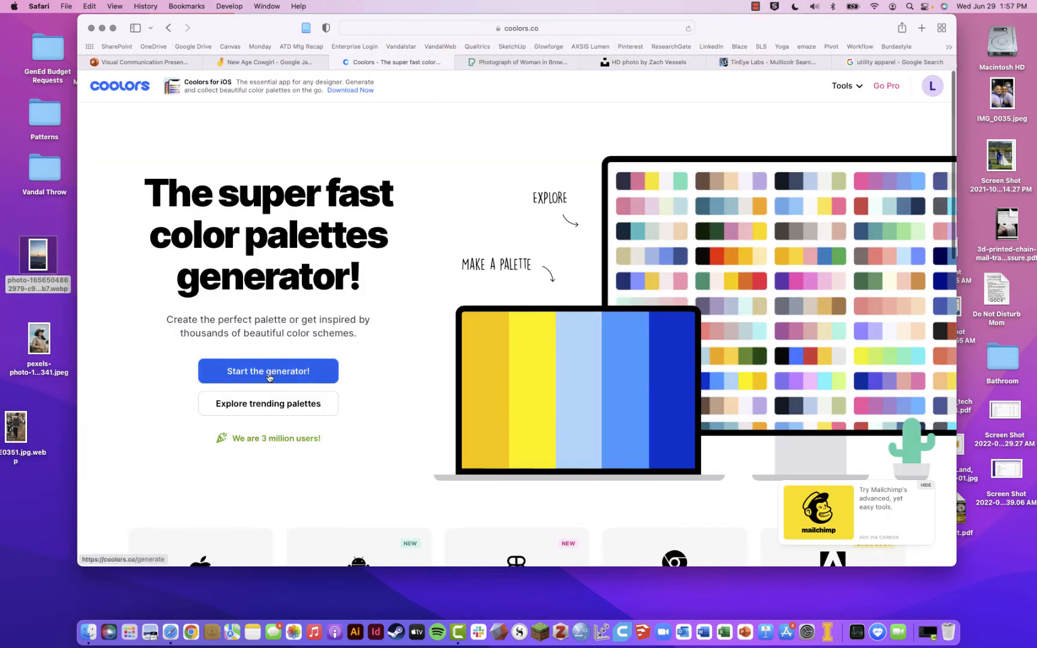
left_click(269, 371)
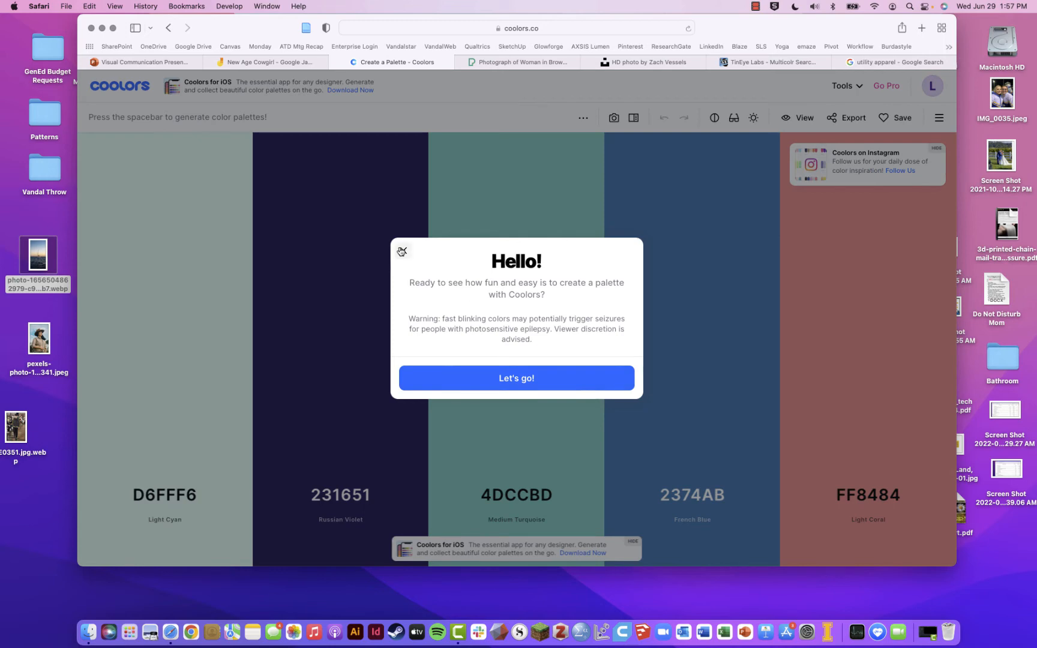
Dismiss the welcome and generate random palettes until the warm Fire Opal–Shiny Shamrock set shows.
left_click(517, 378)
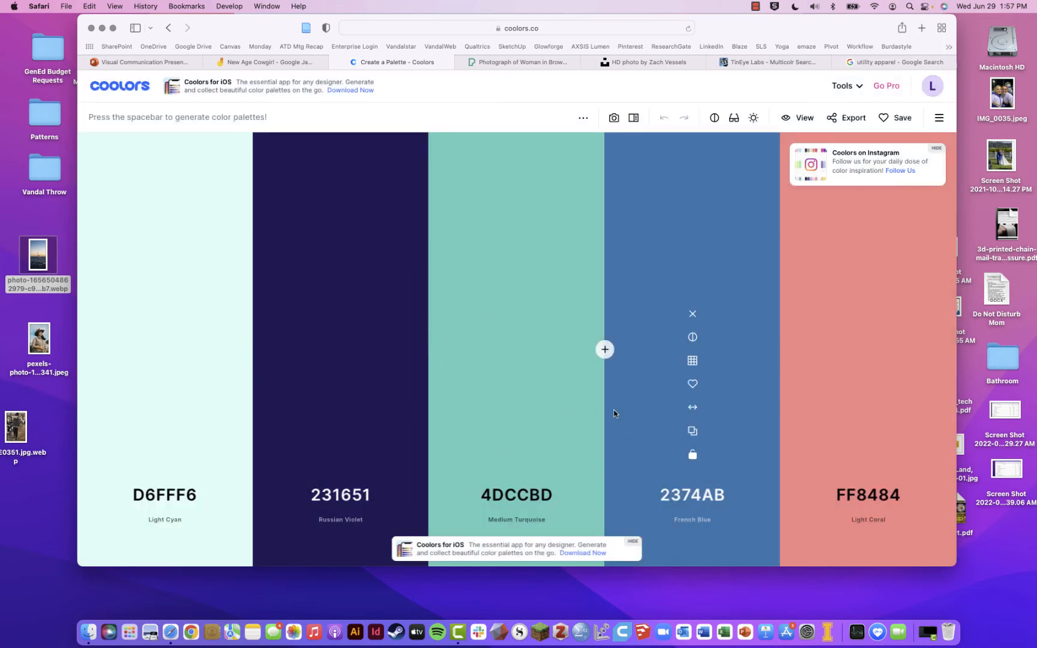
key("space")
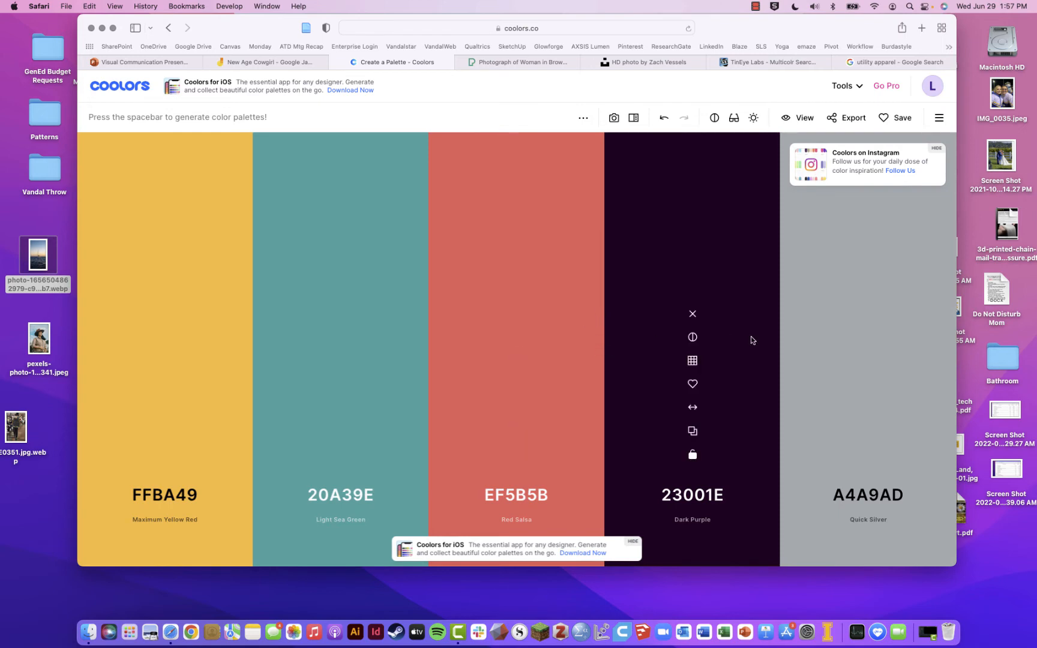
key("space")
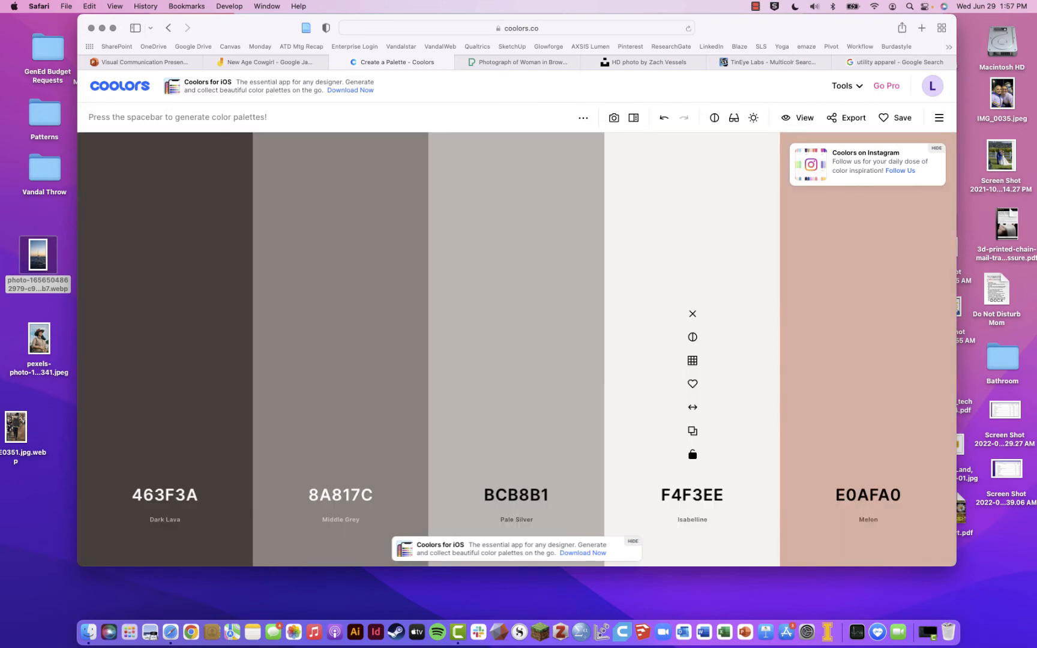
key("space")
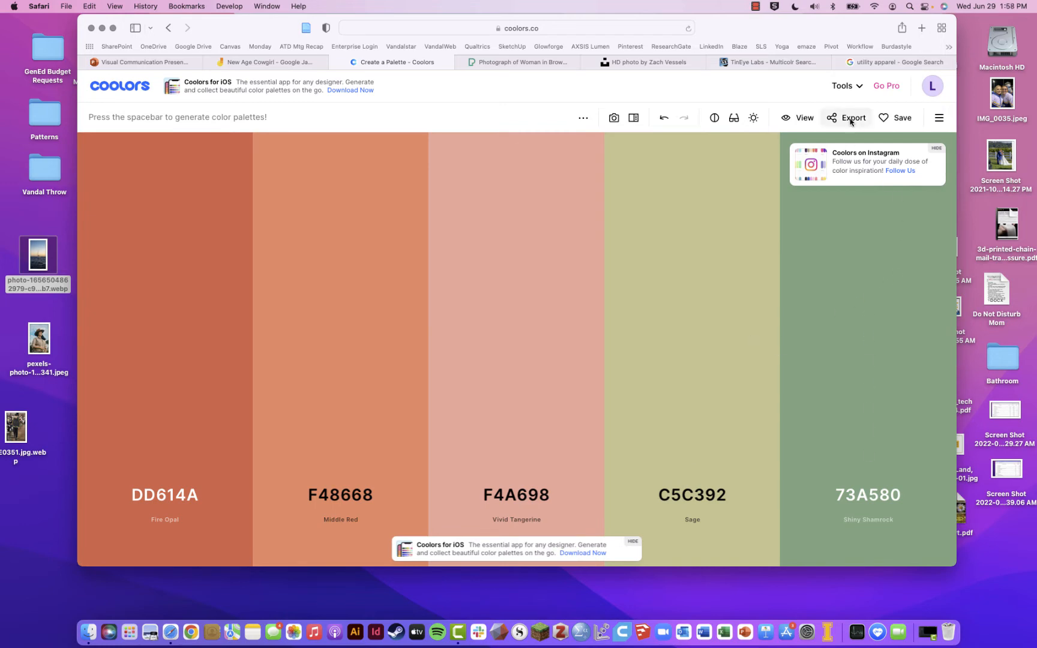
Export the palette as an image titled 'candy colors' and close the downloads list.
left_click(854, 118)
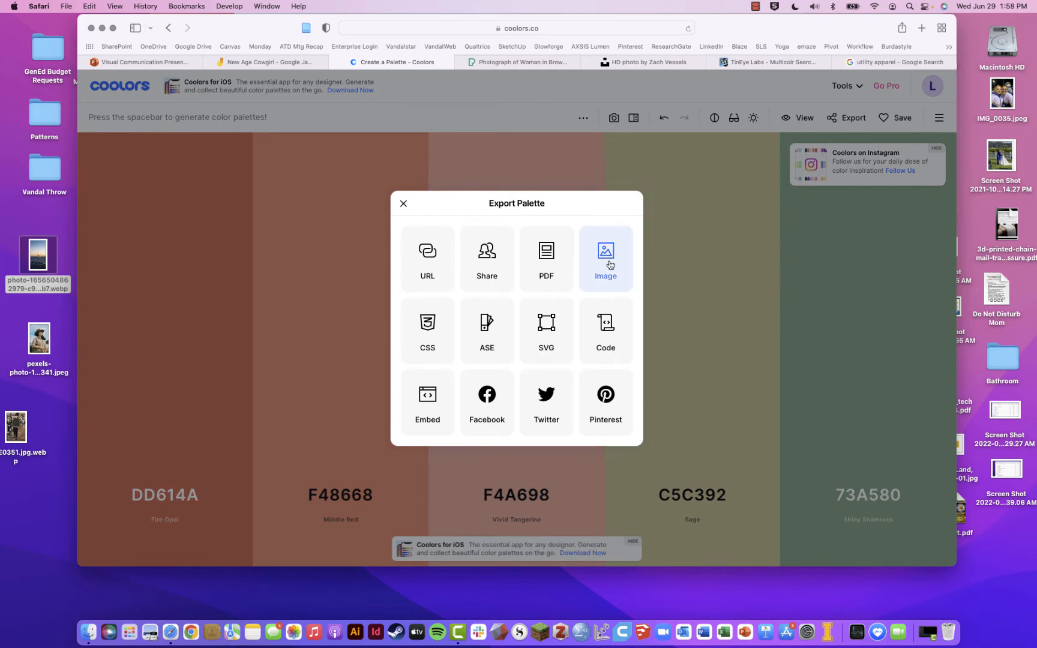
left_click(606, 260)
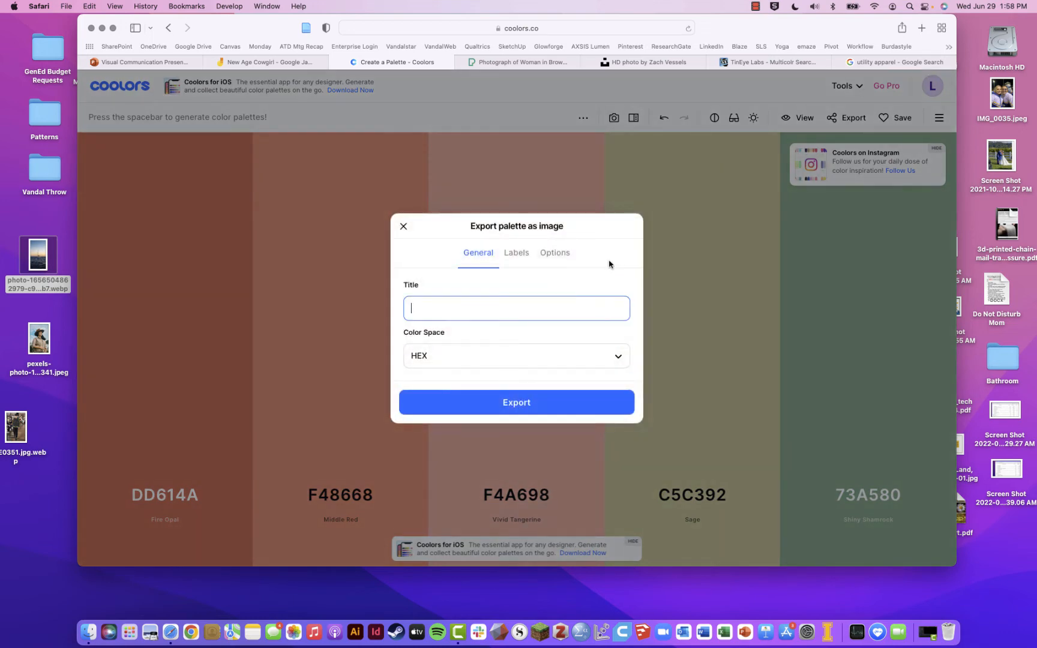
type("candy")
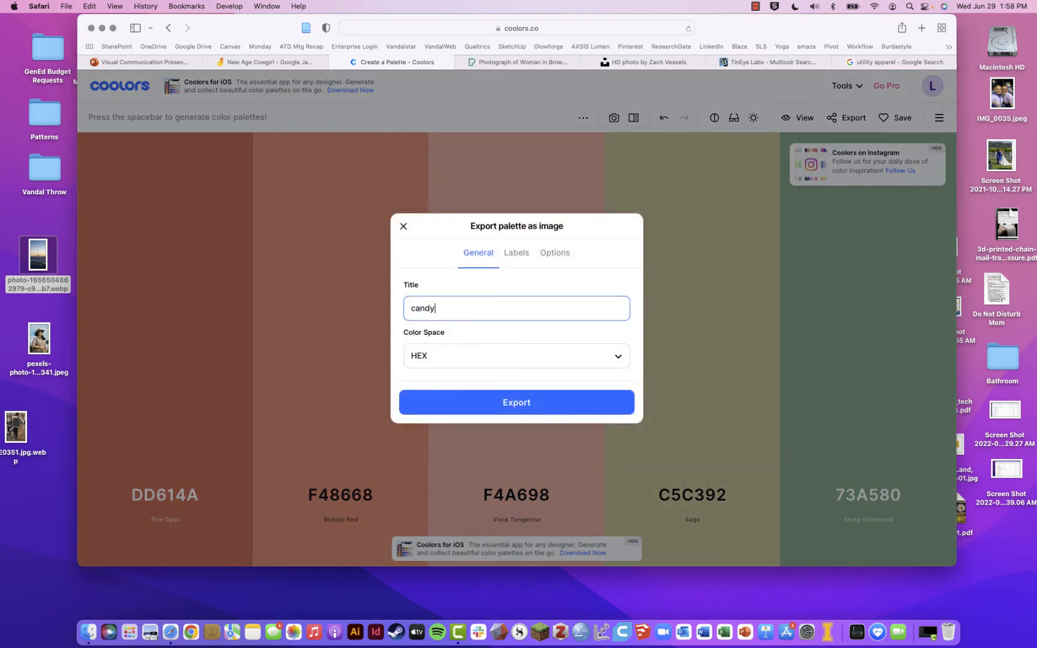
type("colors")
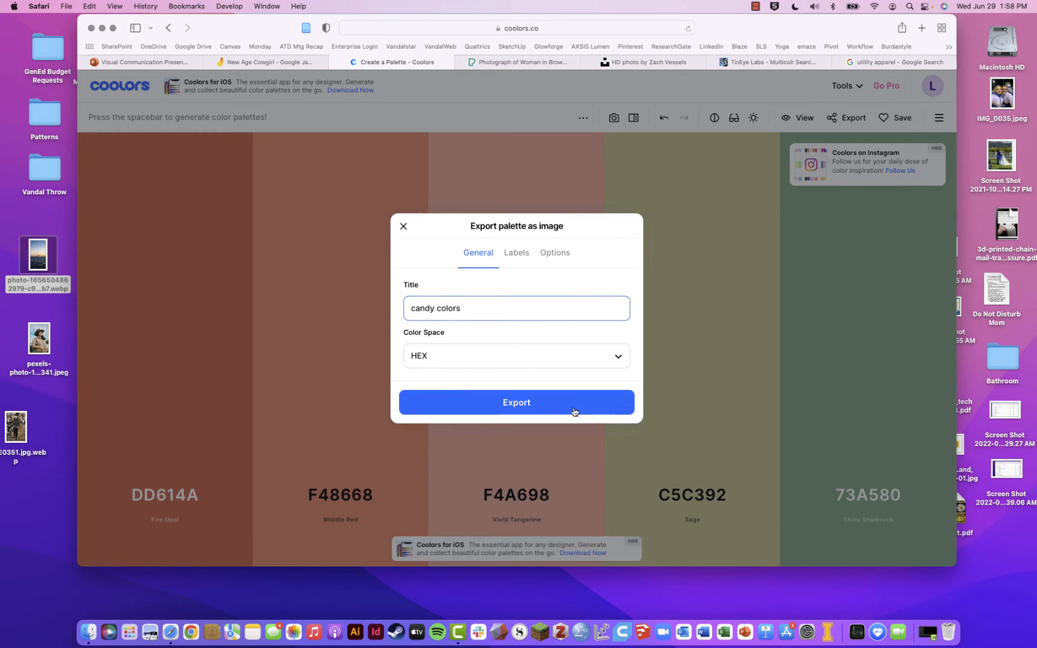
left_click(516, 402)
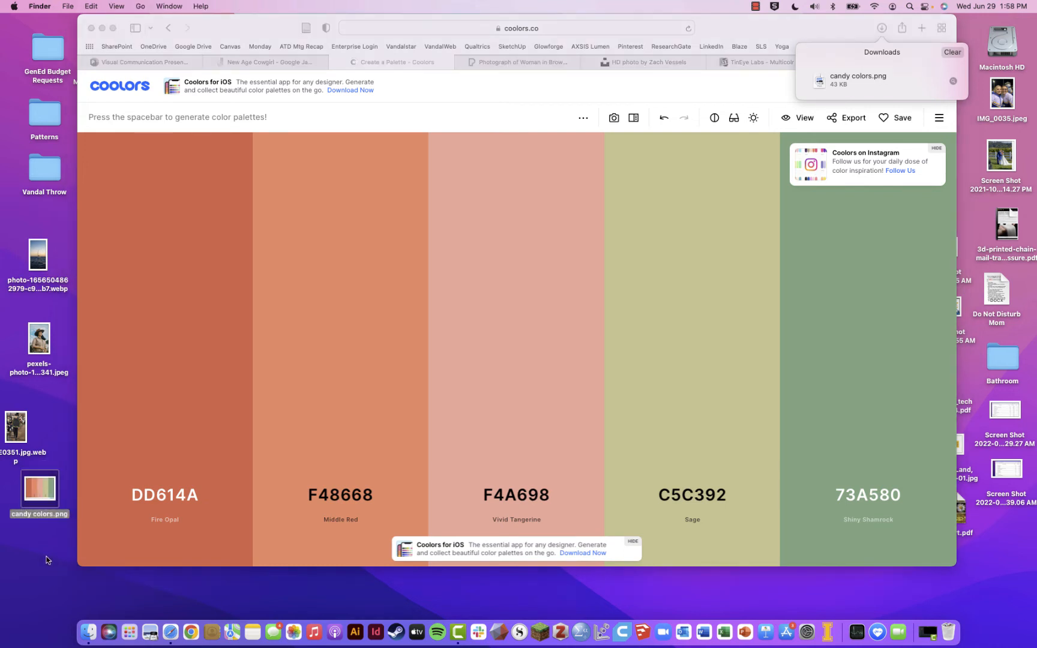
mouse_move(451, 316)
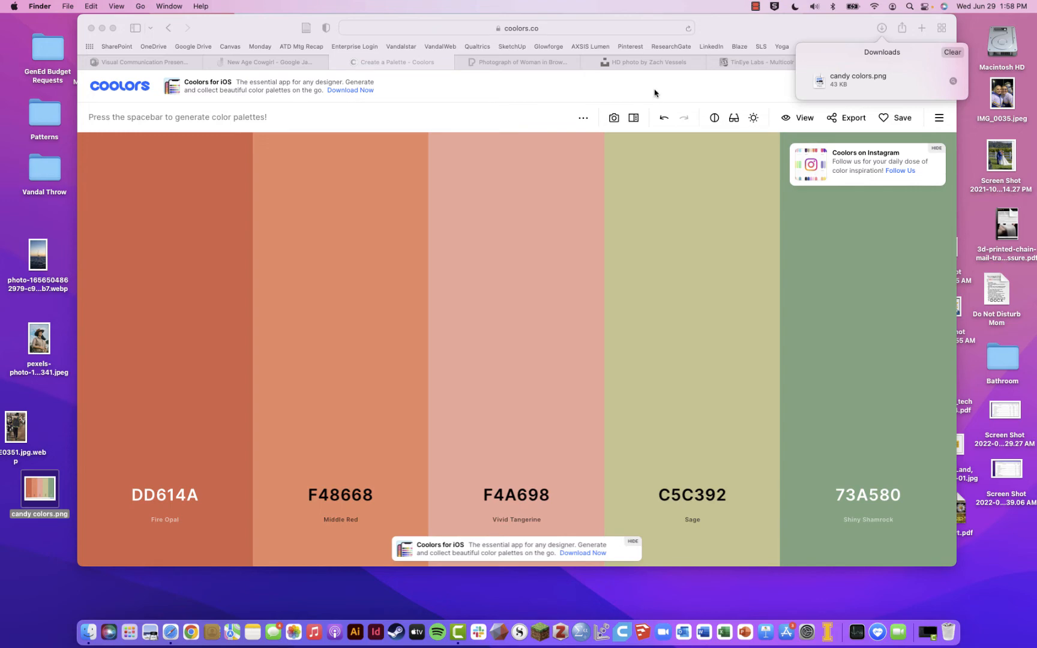
left_click(843, 86)
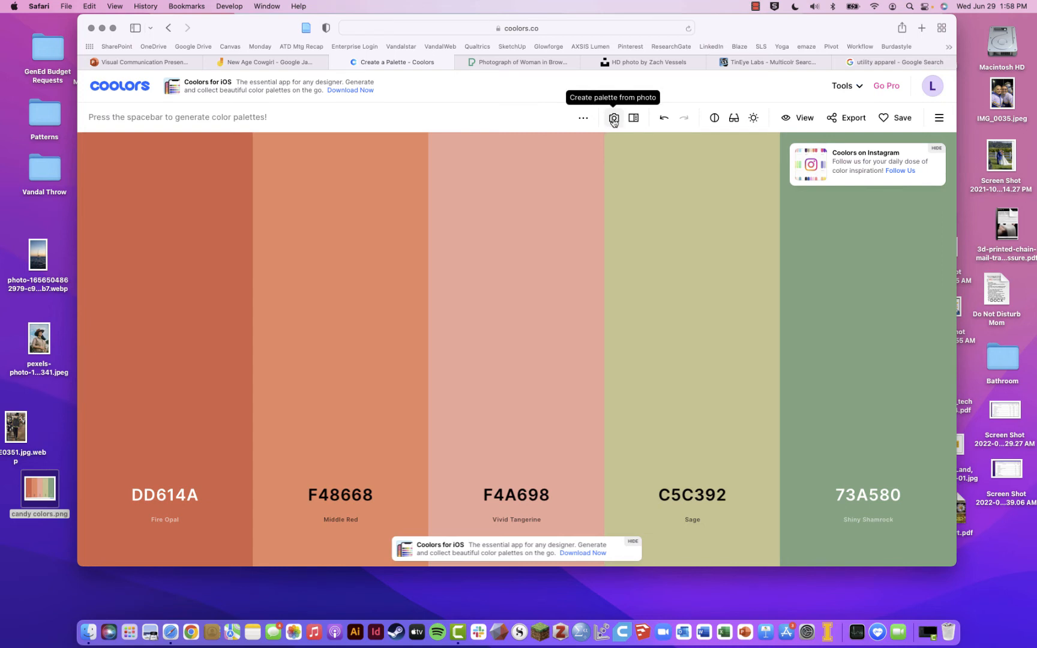
Create a navy-and-beige palette from the uploaded sailboat photo, adjusting the sampled colours, and open its export options.
left_click(614, 118)
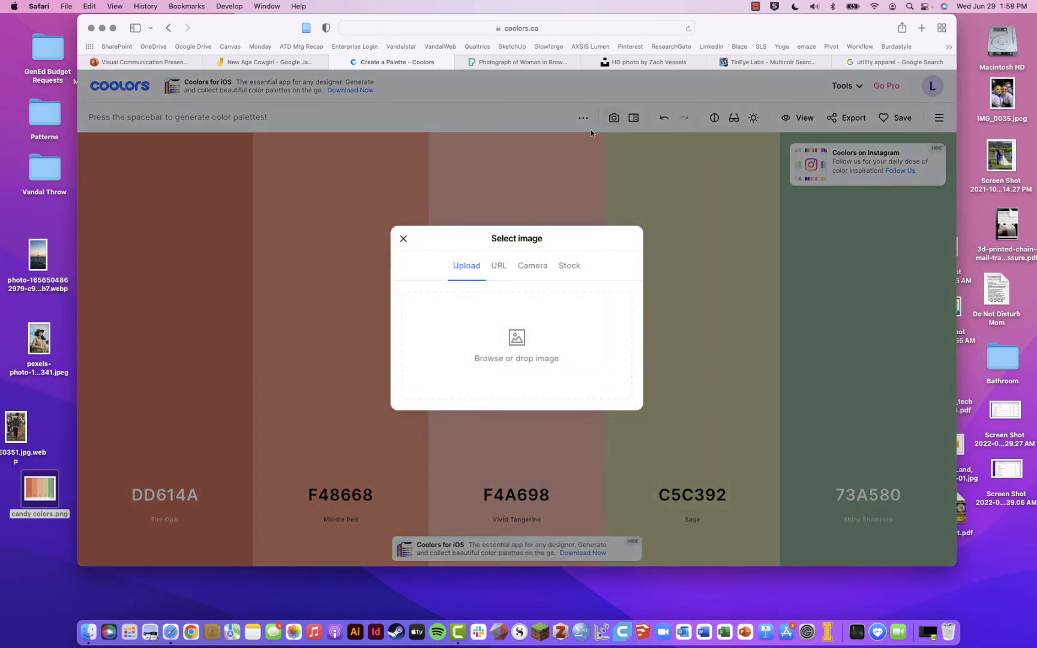
mouse_move(503, 329)
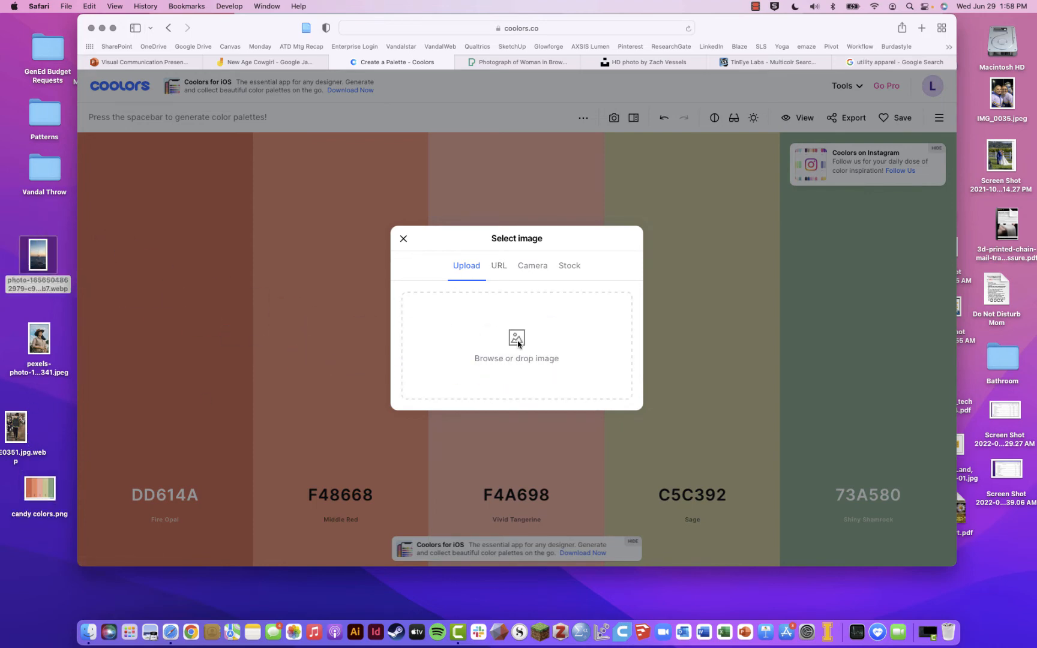
left_click(516, 344)
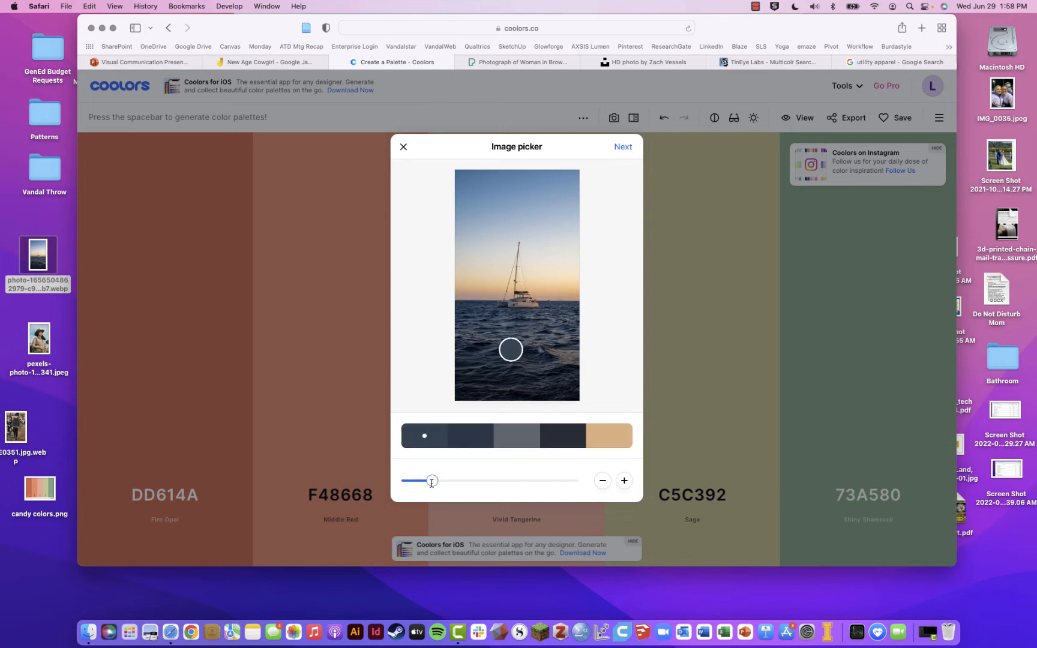
left_click_drag(510, 349, 459, 180)
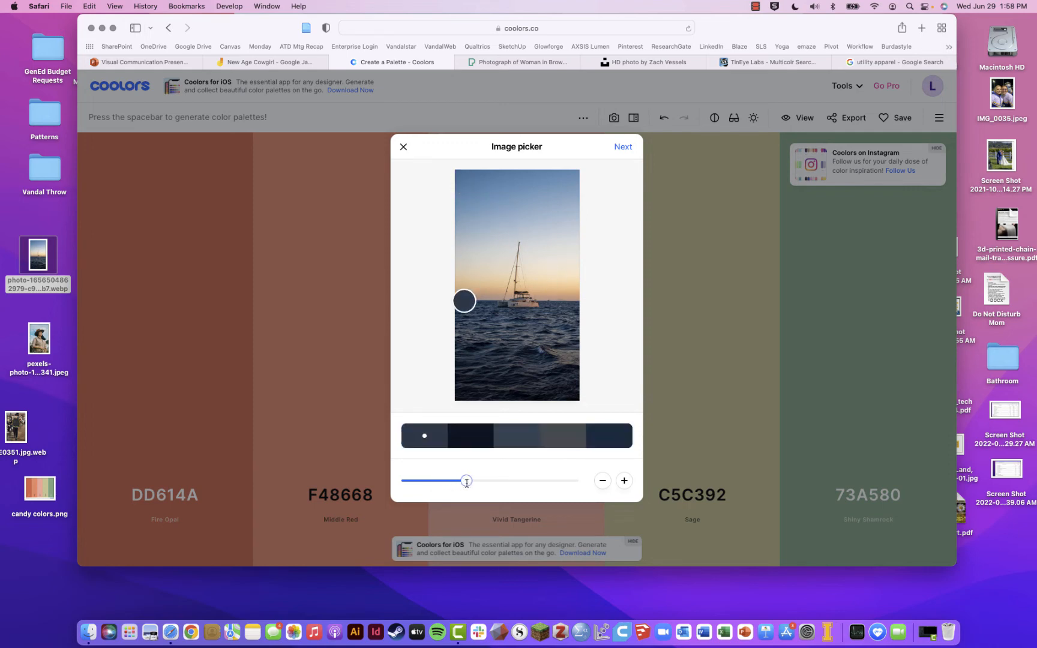
left_click_drag(466, 482, 505, 481)
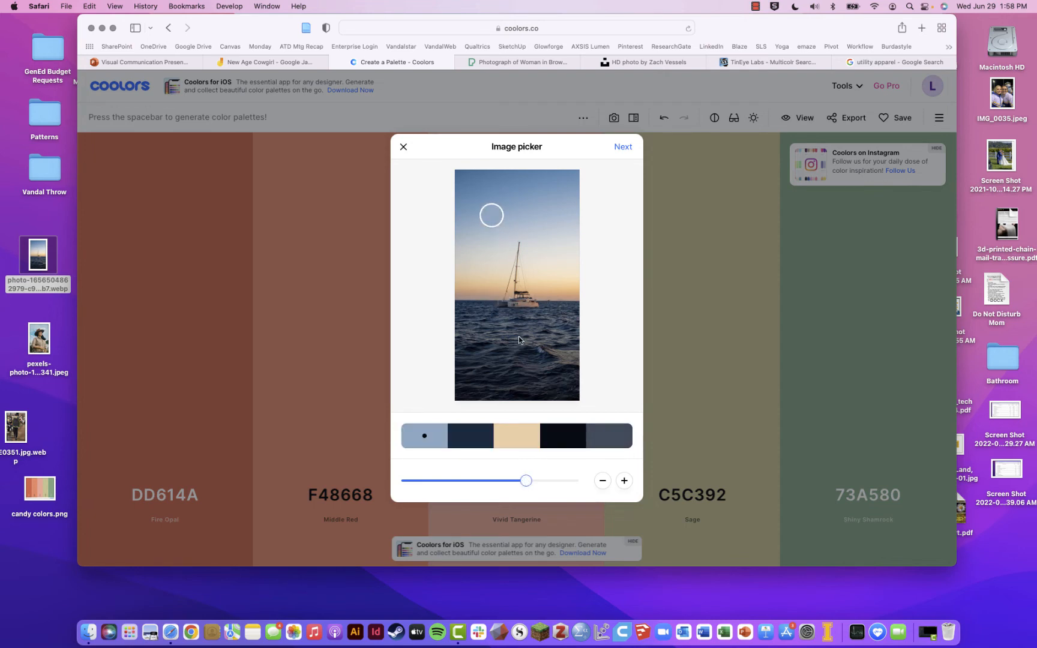
mouse_move(581, 214)
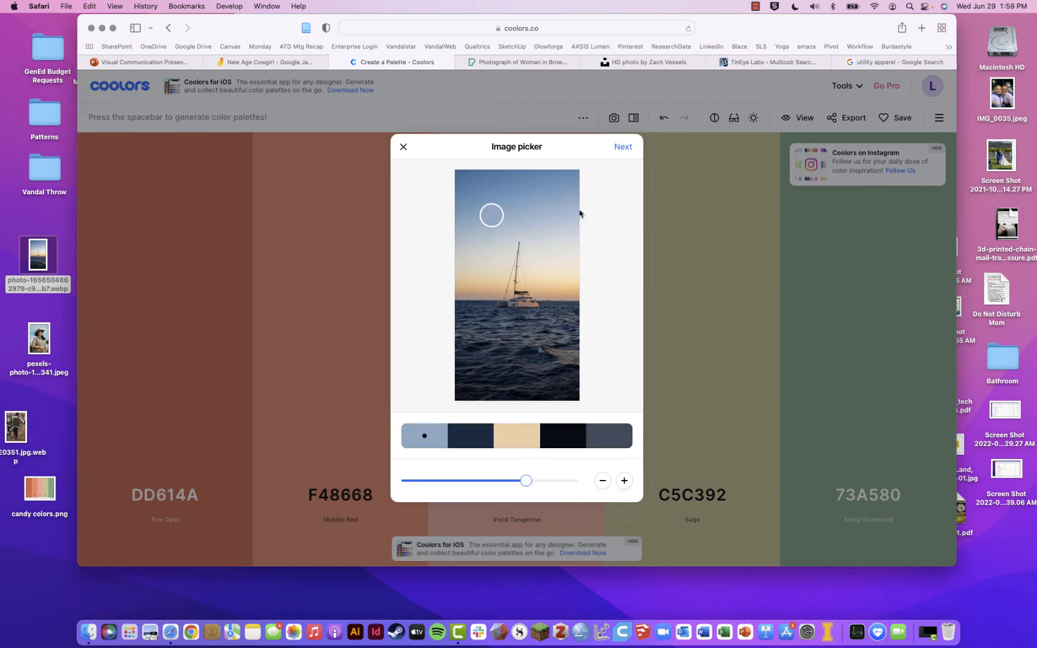
left_click(623, 147)
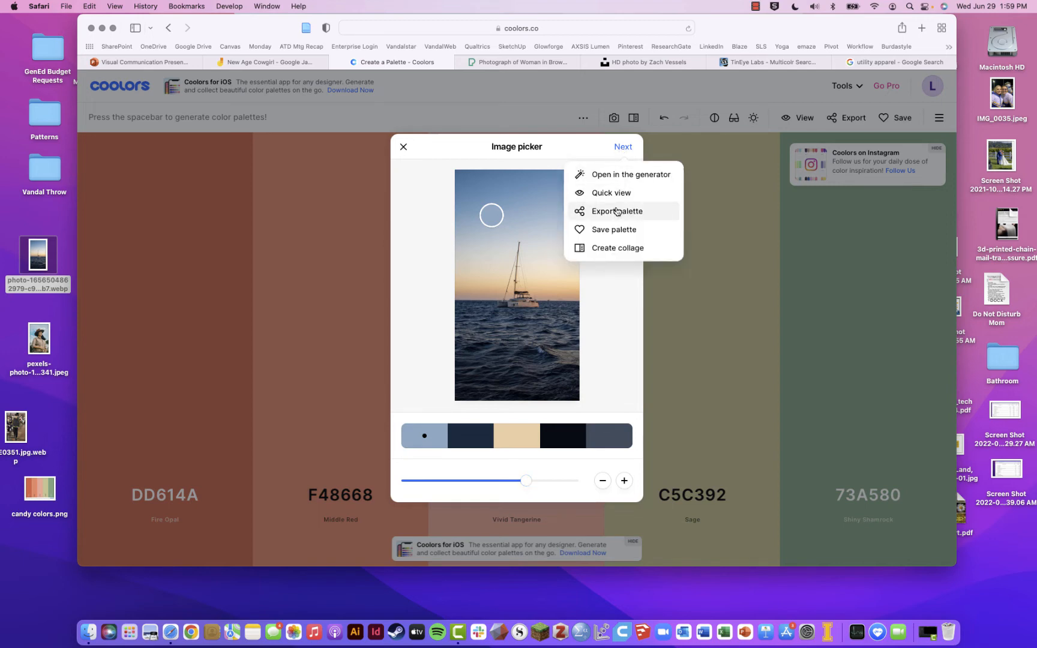
Export the Coolors photo palette as an image titled 'Sailing Away'.
left_click(617, 211)
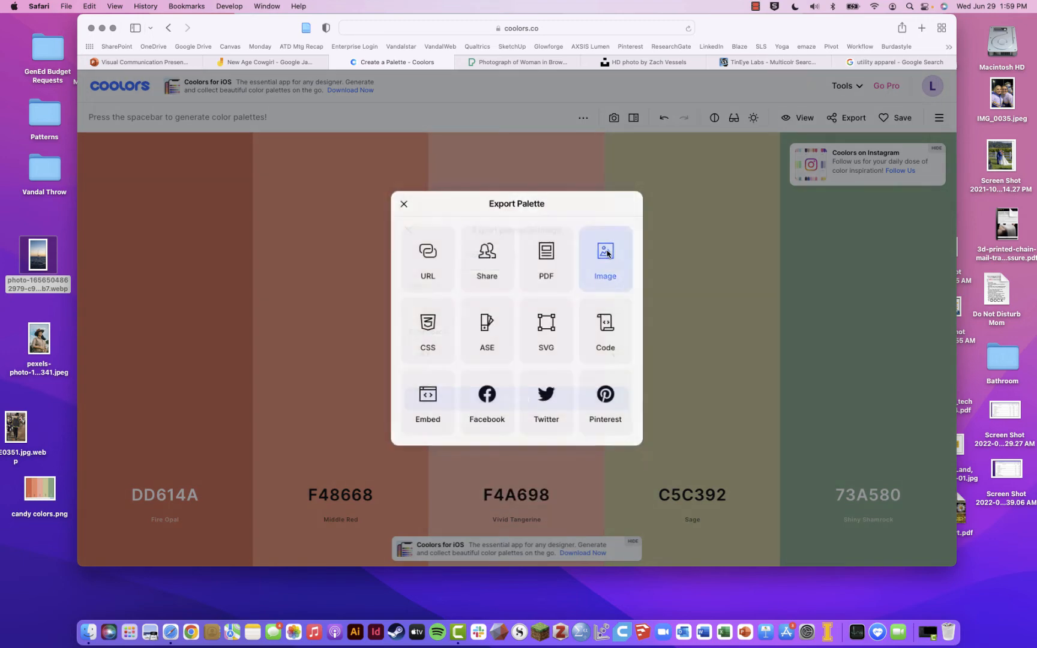
left_click(605, 258)
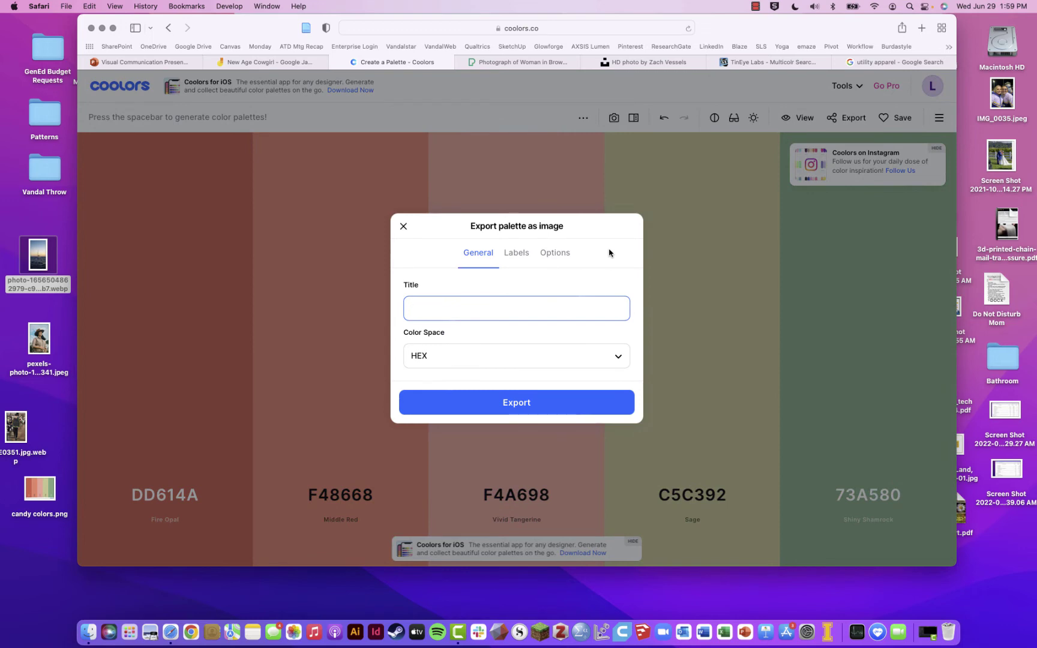
type("Sailing Away")
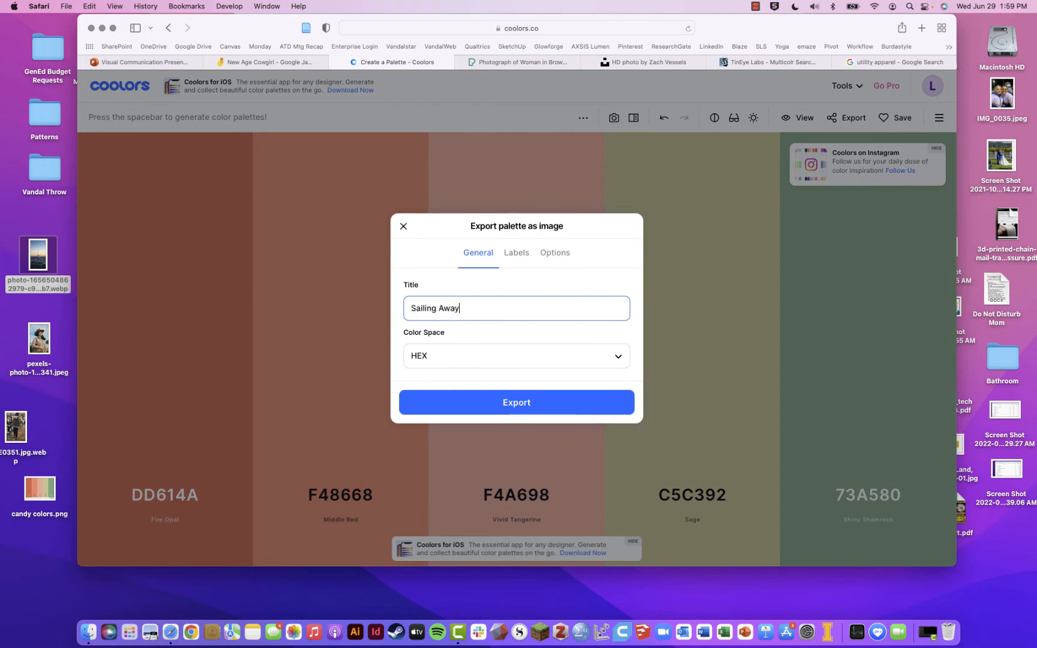
left_click(517, 402)
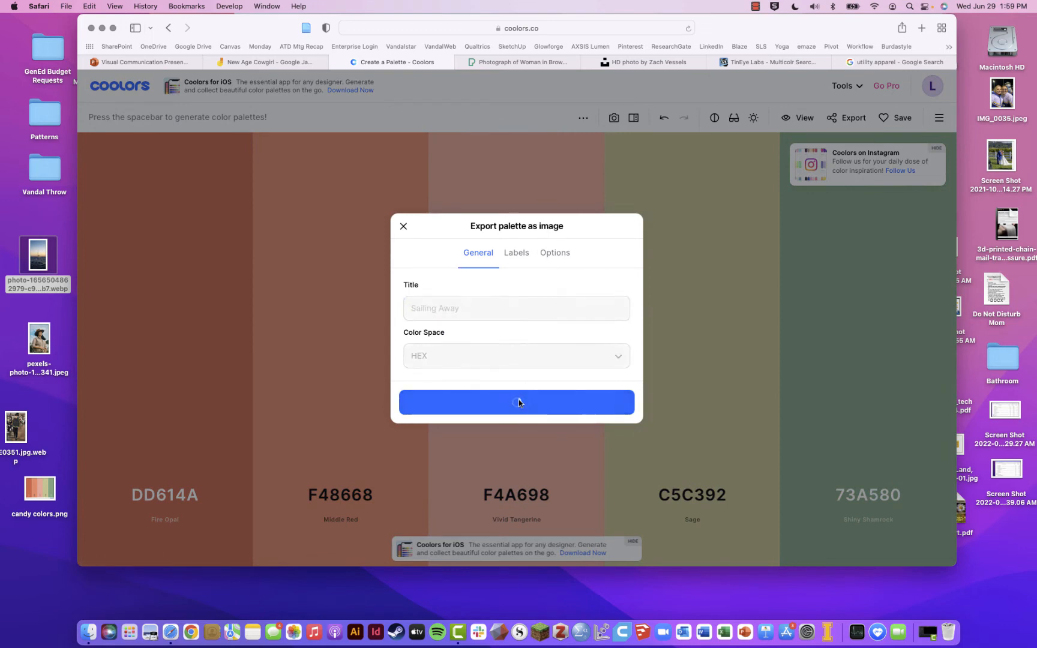
left_click(516, 402)
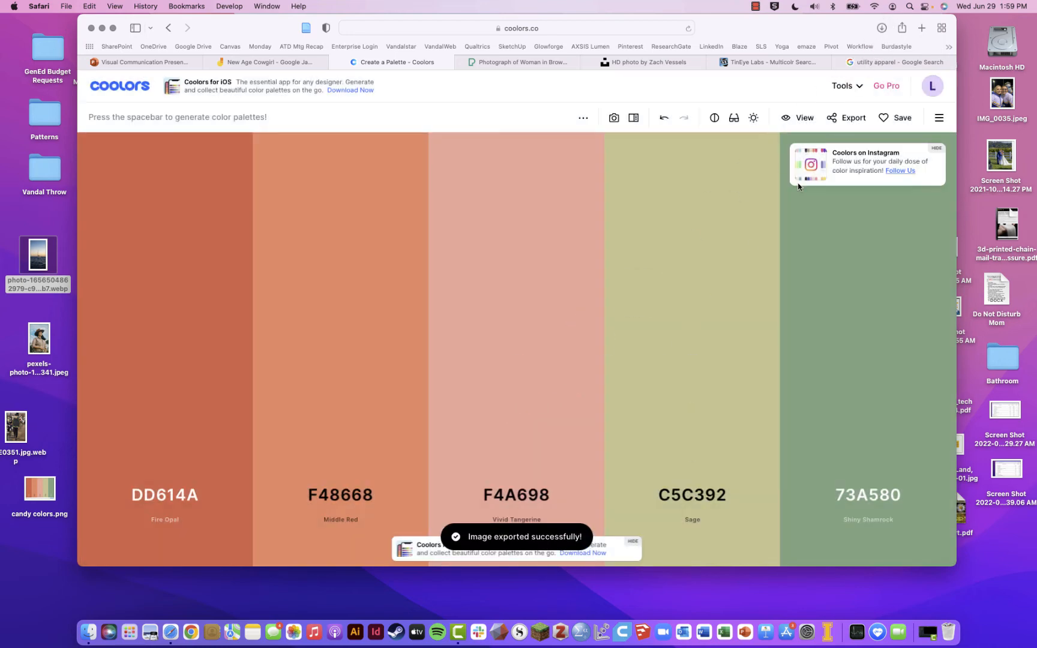
Check the file in Downloads and return to the New Age Cowgirl board.
left_click(882, 29)
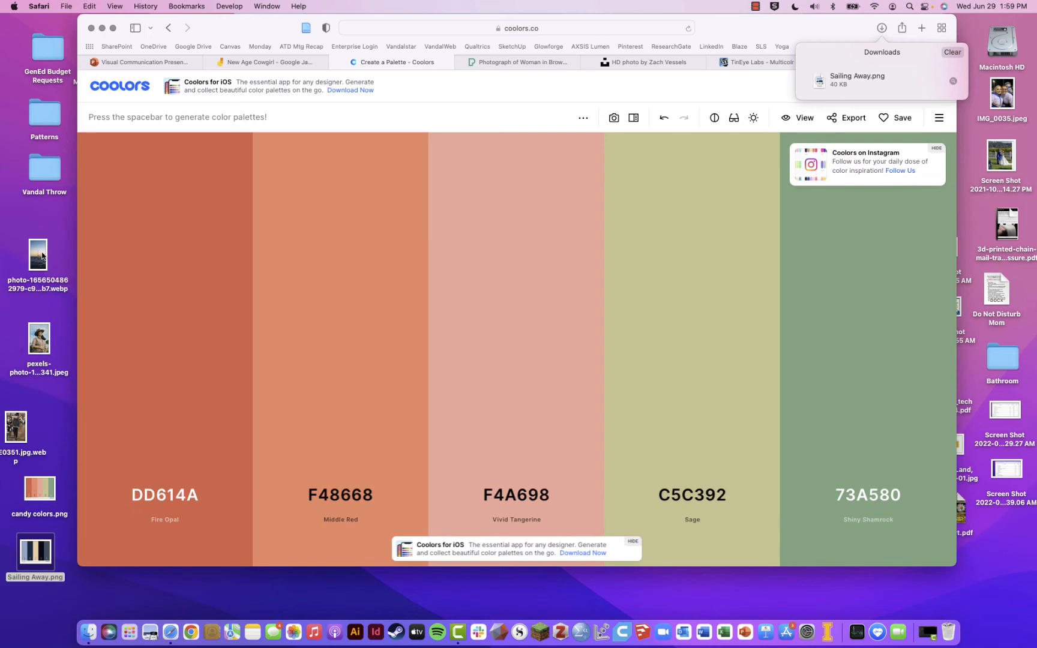
mouse_move(260, 81)
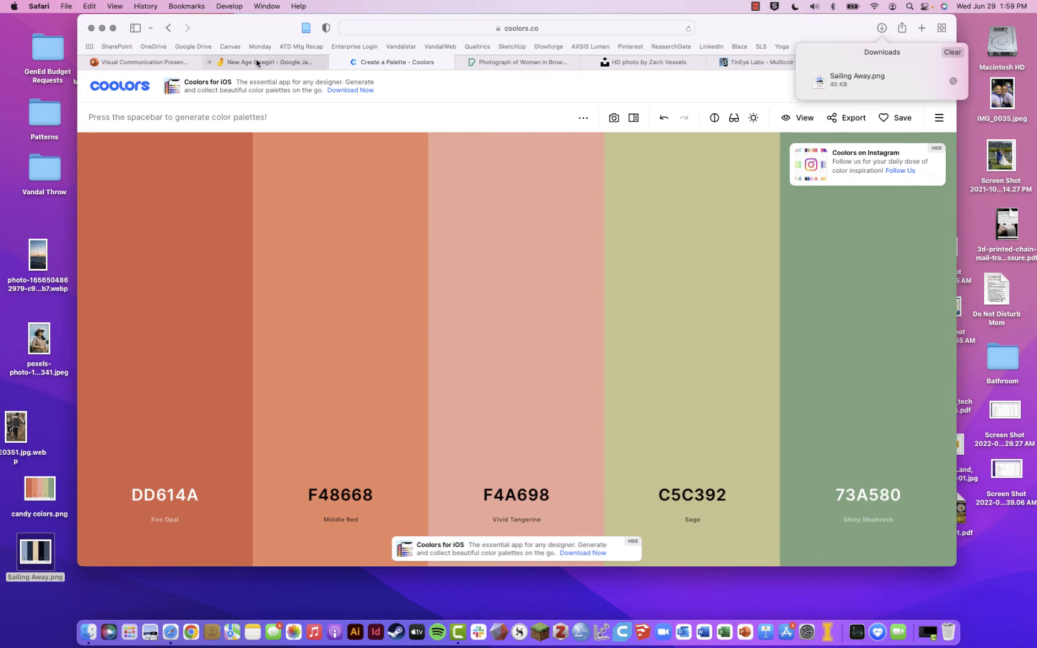
left_click(267, 63)
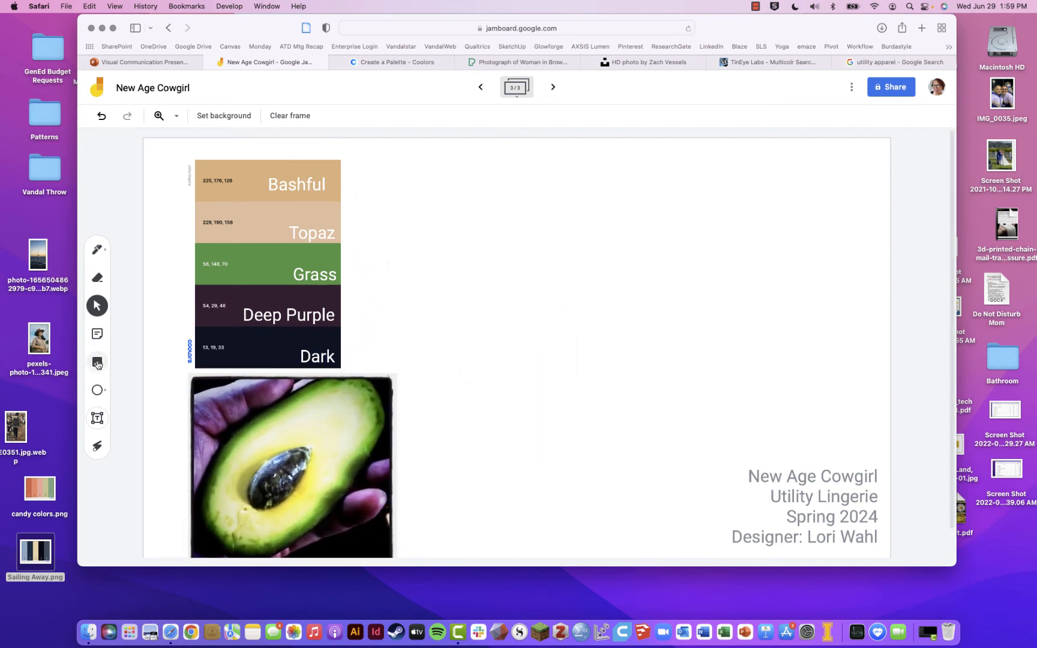
Insert the Sailing Away palette image and move it toward the top of the frame.
left_click(97, 362)
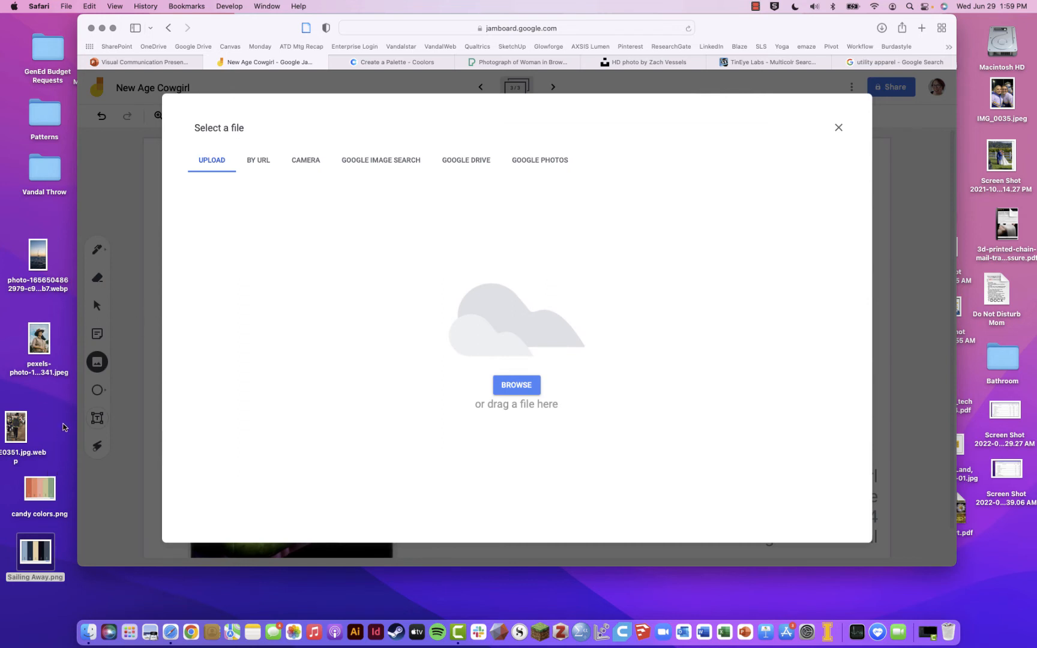
mouse_move(41, 492)
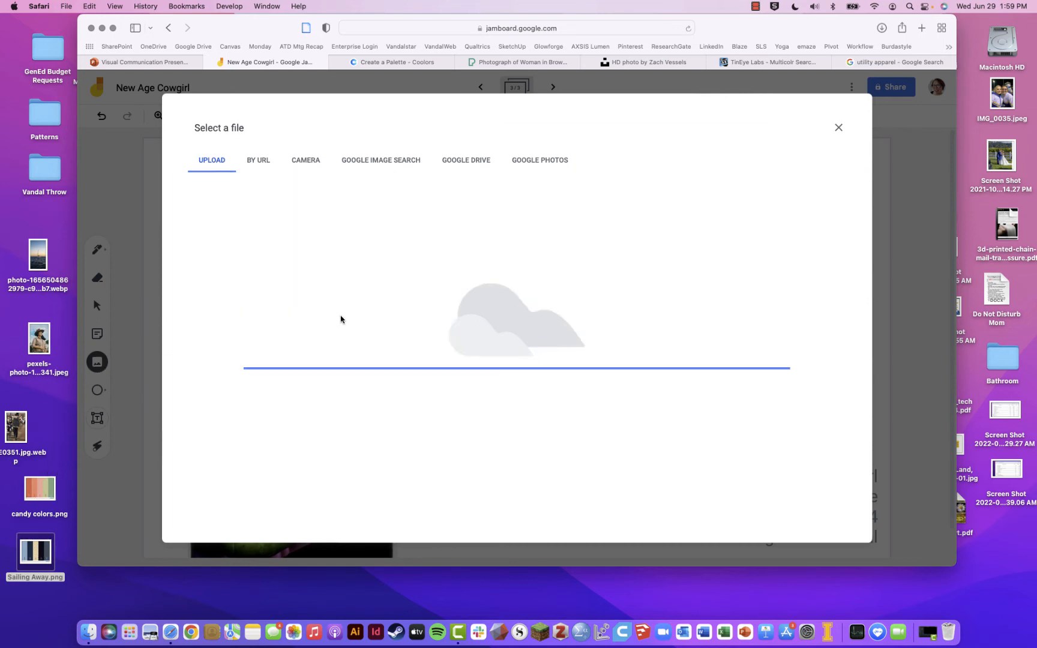
mouse_move(361, 316)
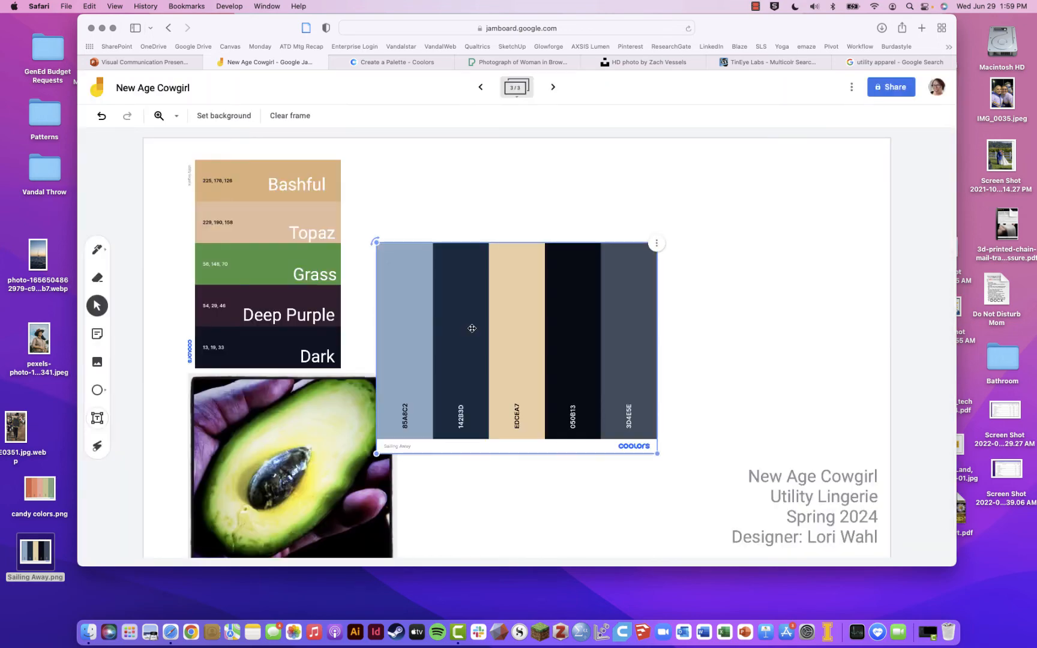
left_click_drag(472, 329, 582, 254)
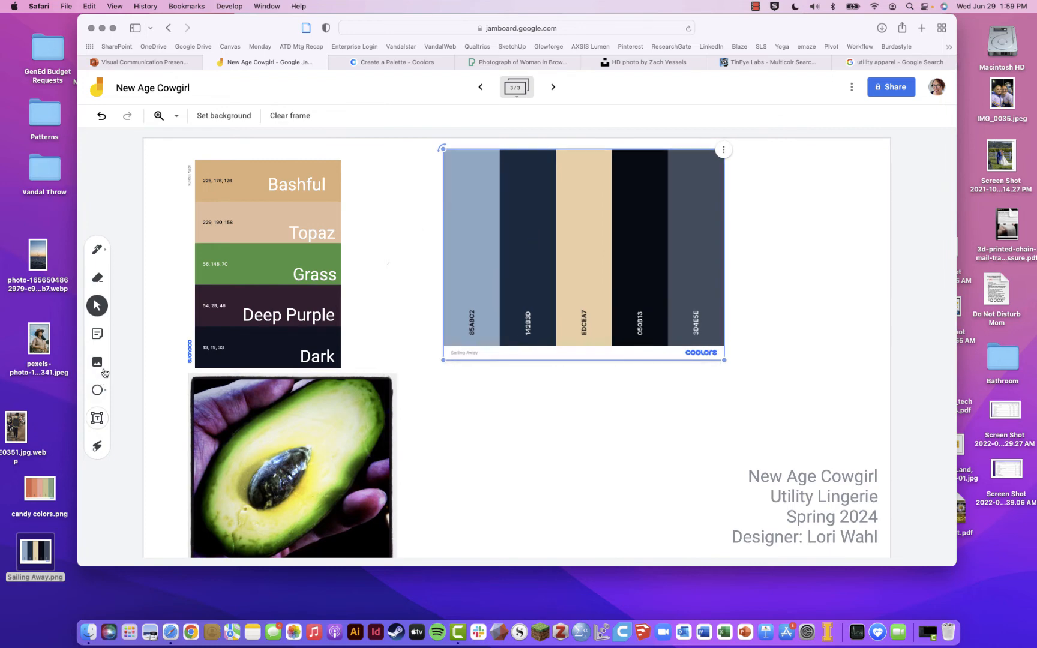
Add the sailboat photo beside the palette, then step back to the previous frame.
left_click(98, 363)
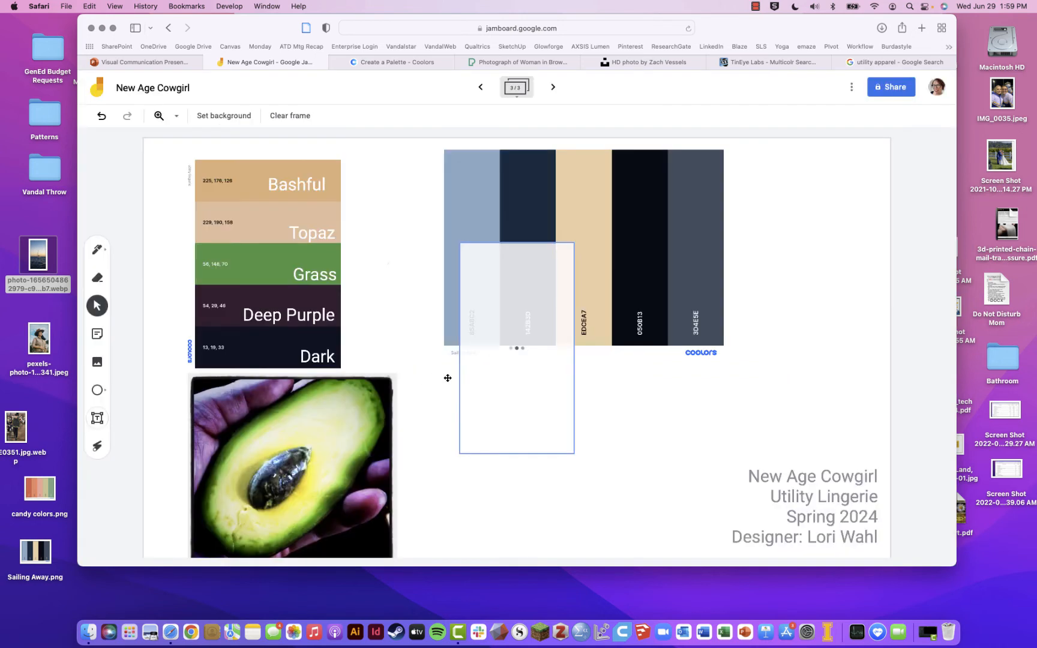
left_click_drag(516, 347, 783, 295)
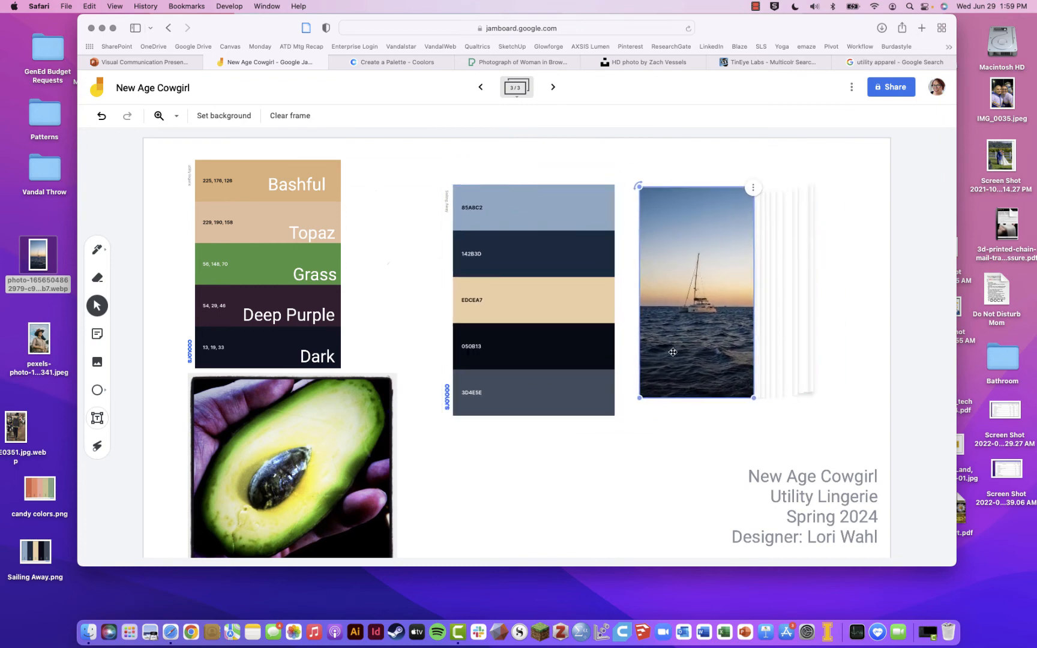
left_click_drag(753, 398, 786, 455)
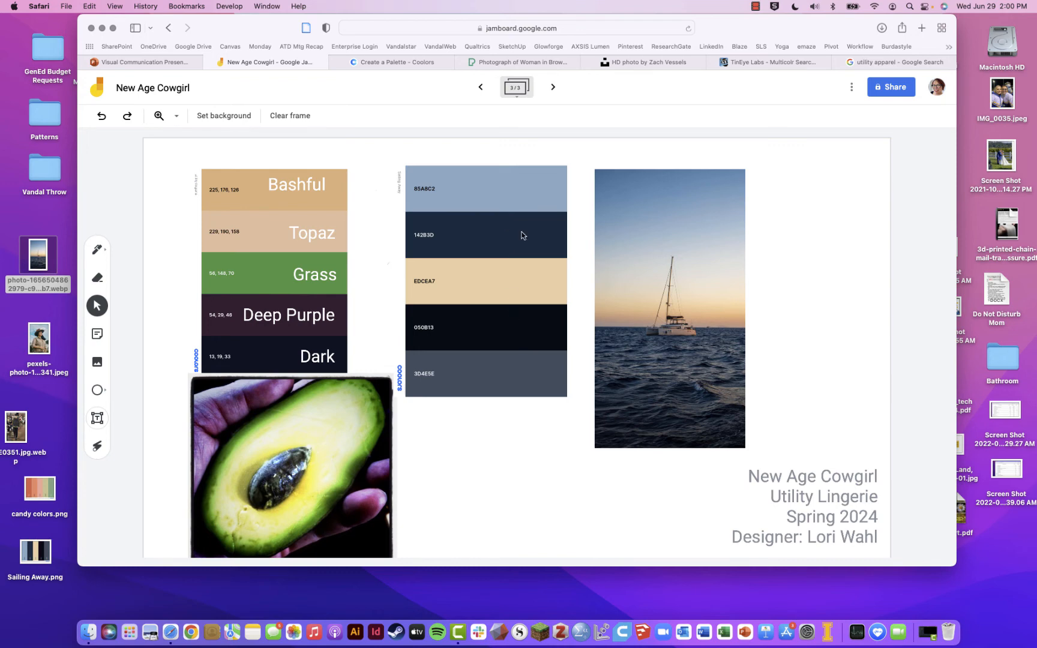
left_click(480, 88)
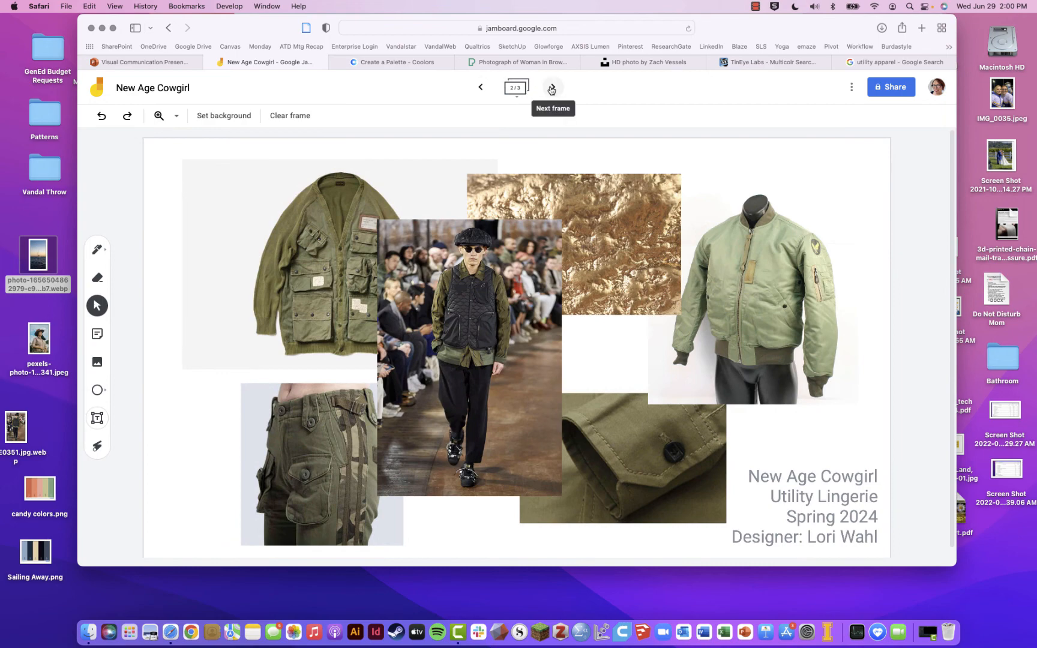
Label the top blue swatch 'Foundation Blue' in Caption-size text beside it.
left_click(553, 87)
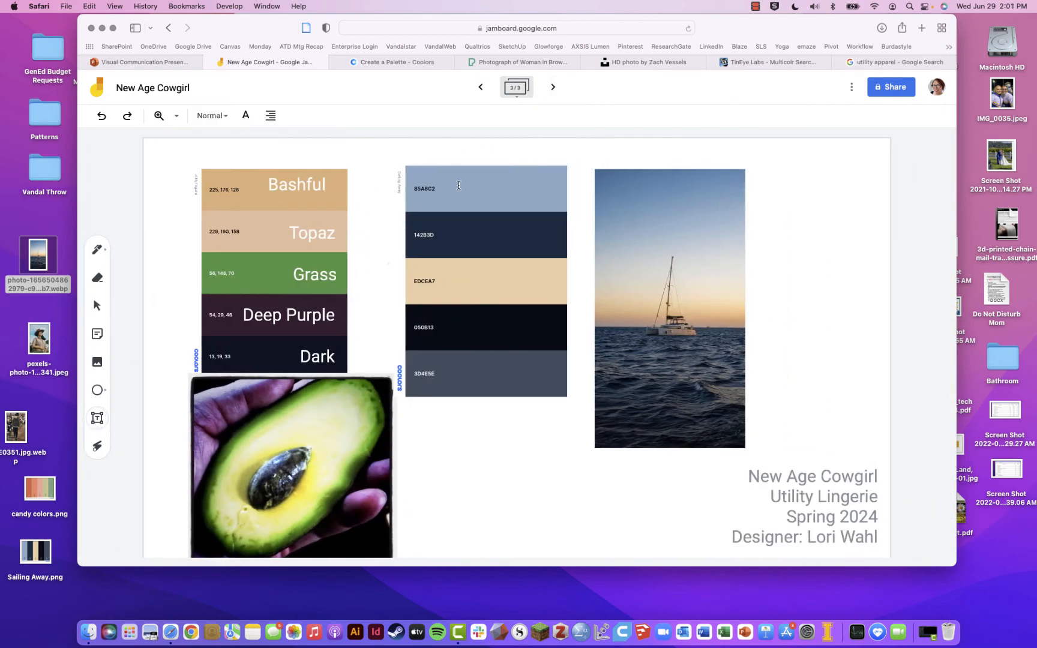
left_click(468, 192)
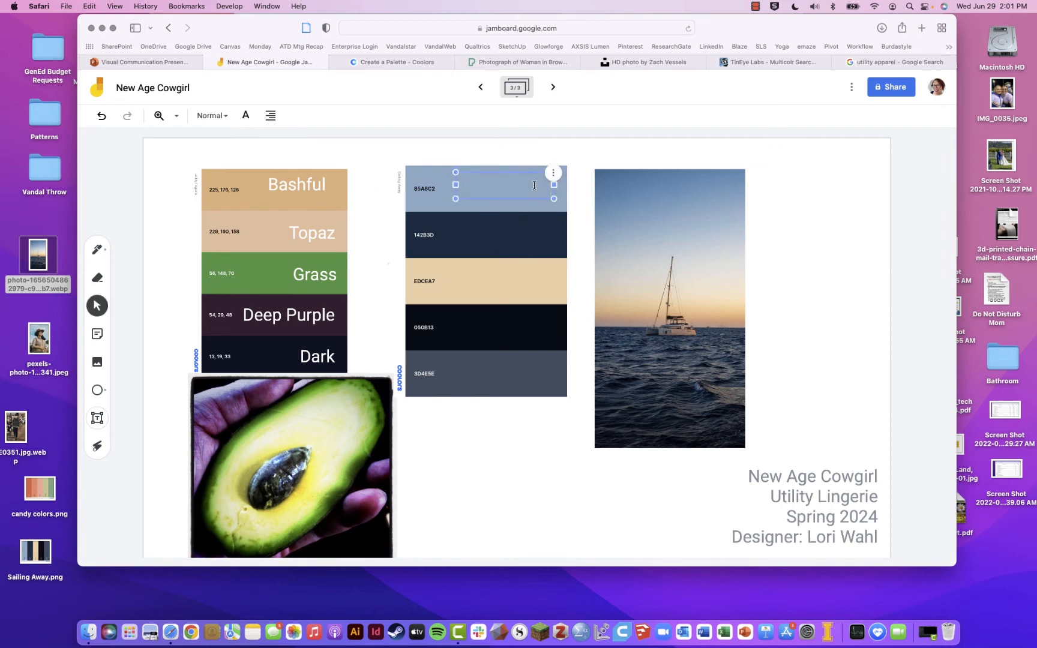
type("Foundation Blue")
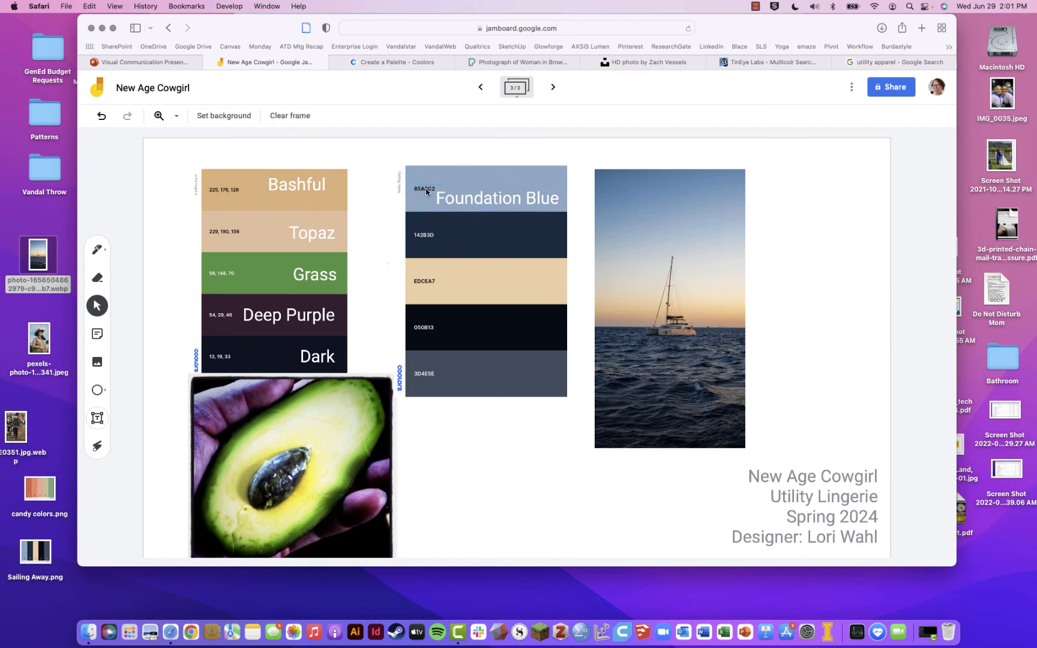
mouse_move(425, 197)
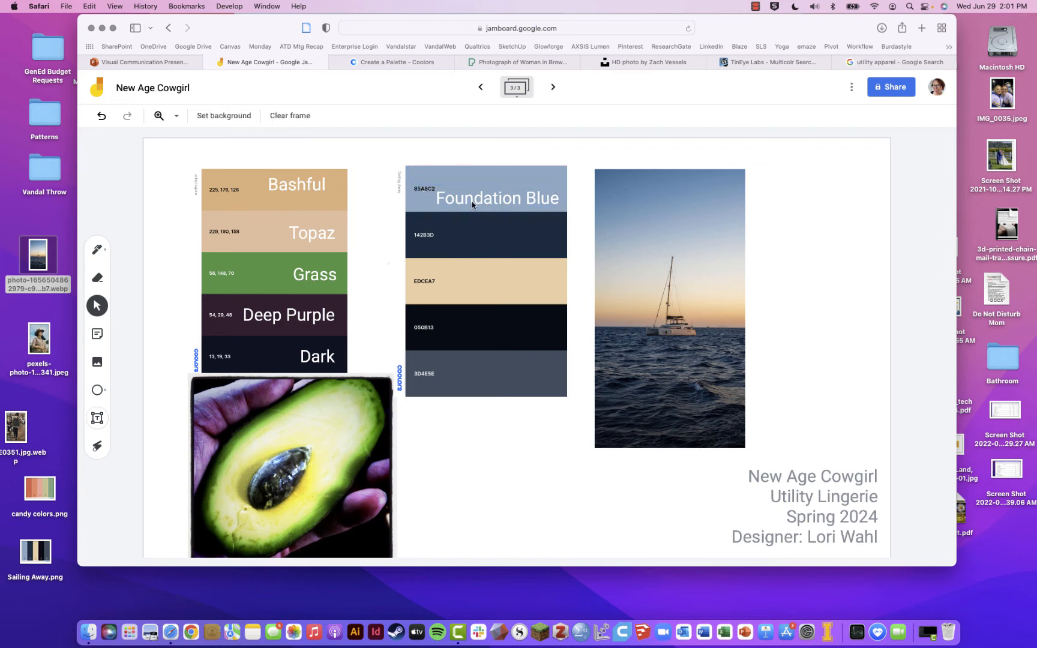
left_click(212, 115)
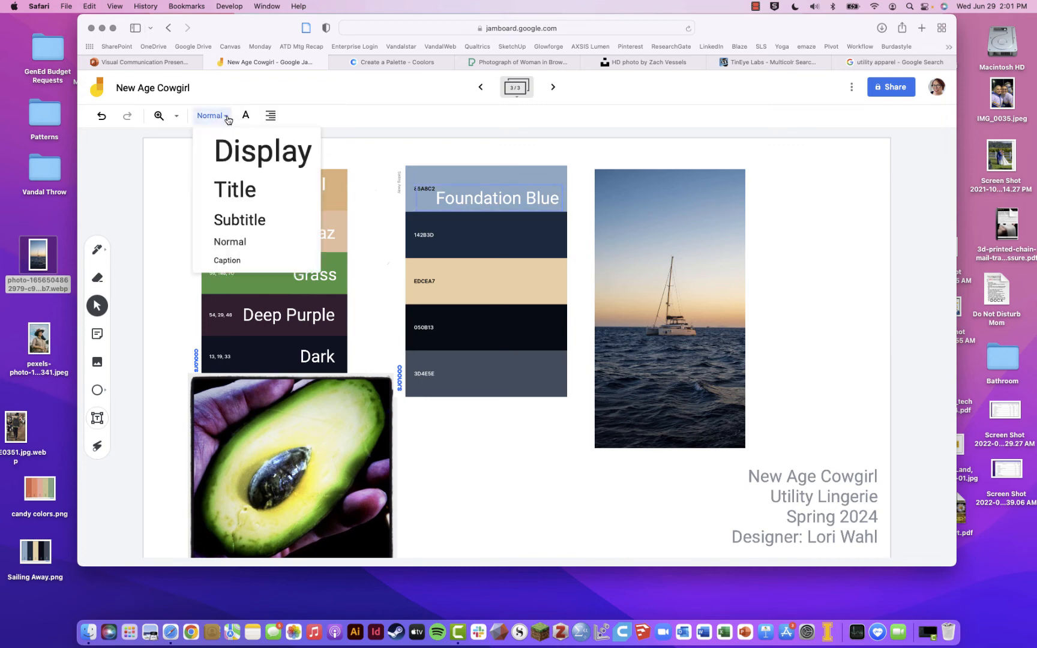
left_click(227, 261)
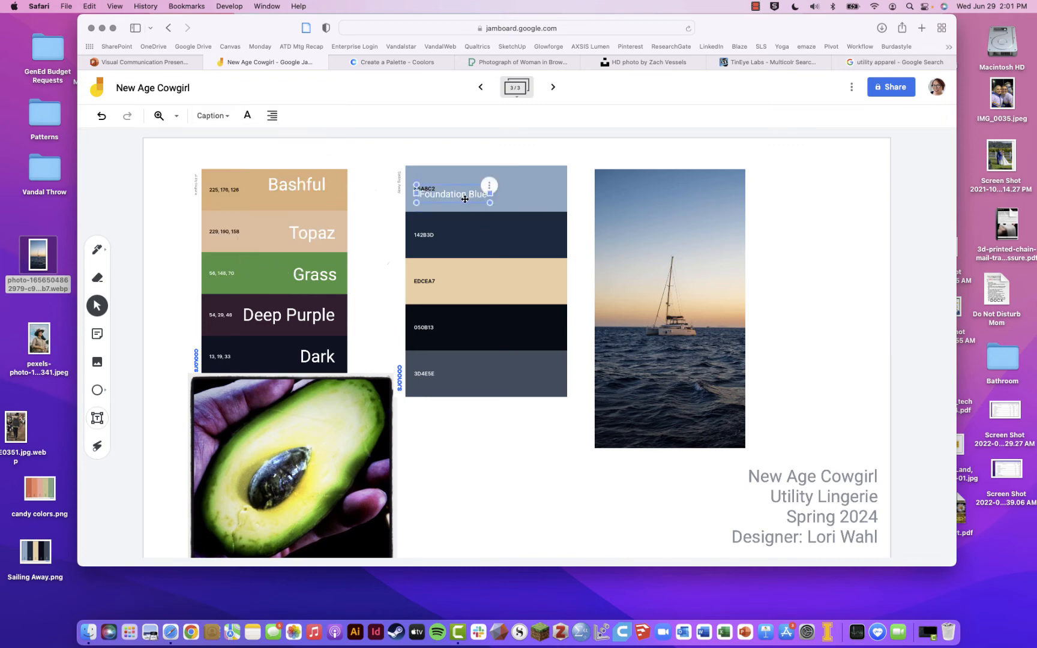
left_click_drag(453, 194, 515, 202)
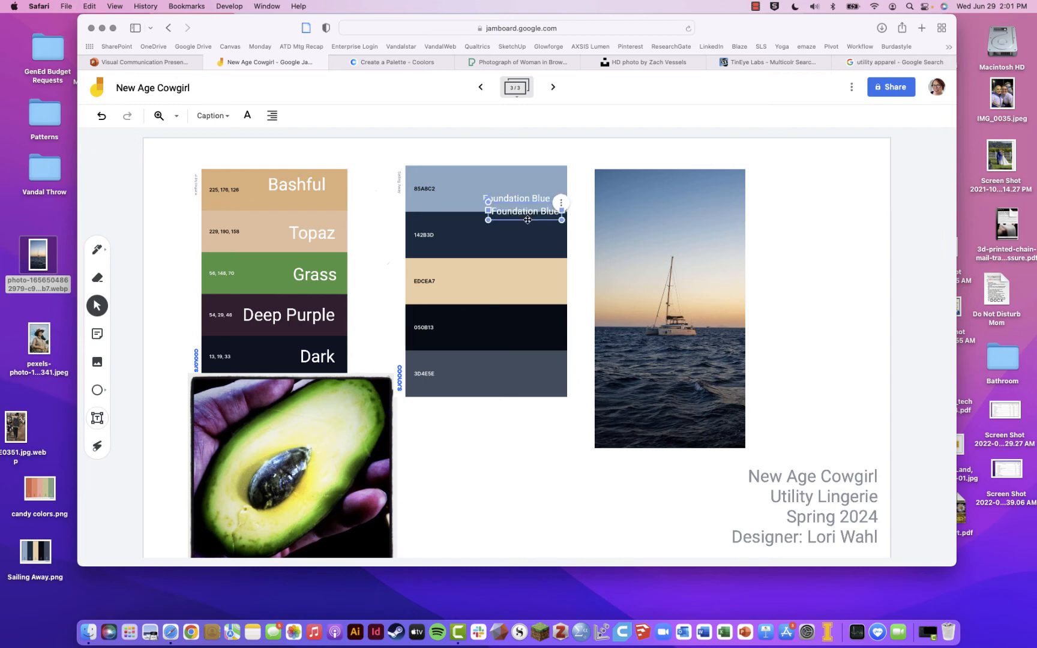
Place the copied label on the second swatch as 'Petrol Blue'.
left_click_drag(522, 210, 523, 245)
type("Petrol")
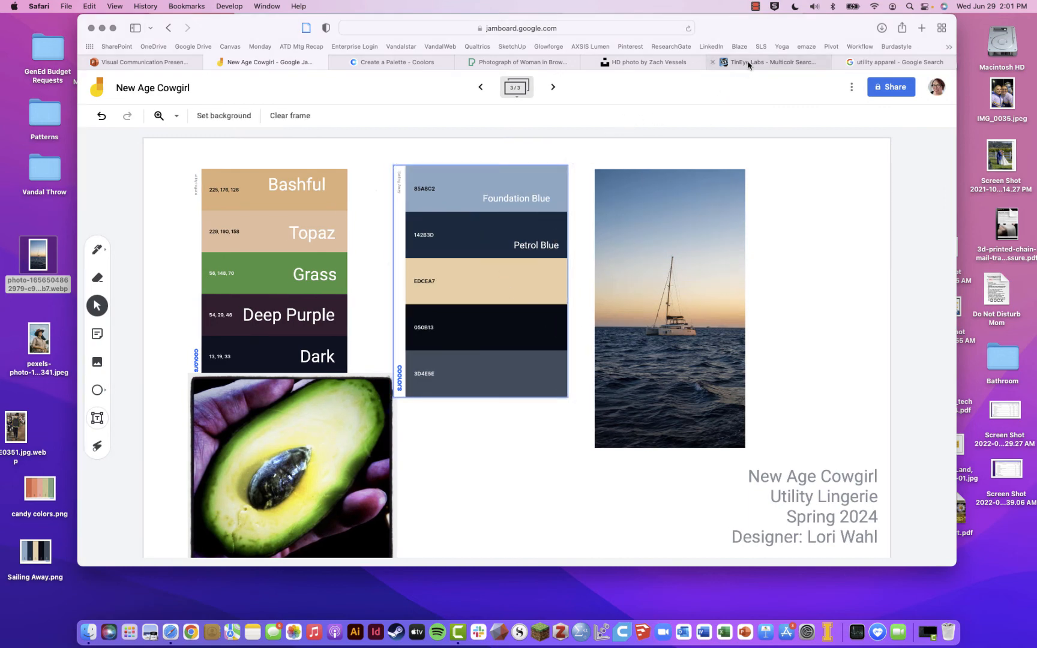
Delete the old earth-tone palette and avocado photo from the Jamboard frame, then go to TinEye Multicolr.
left_click(773, 62)
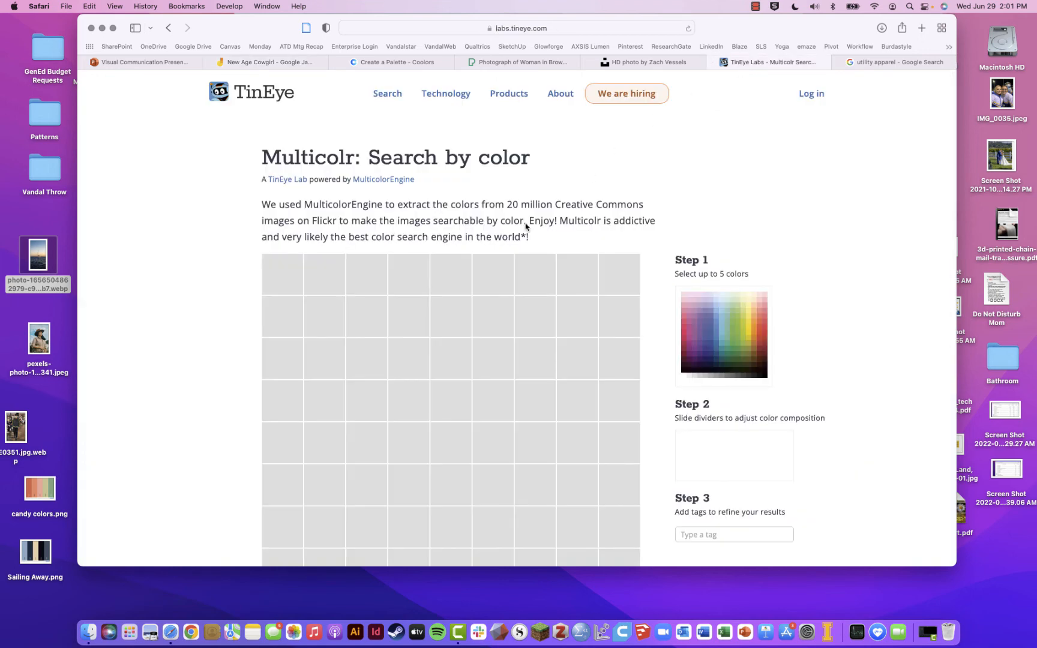
left_click(651, 63)
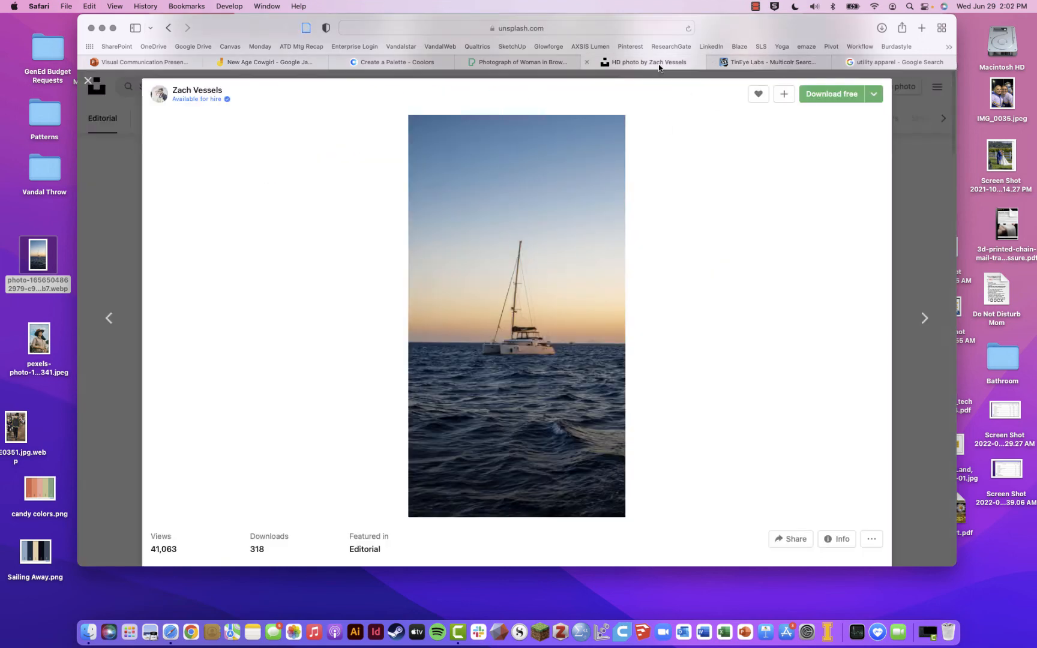
left_click(269, 62)
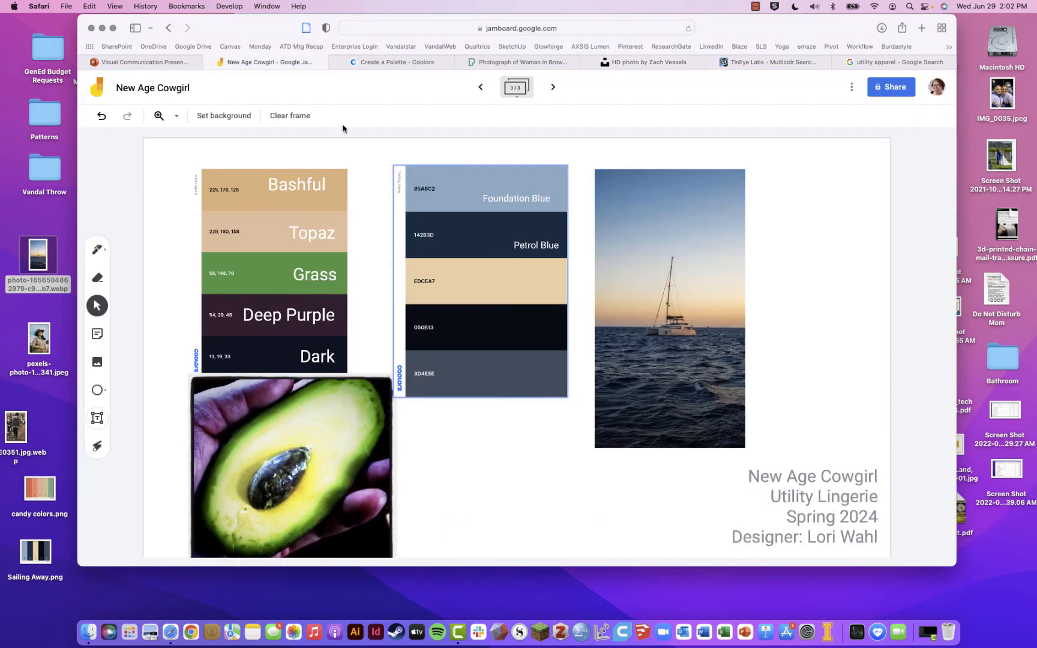
left_click(288, 469)
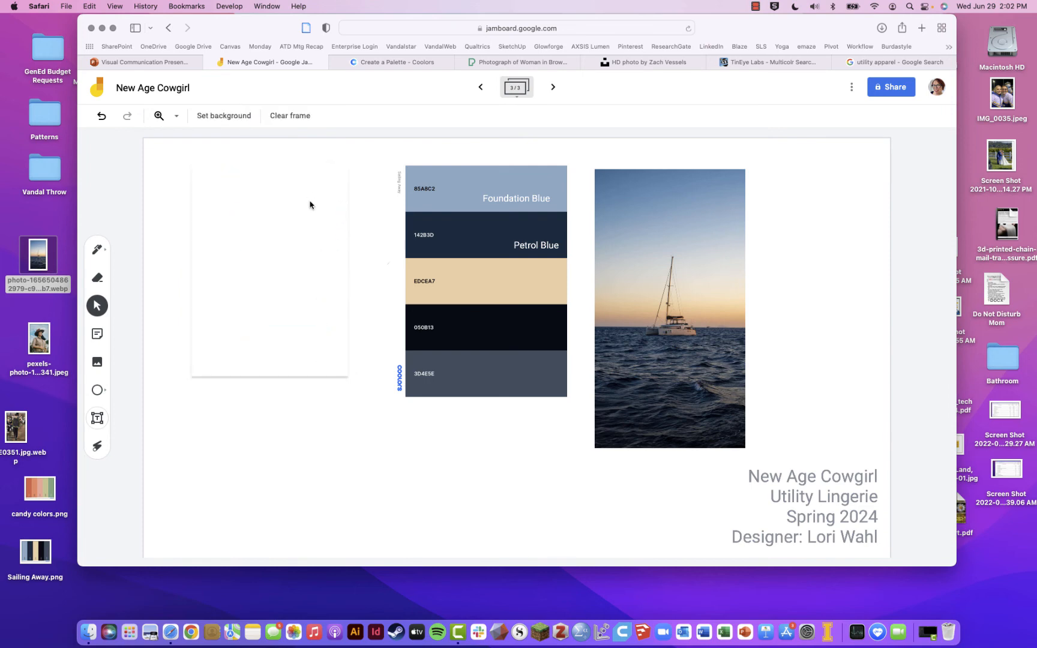
mouse_move(616, 242)
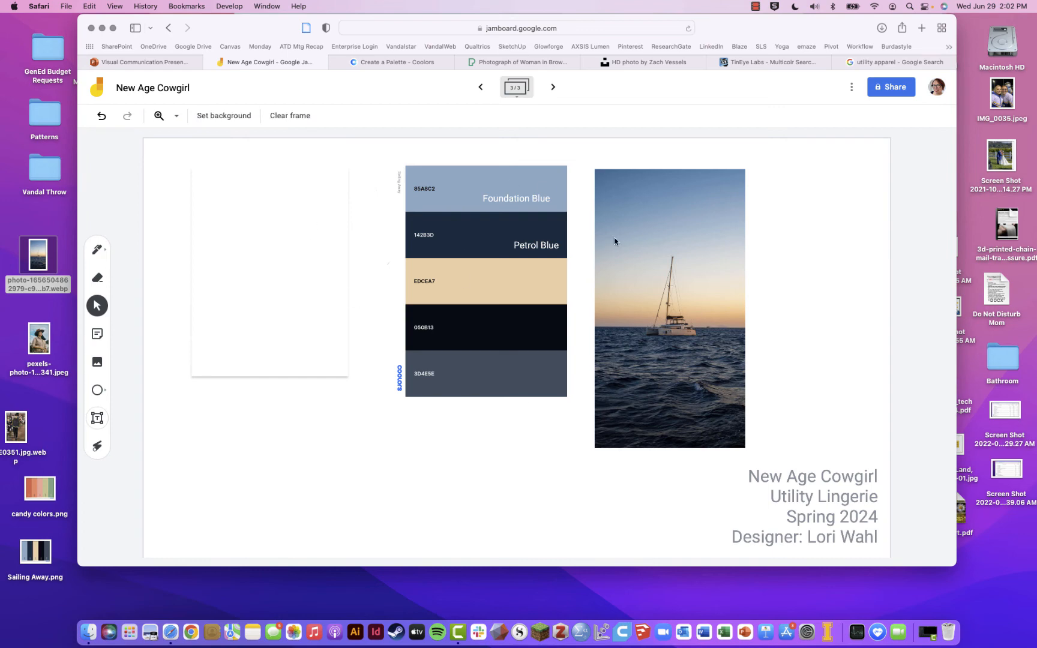
mouse_move(678, 159)
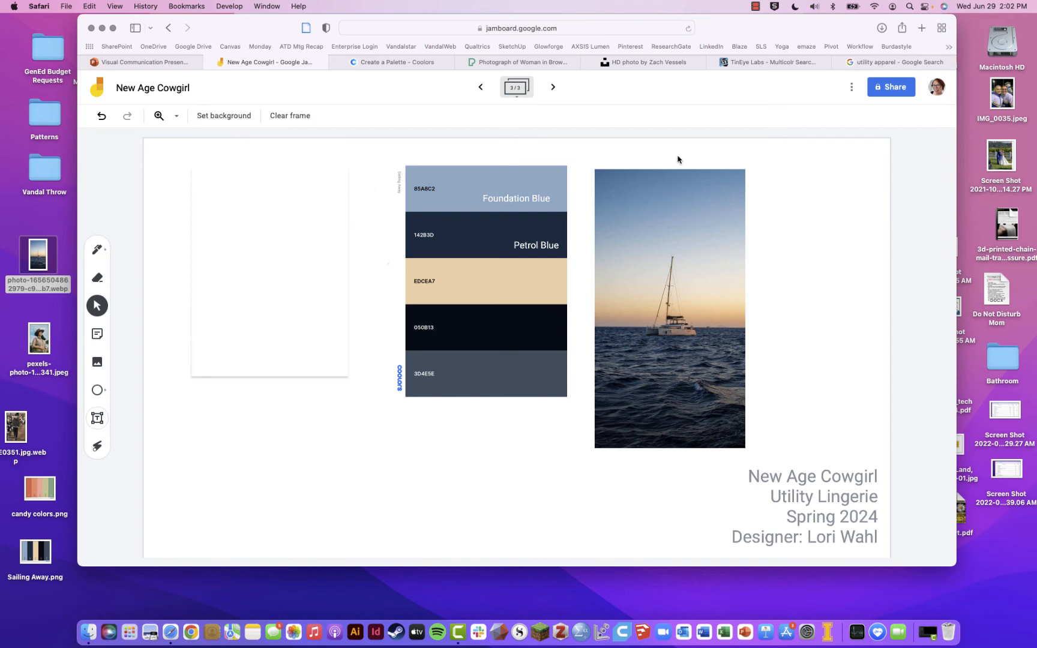
mouse_move(685, 316)
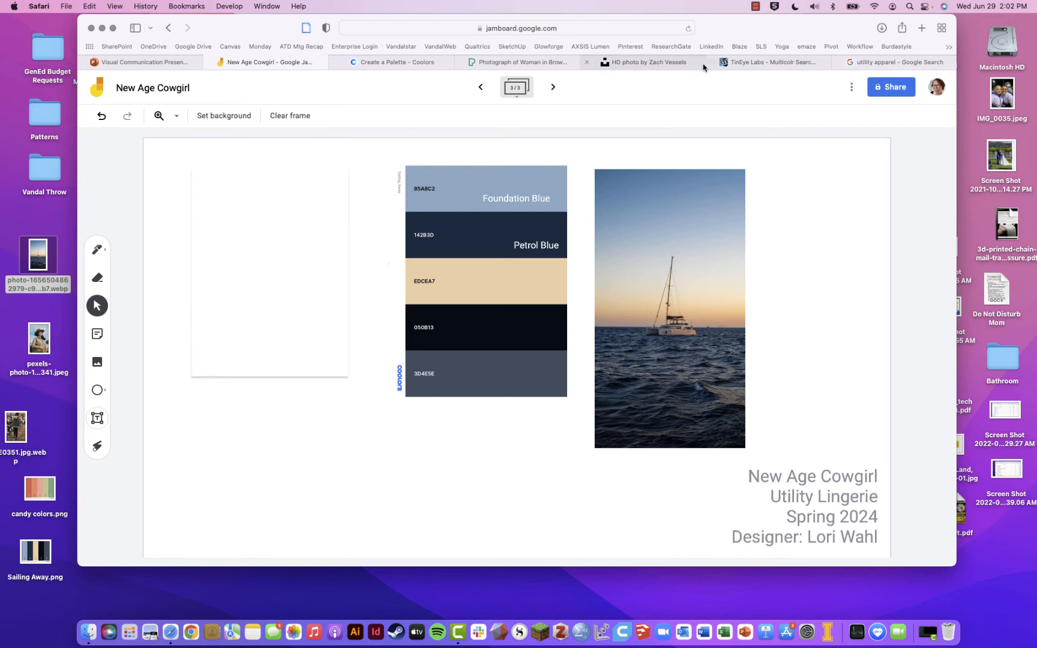
left_click(773, 62)
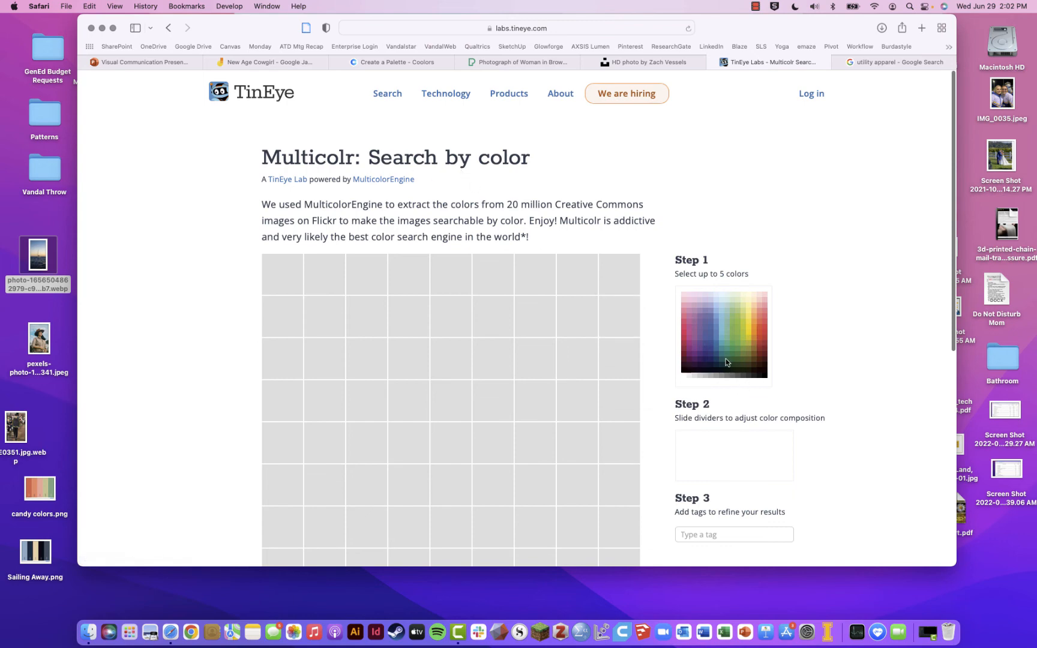
Pick navy blue as a search colour and open the saved sailboat photo for reference.
left_click(749, 310)
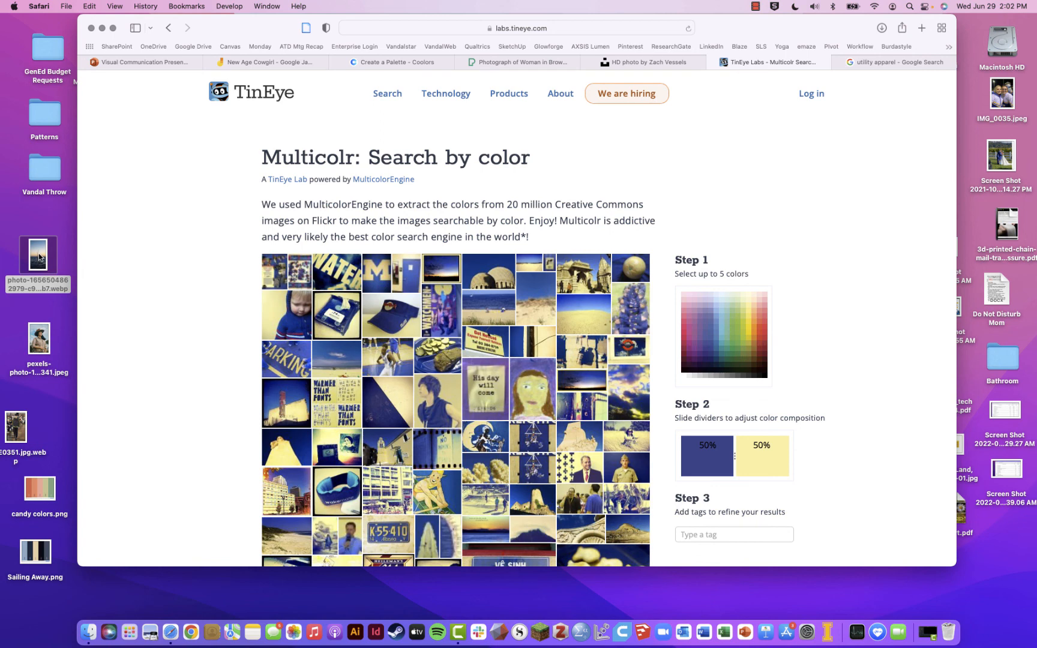
left_click(37, 259)
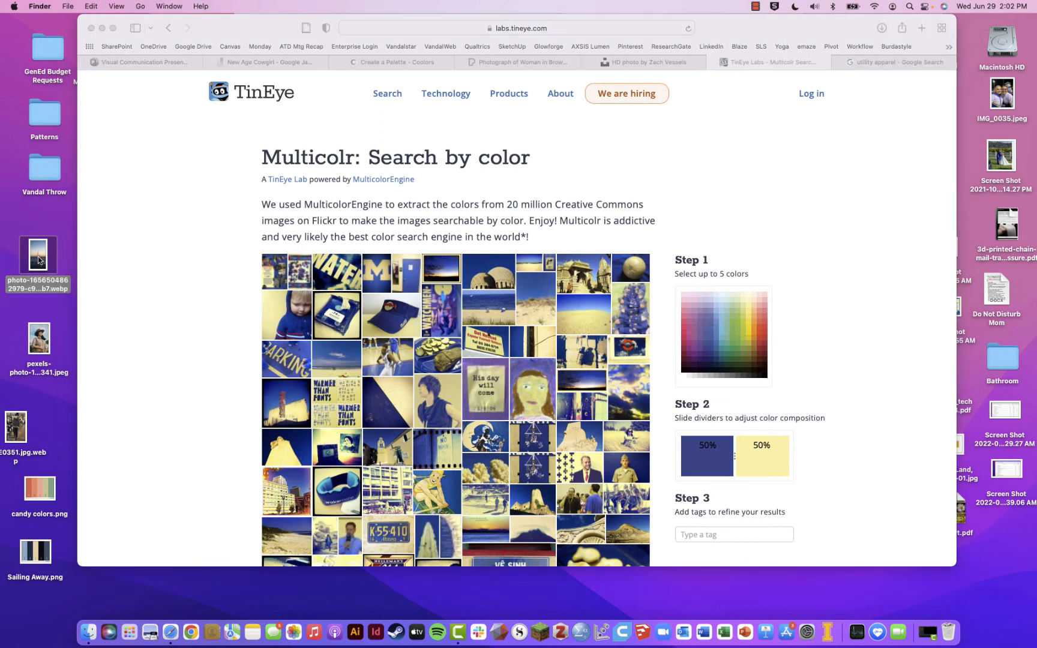
double_click(39, 255)
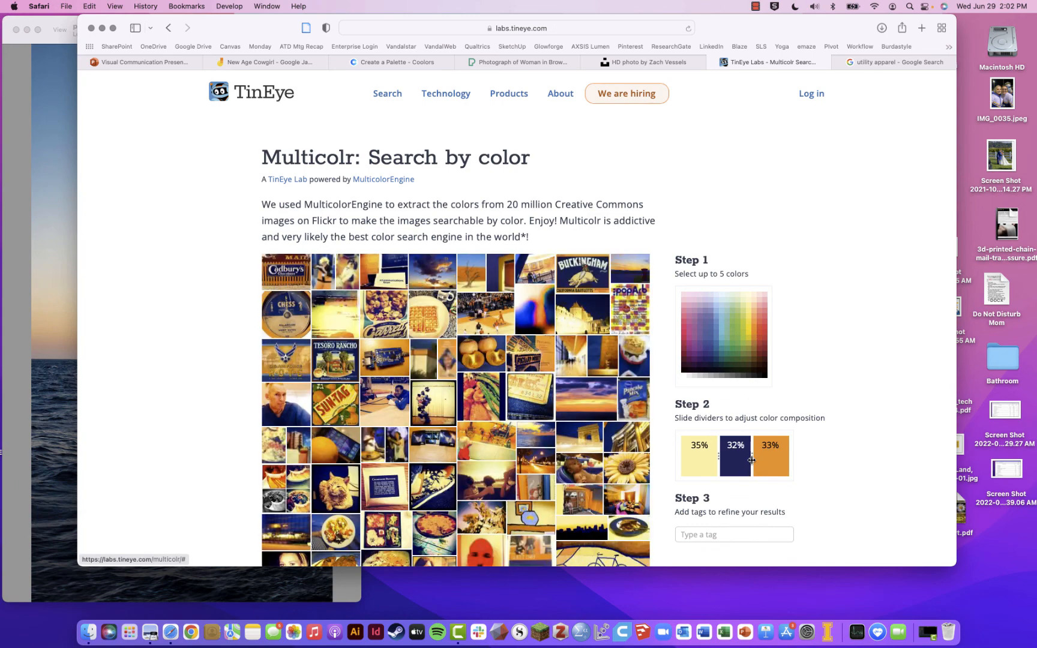
Tune the colour shares: less yellow and navy, more orange and light blue, then view results.
left_click_drag(753, 456, 766, 456)
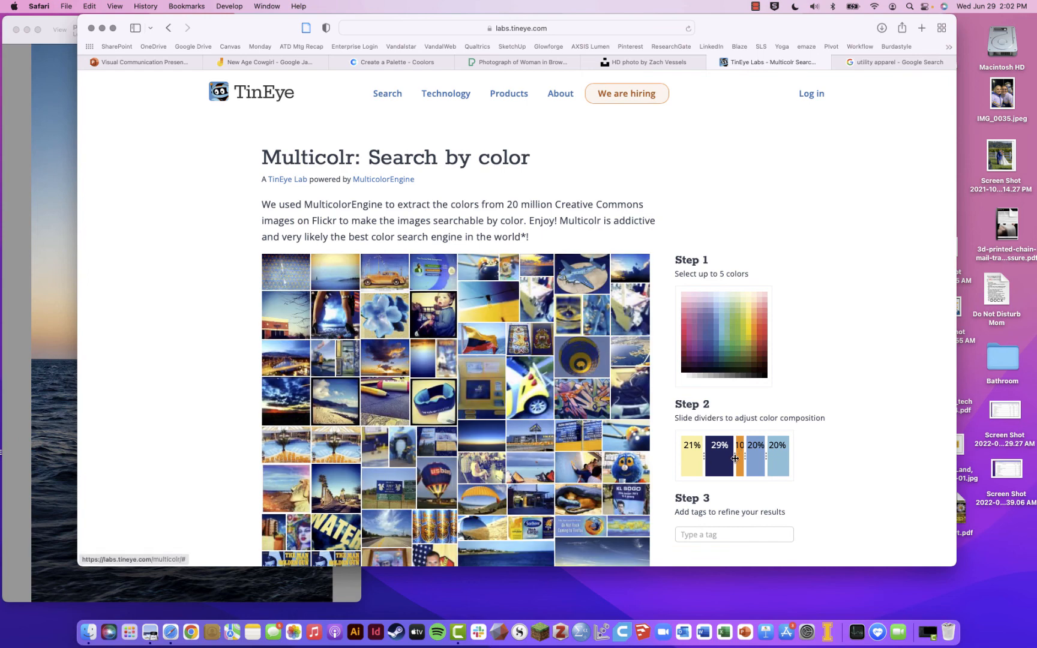
left_click_drag(703, 455, 697, 455)
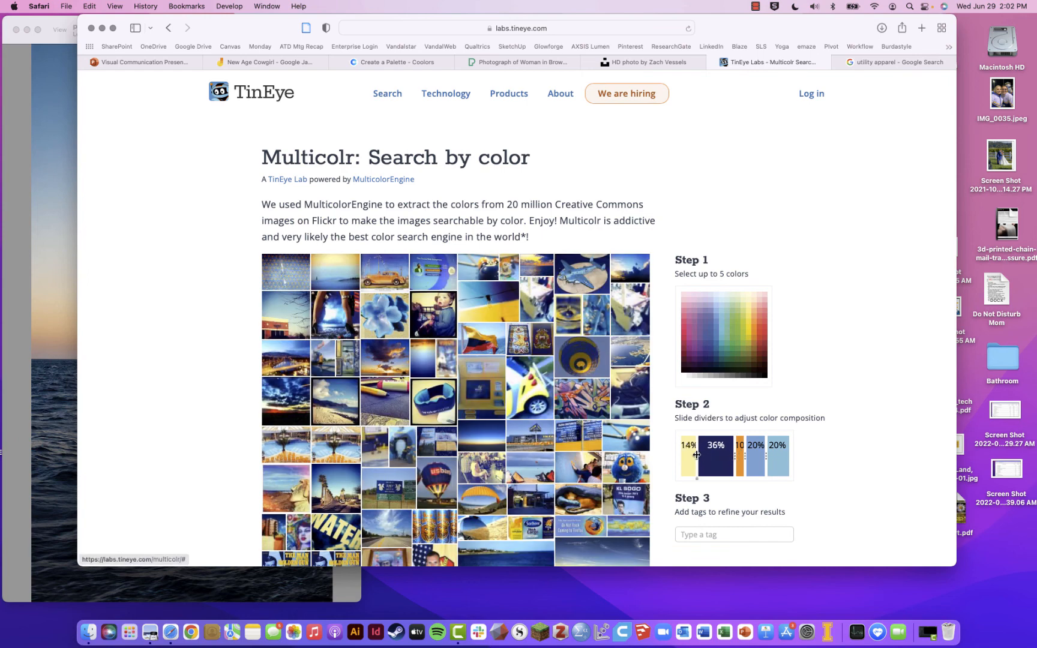
left_click_drag(730, 455, 738, 457)
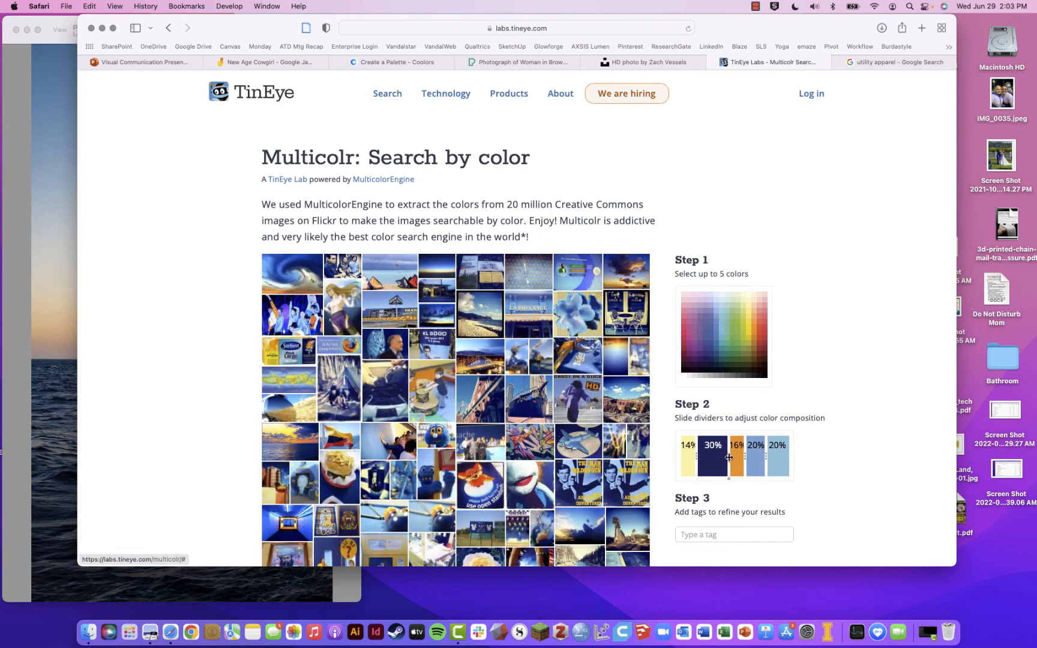
left_click_drag(743, 456, 750, 457)
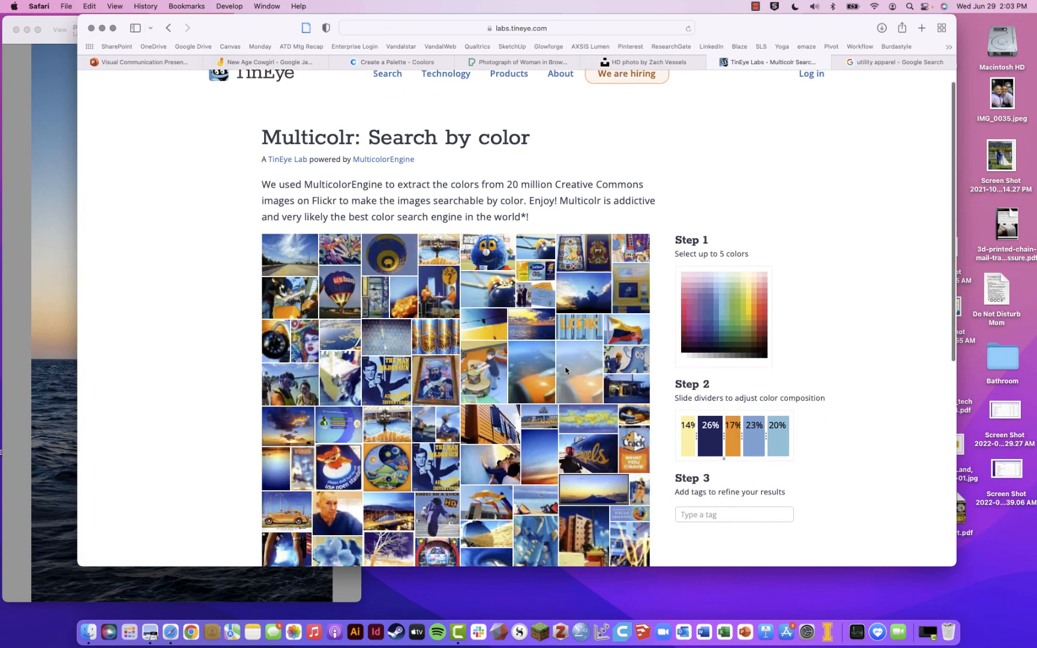
scroll("down", 3)
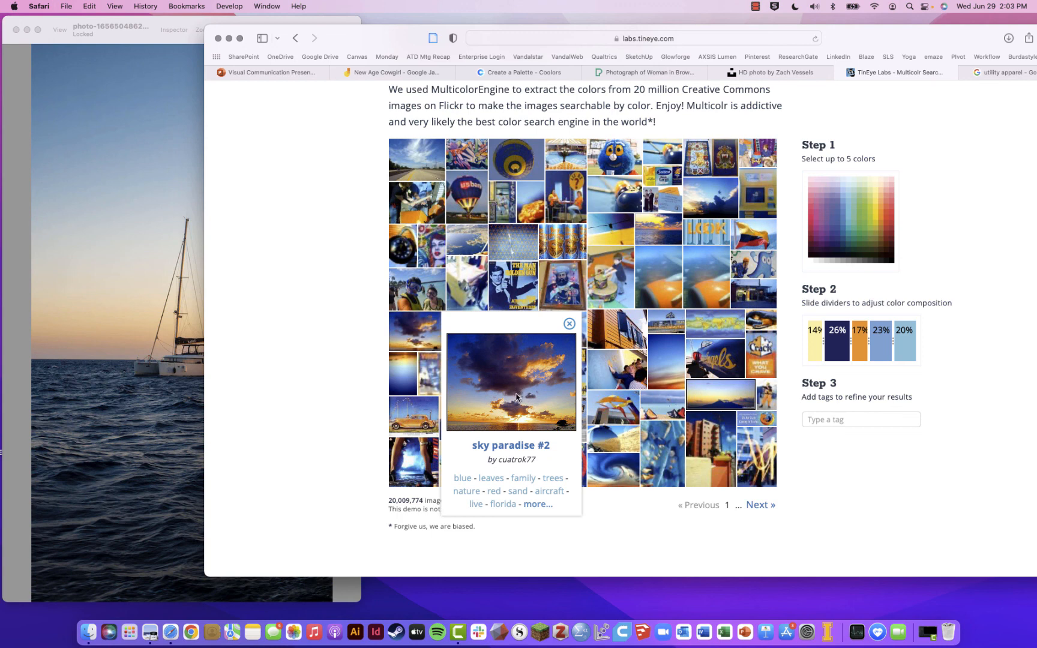
mouse_move(520, 400)
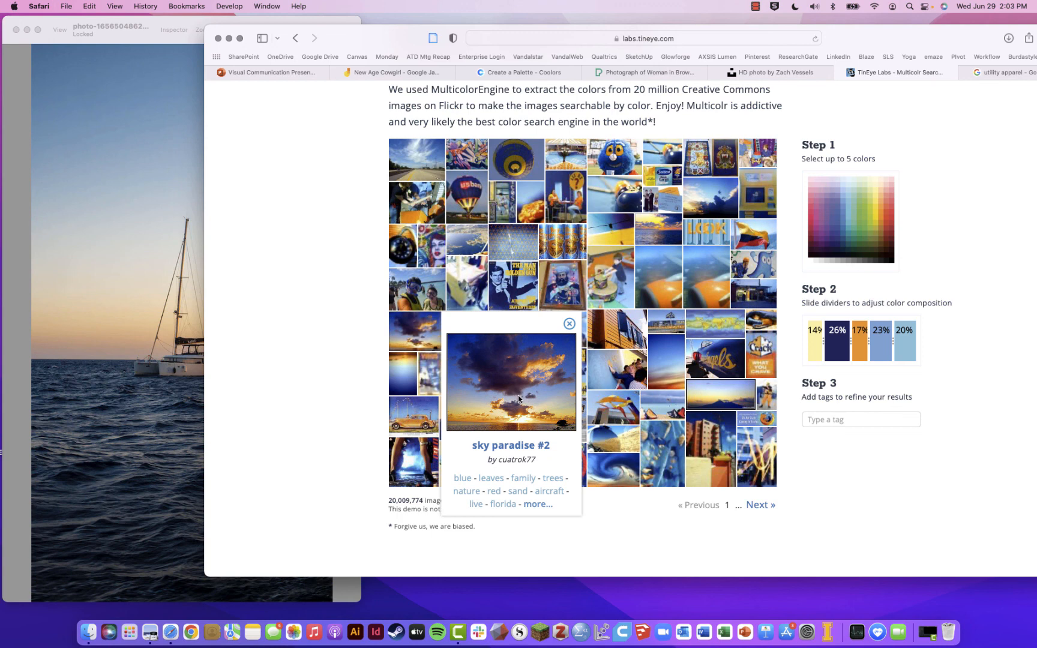
Open the 'sky paradise #2' sunset result on its Flickr page.
left_click(511, 398)
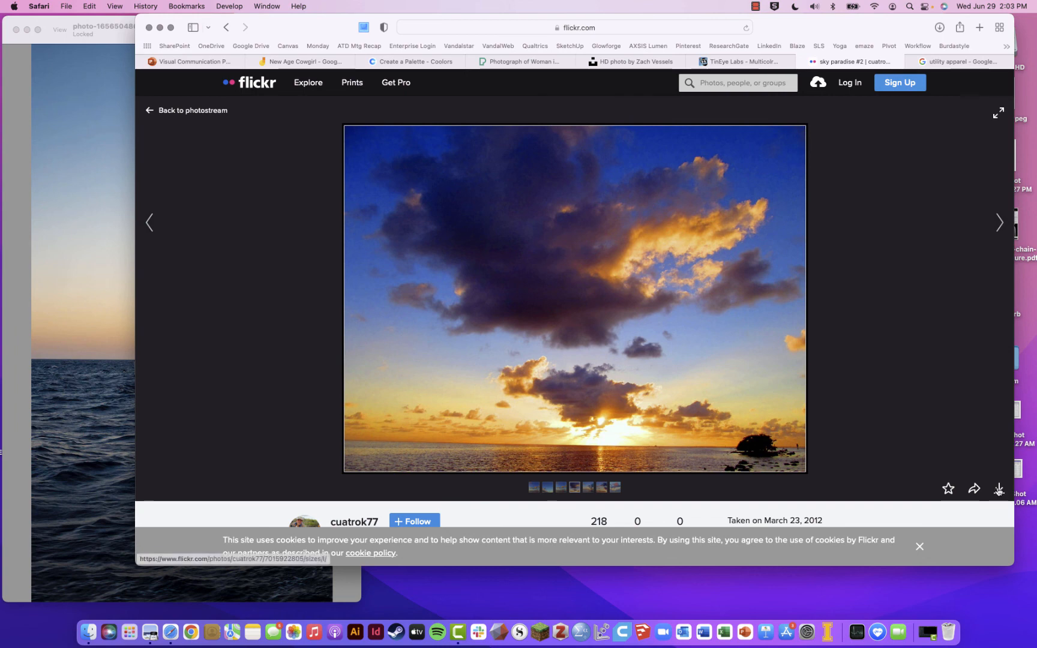
Download the Flickr sunset photo at Medium (800 × 602) and return to the board.
left_click(999, 490)
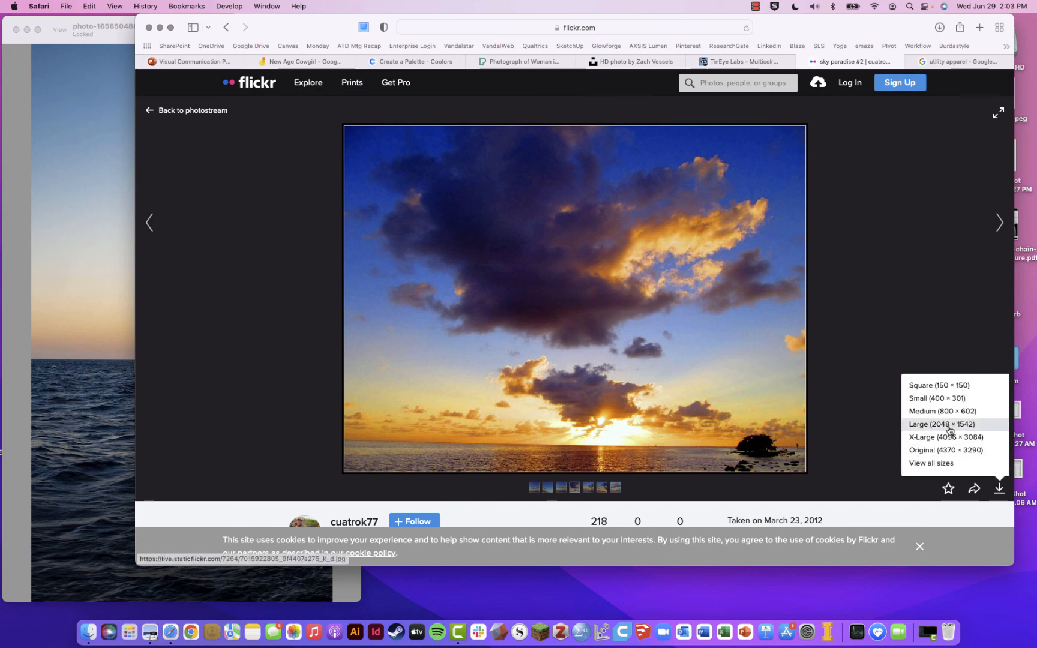
mouse_move(939, 429)
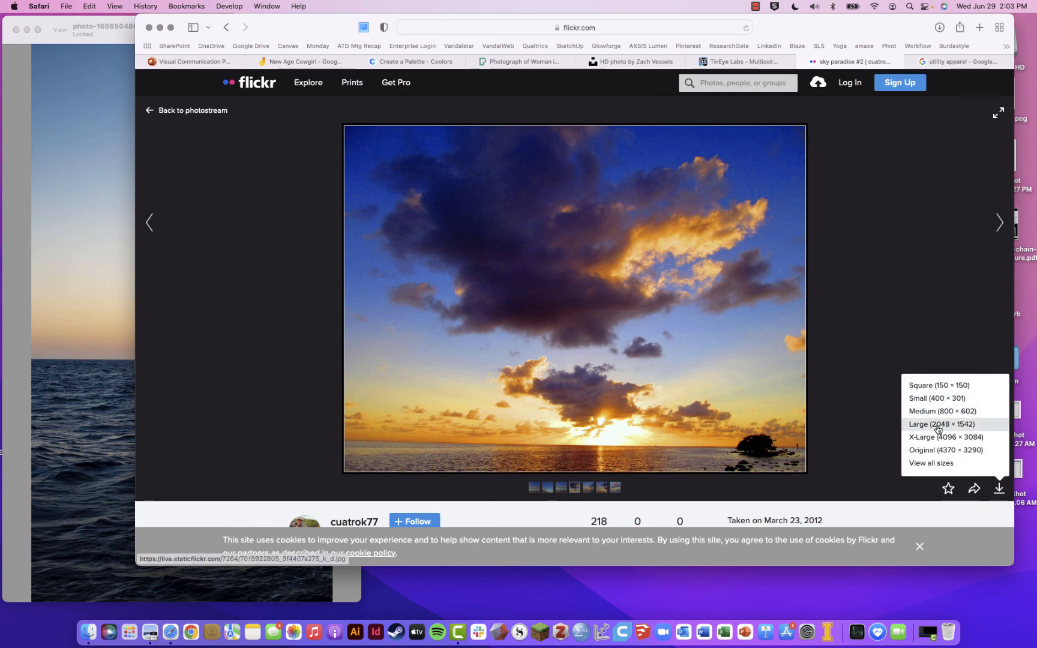
mouse_move(934, 410)
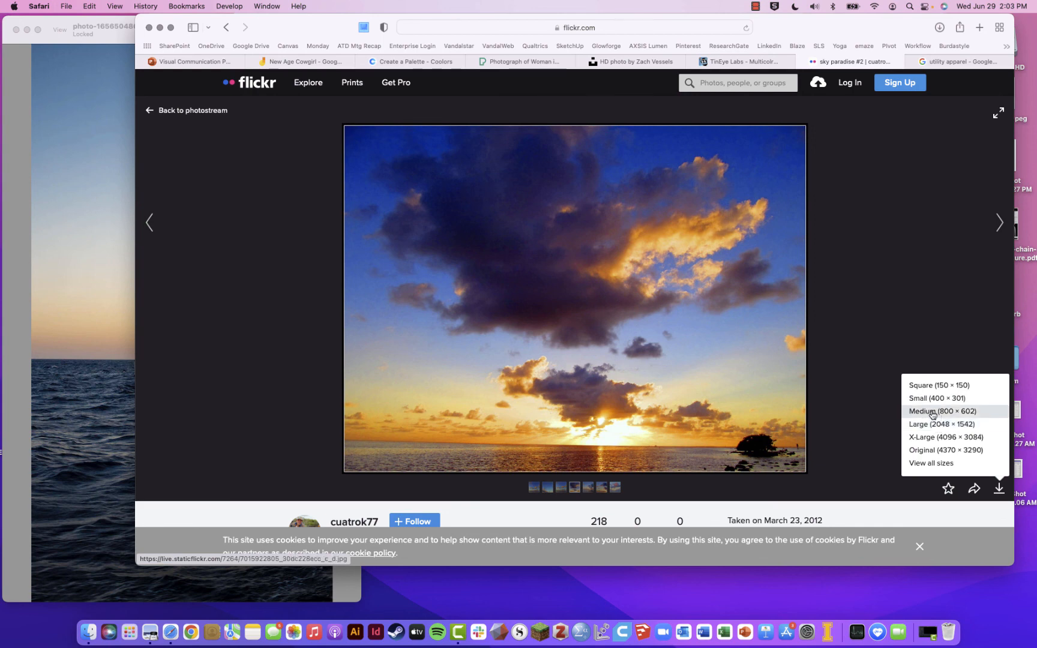
mouse_move(912, 202)
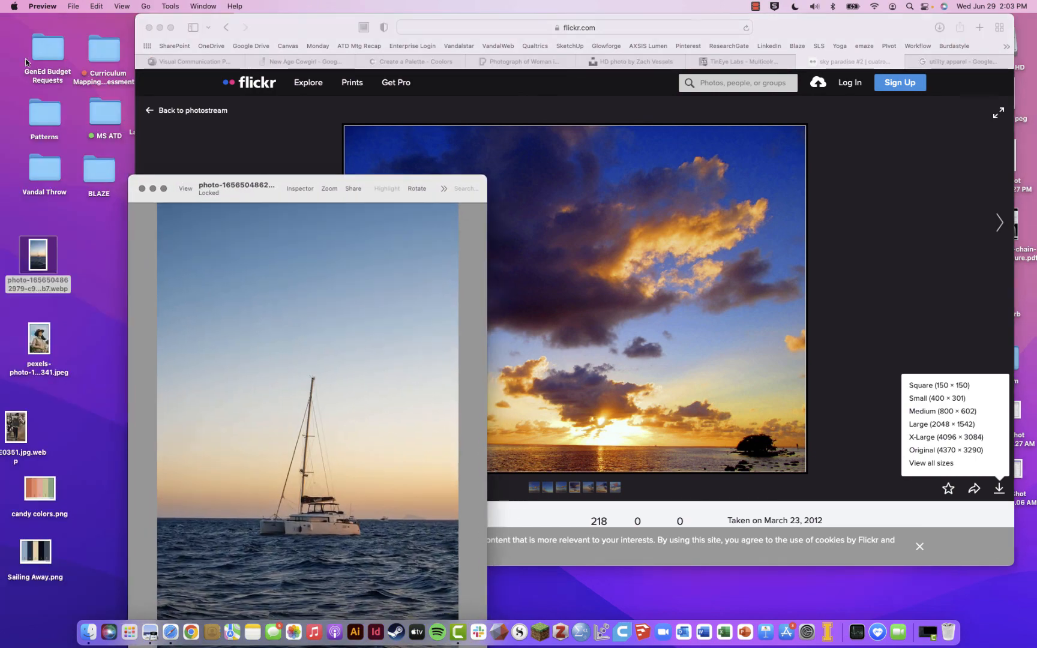
left_click(940, 28)
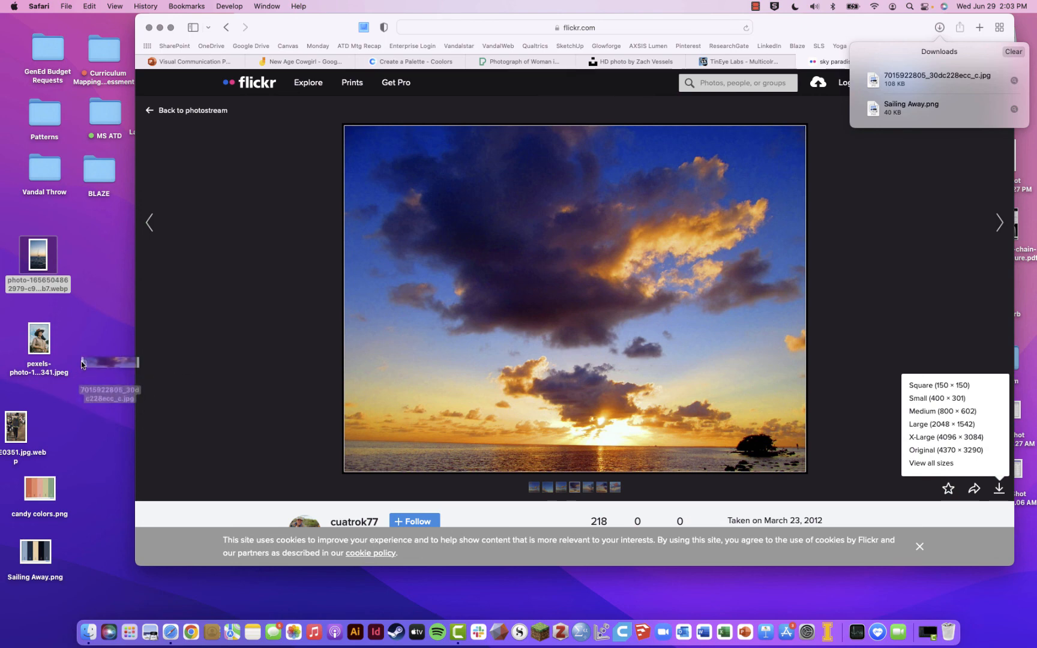
left_click(304, 61)
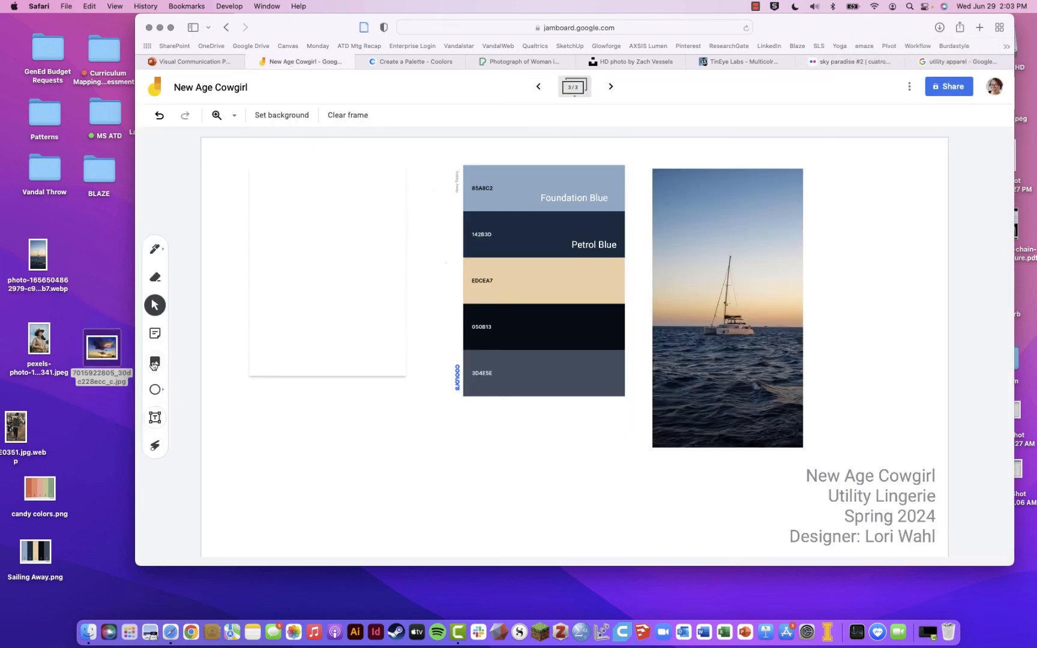
Insert the sunset jpg onto the palette frame and move it to the lower left.
left_click(153, 363)
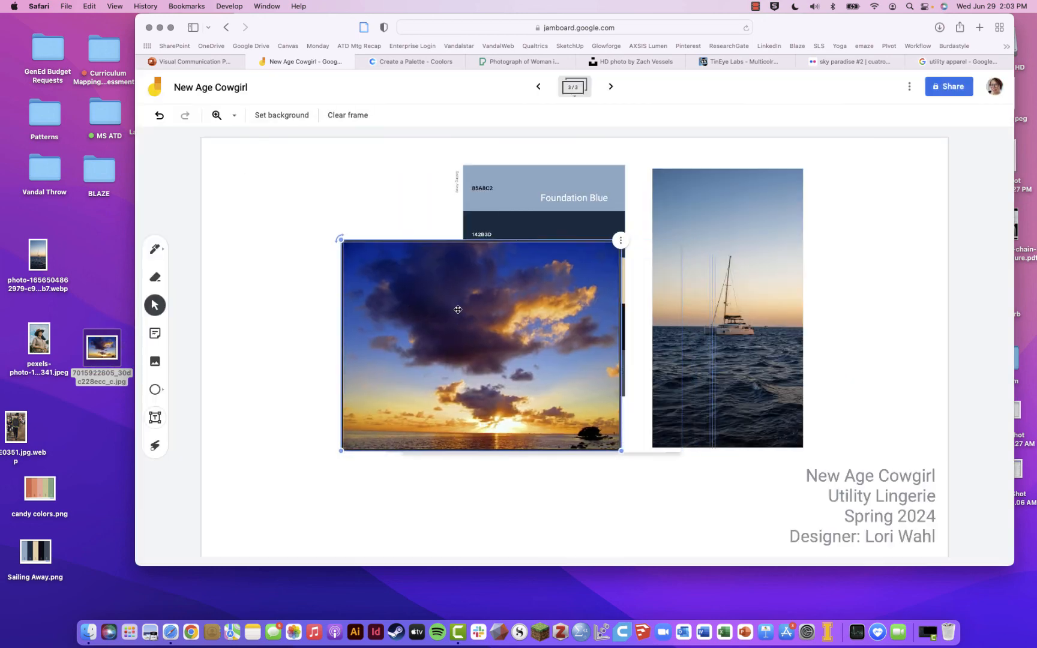
left_click_drag(457, 310, 375, 418)
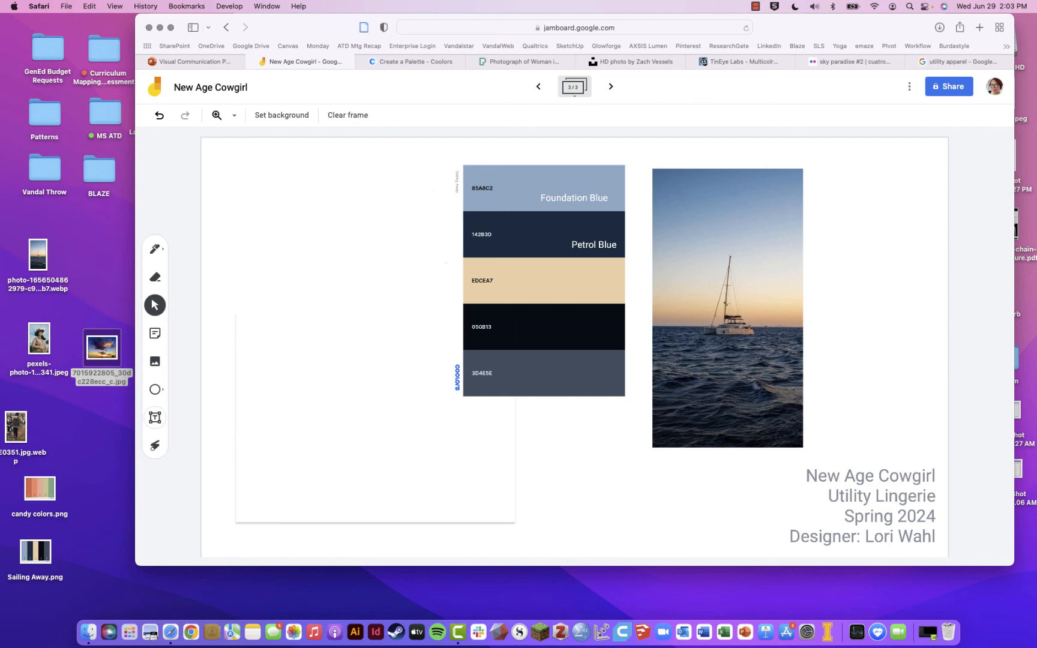
mouse_move(418, 128)
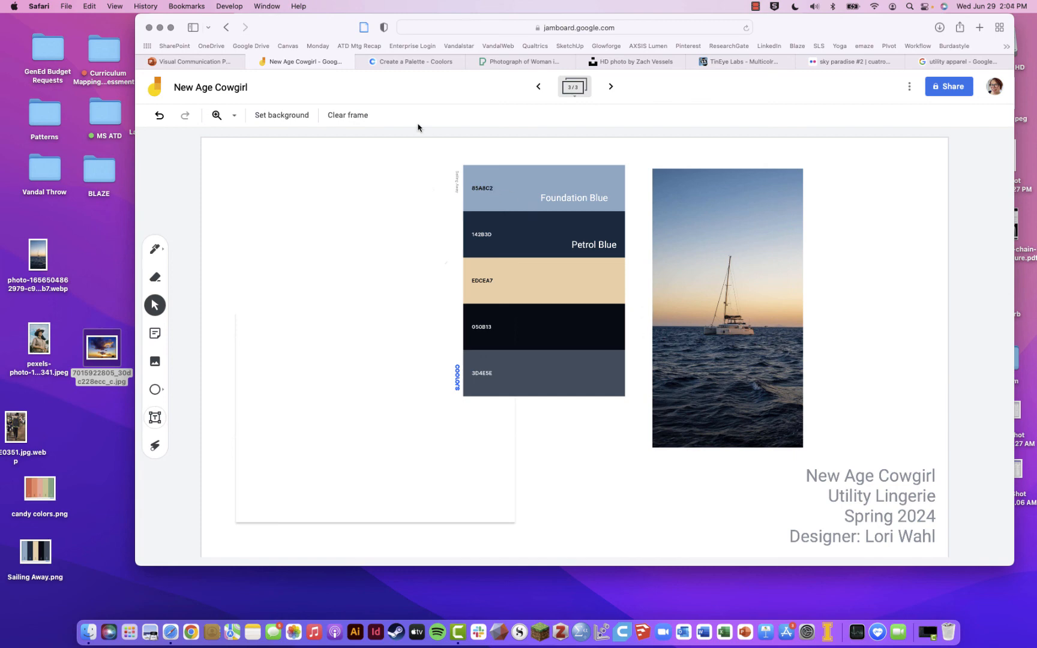
Step back to frame 1 and select its title text block to inspect it.
left_click(540, 86)
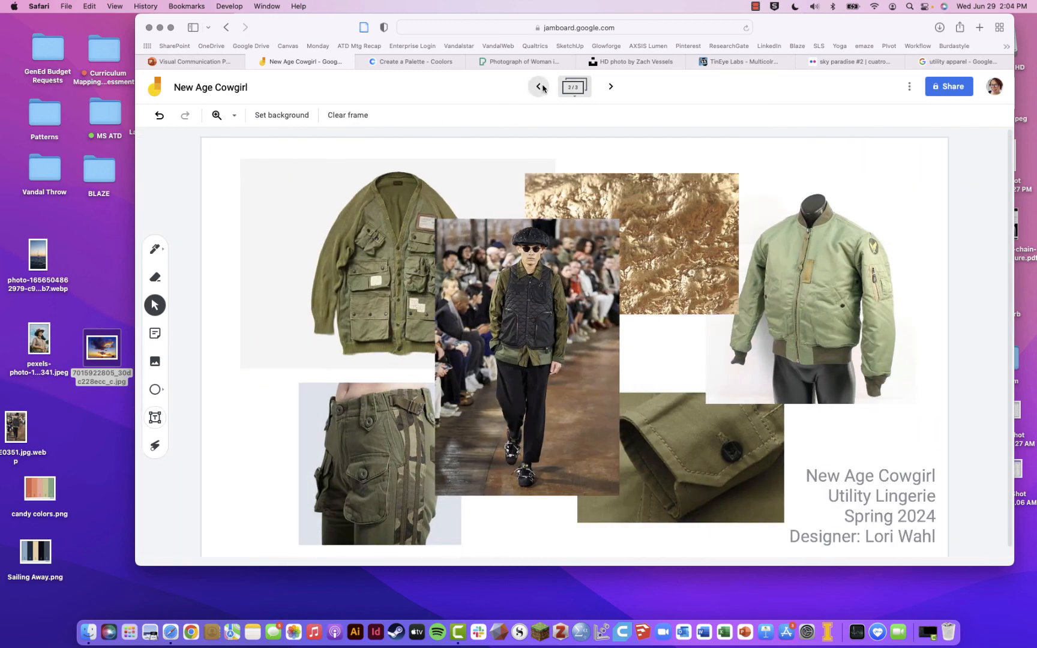
left_click(539, 87)
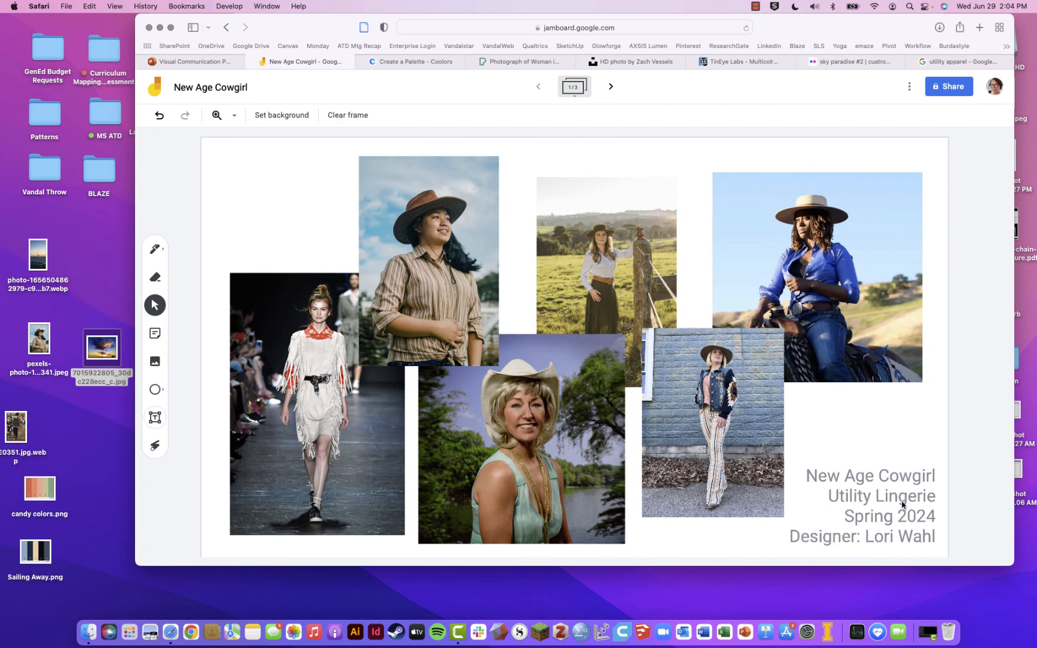
mouse_move(866, 523)
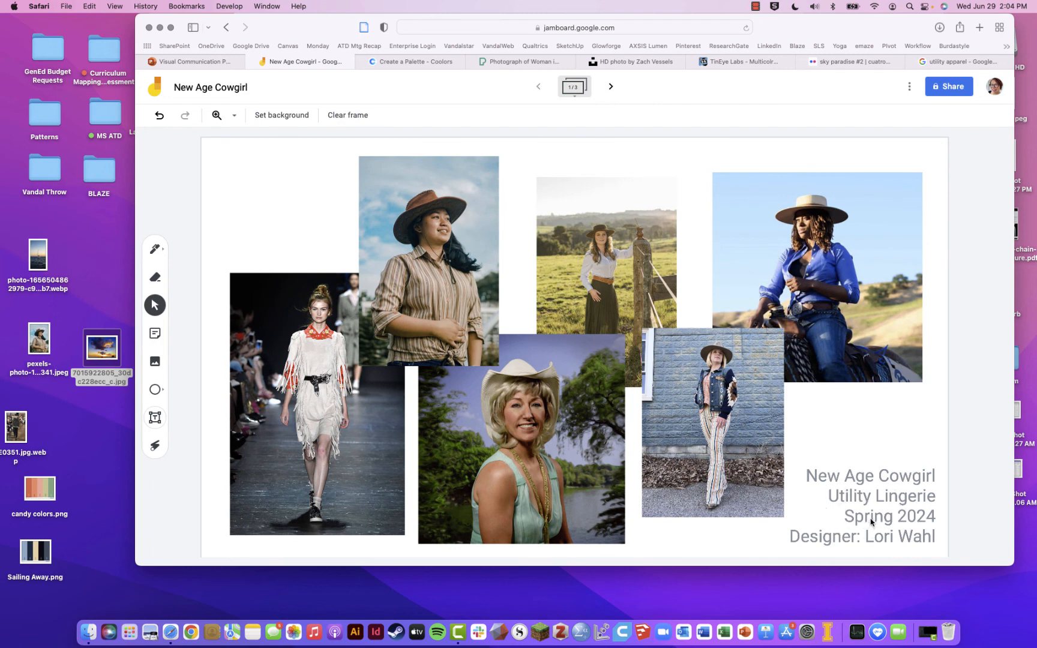
mouse_move(816, 427)
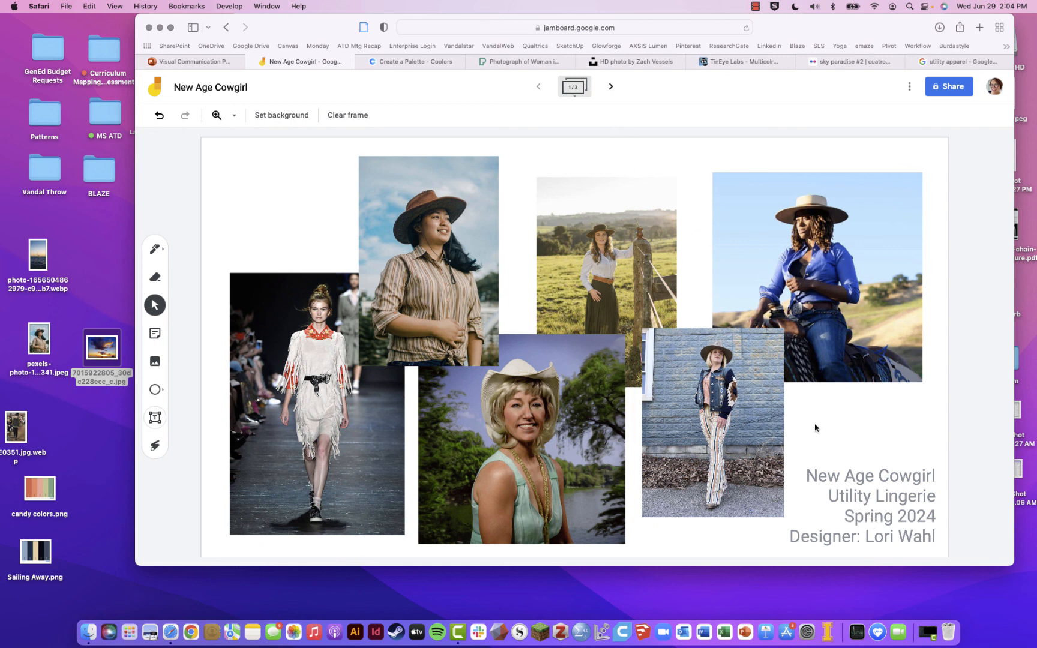
mouse_move(862, 483)
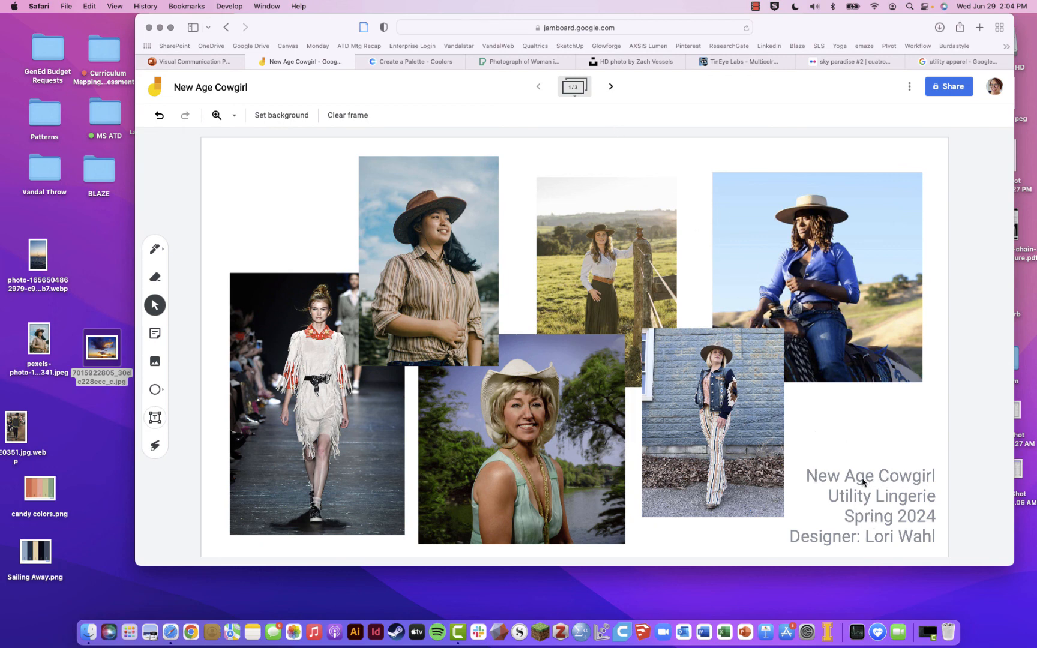
mouse_move(866, 497)
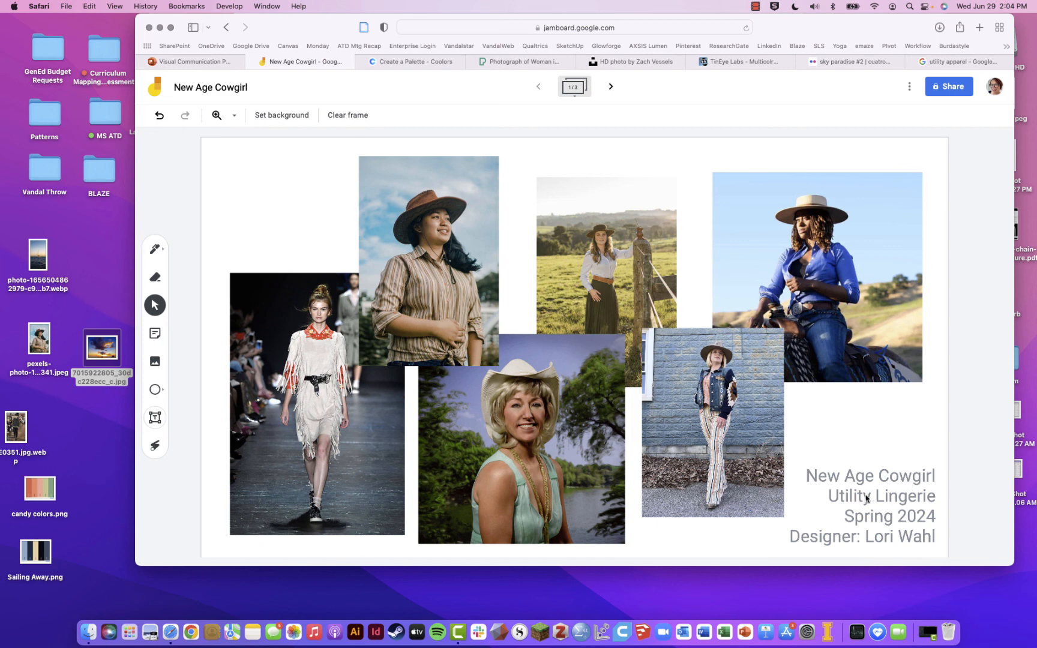
mouse_move(891, 507)
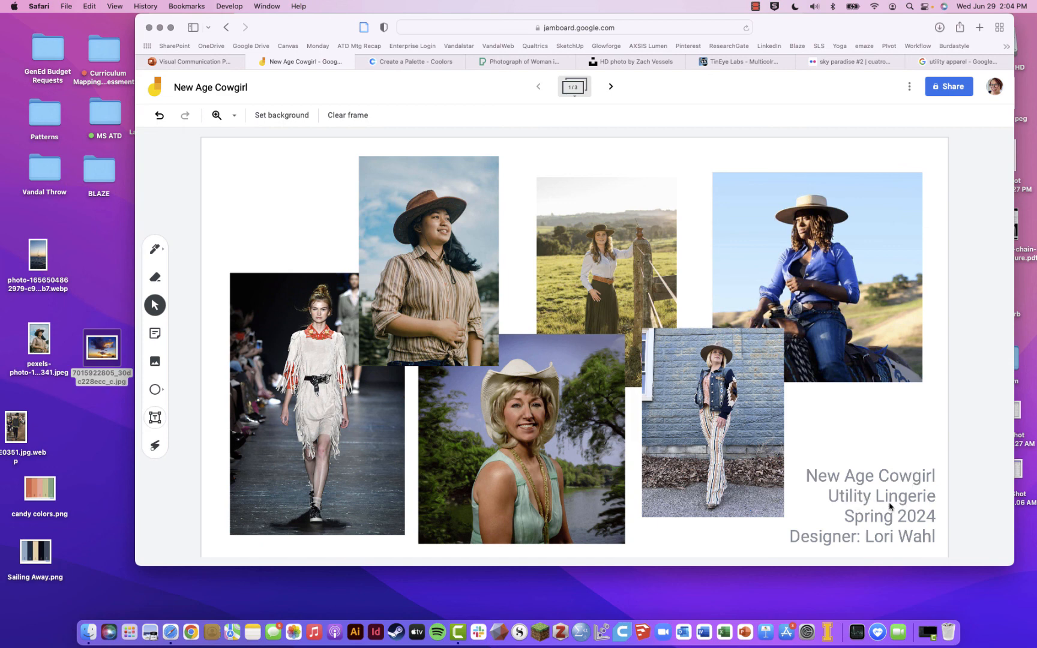
left_click(876, 524)
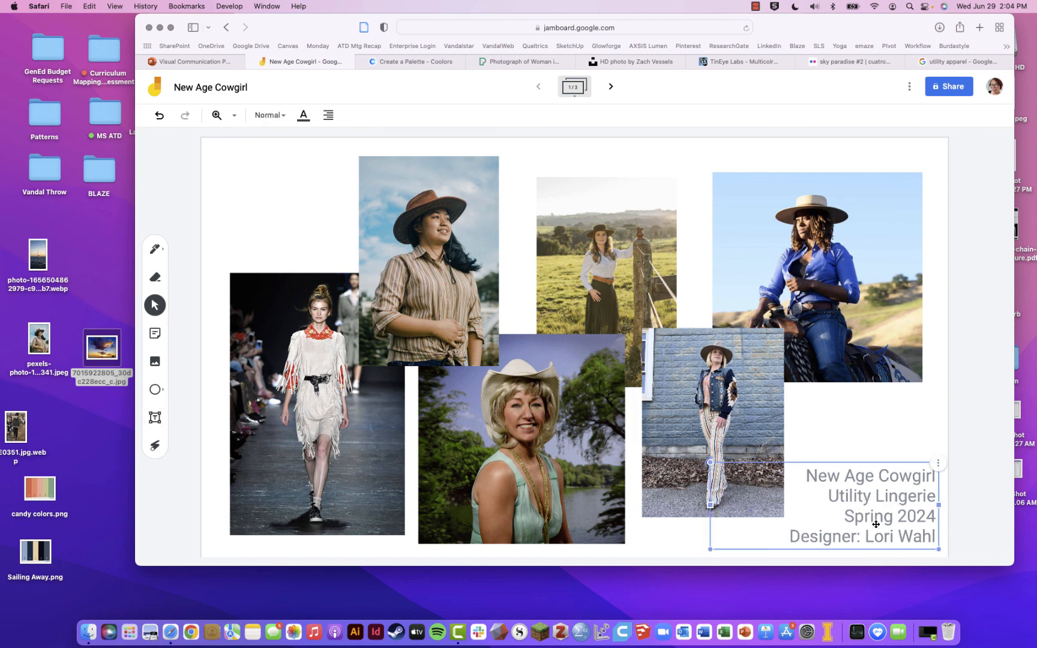
mouse_move(841, 533)
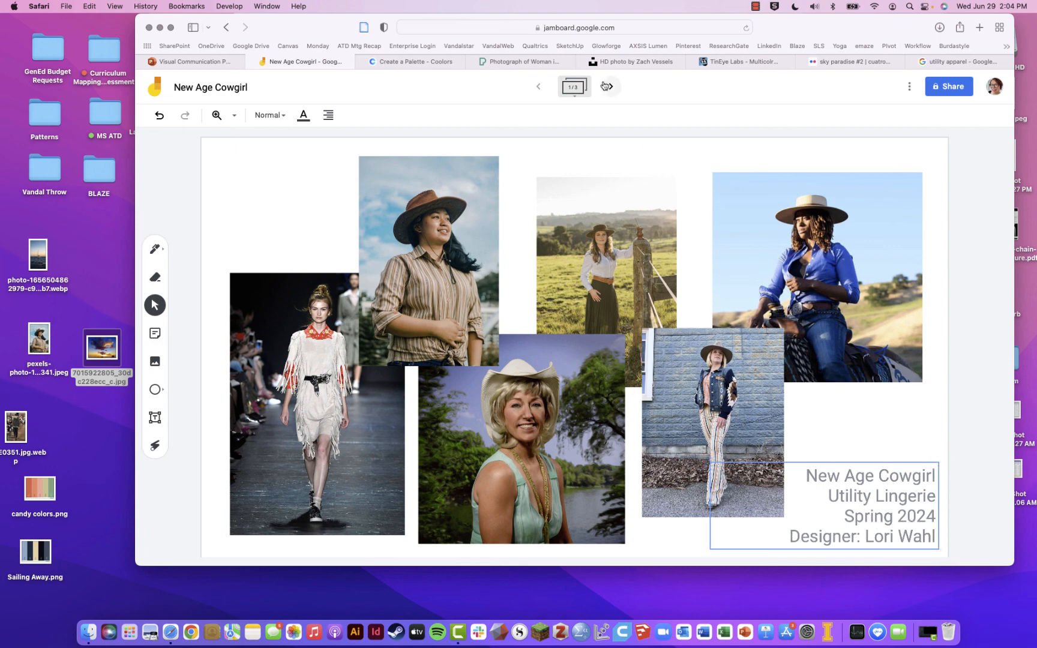
Visit frames 2 and 3 to compare title blocks, then return to frame 1.
left_click(610, 87)
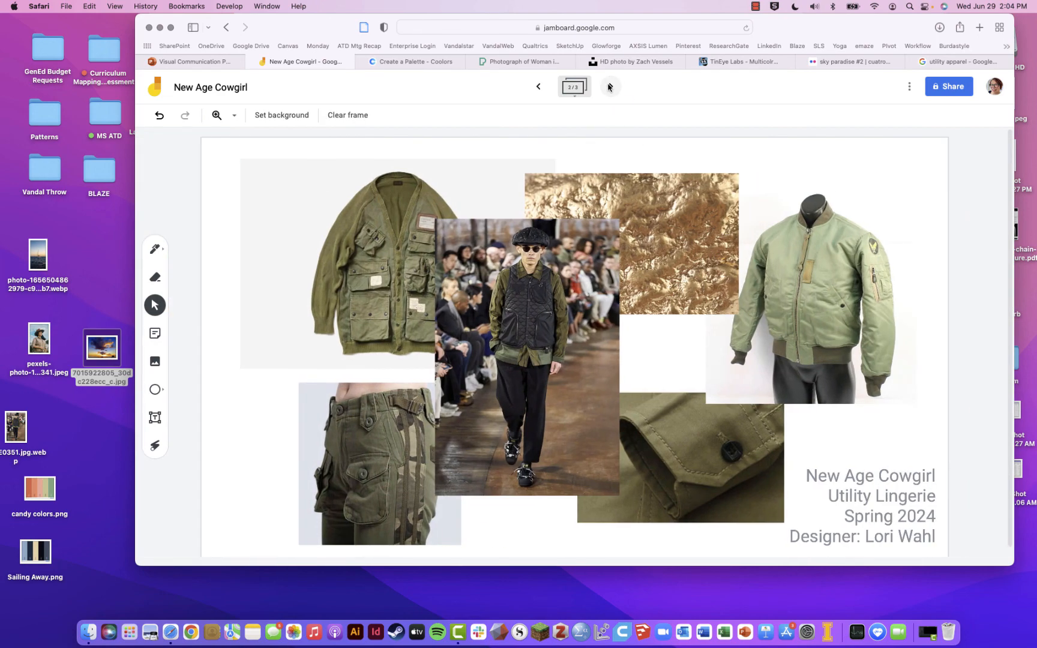
left_click(611, 86)
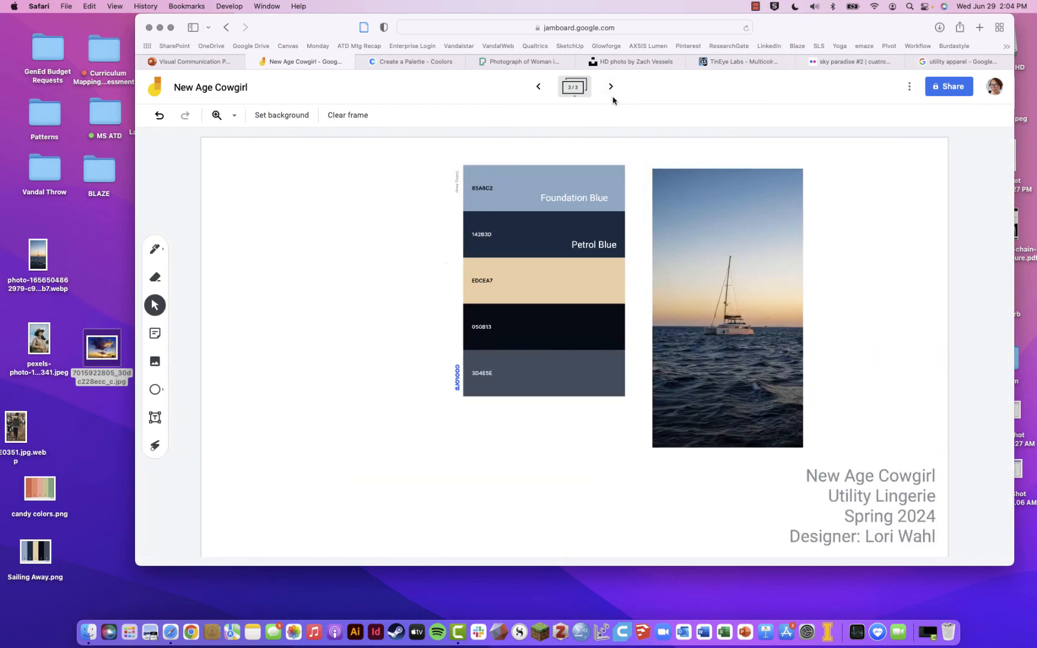
mouse_move(757, 244)
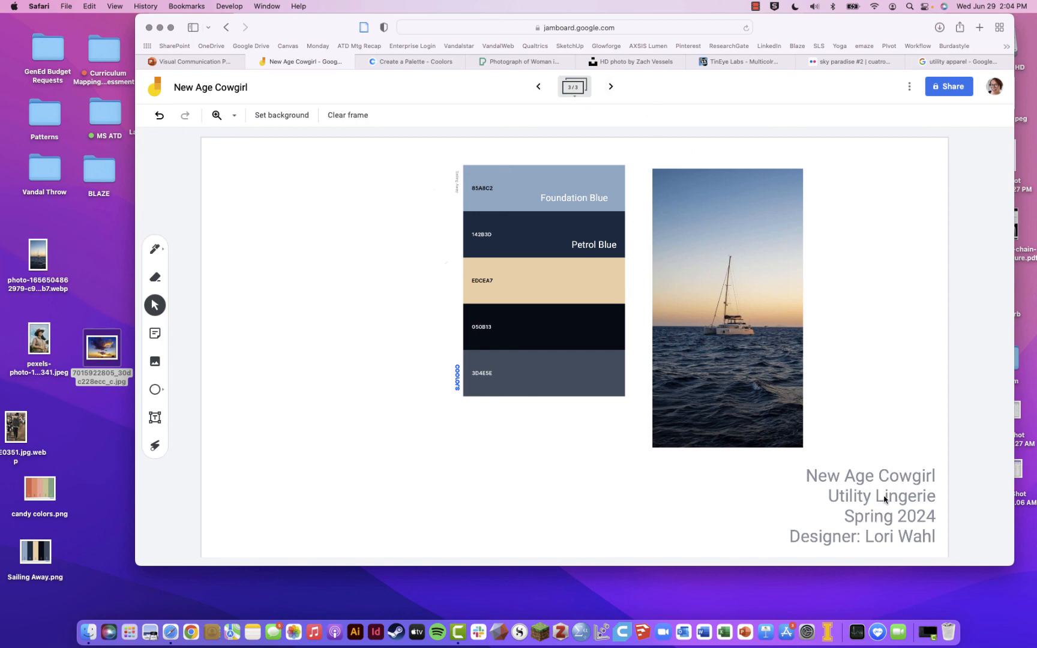
mouse_move(867, 501)
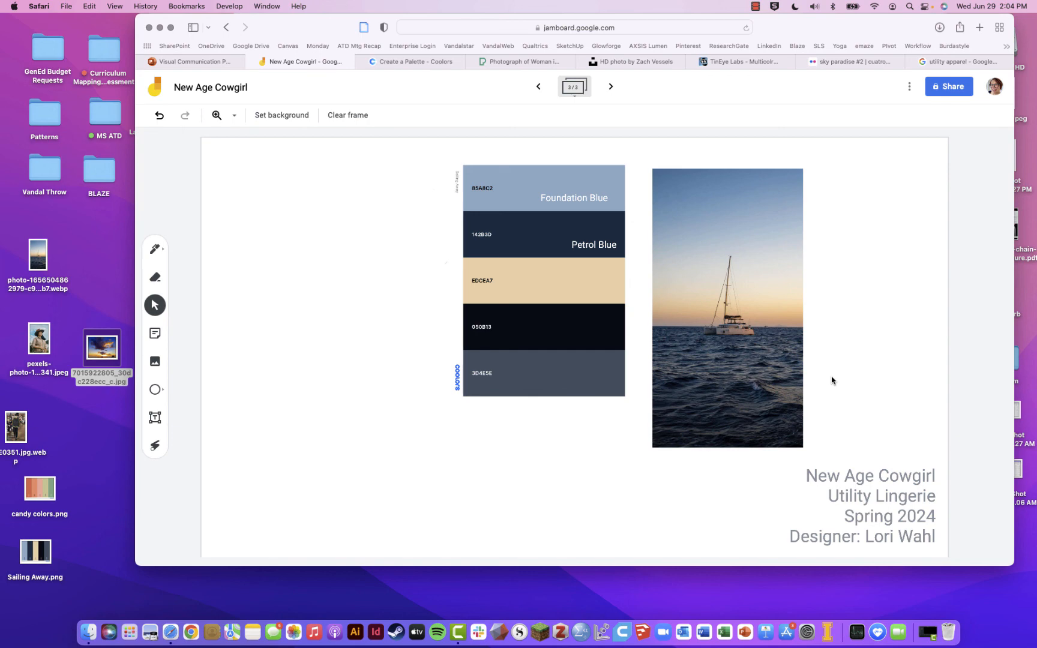
mouse_move(876, 542)
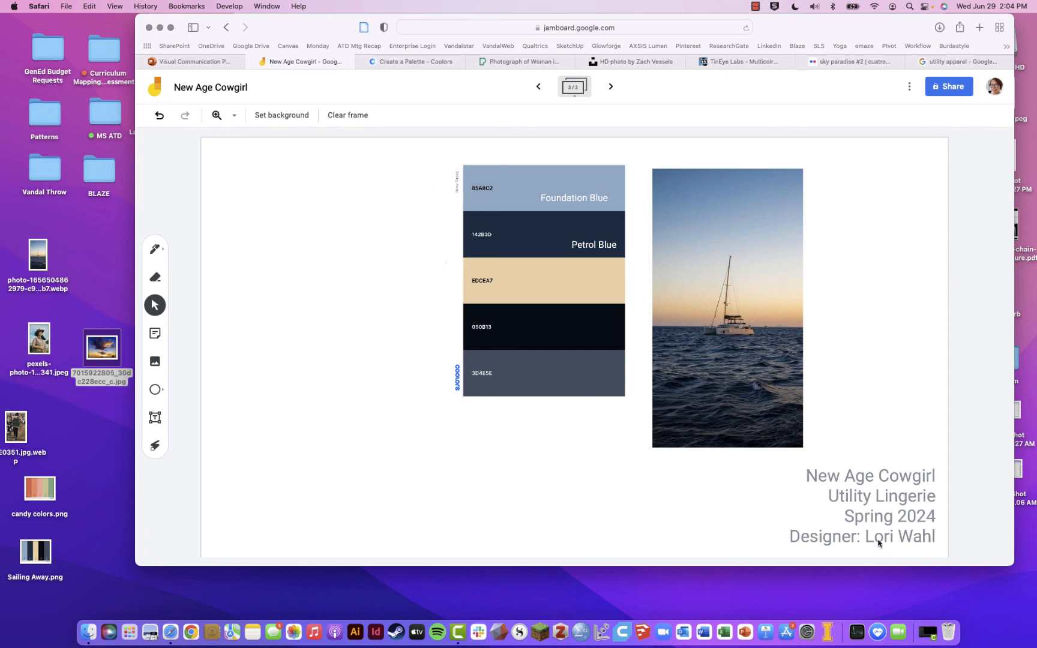
mouse_move(857, 545)
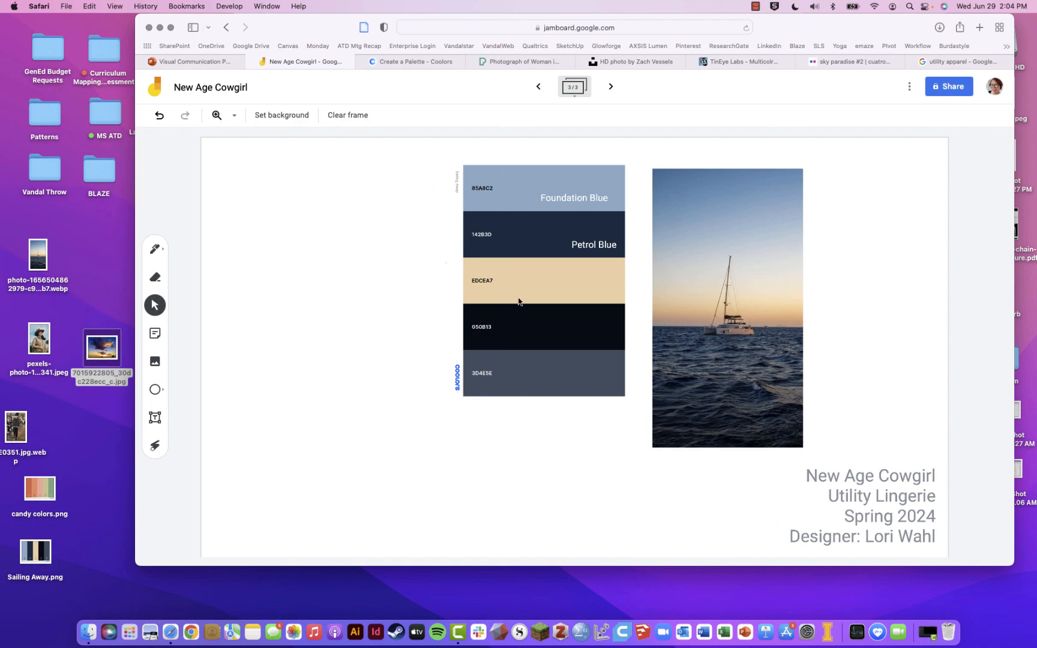
left_click(538, 86)
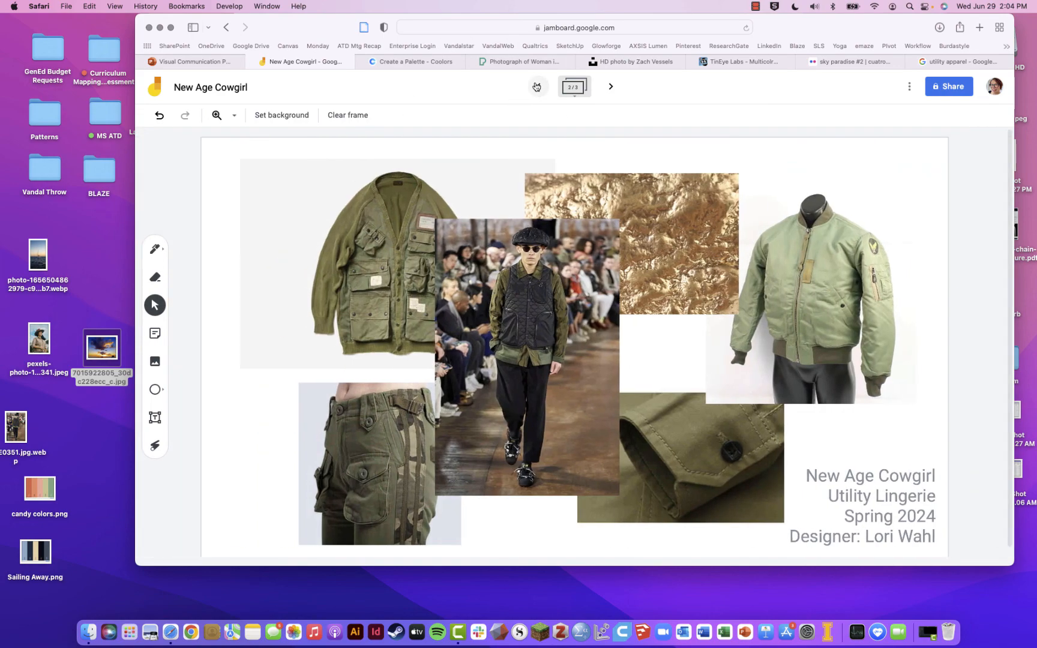
left_click(538, 87)
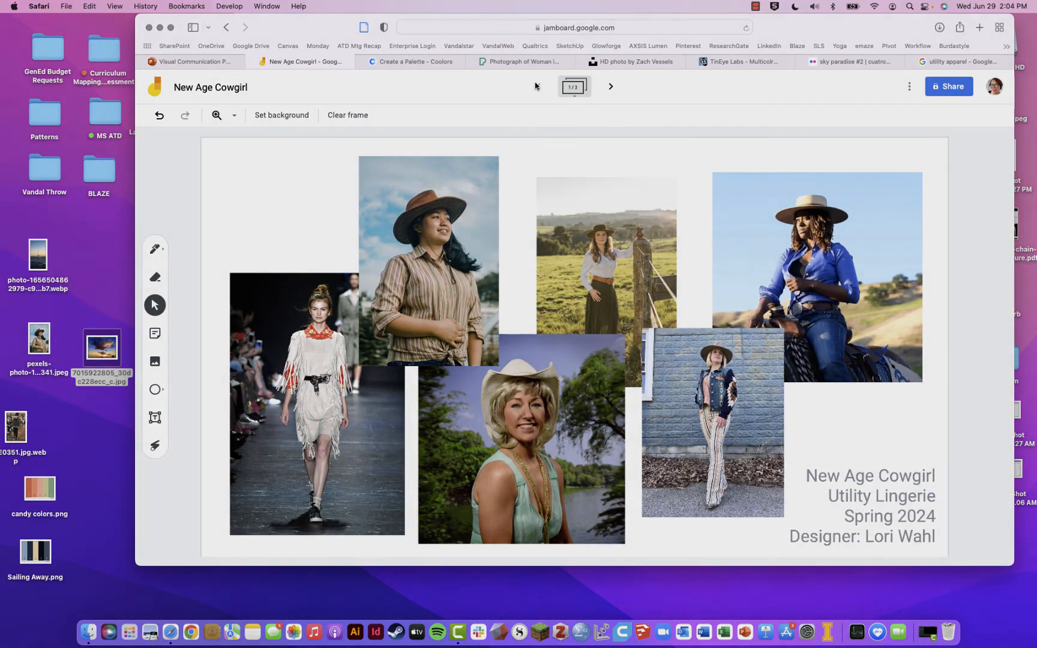
mouse_move(540, 632)
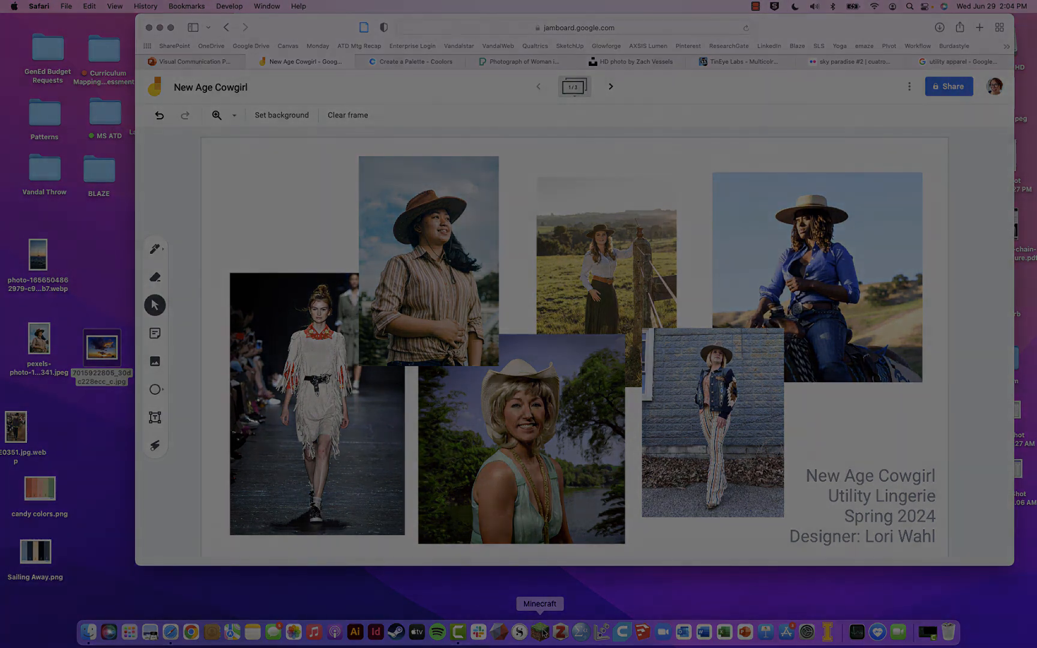